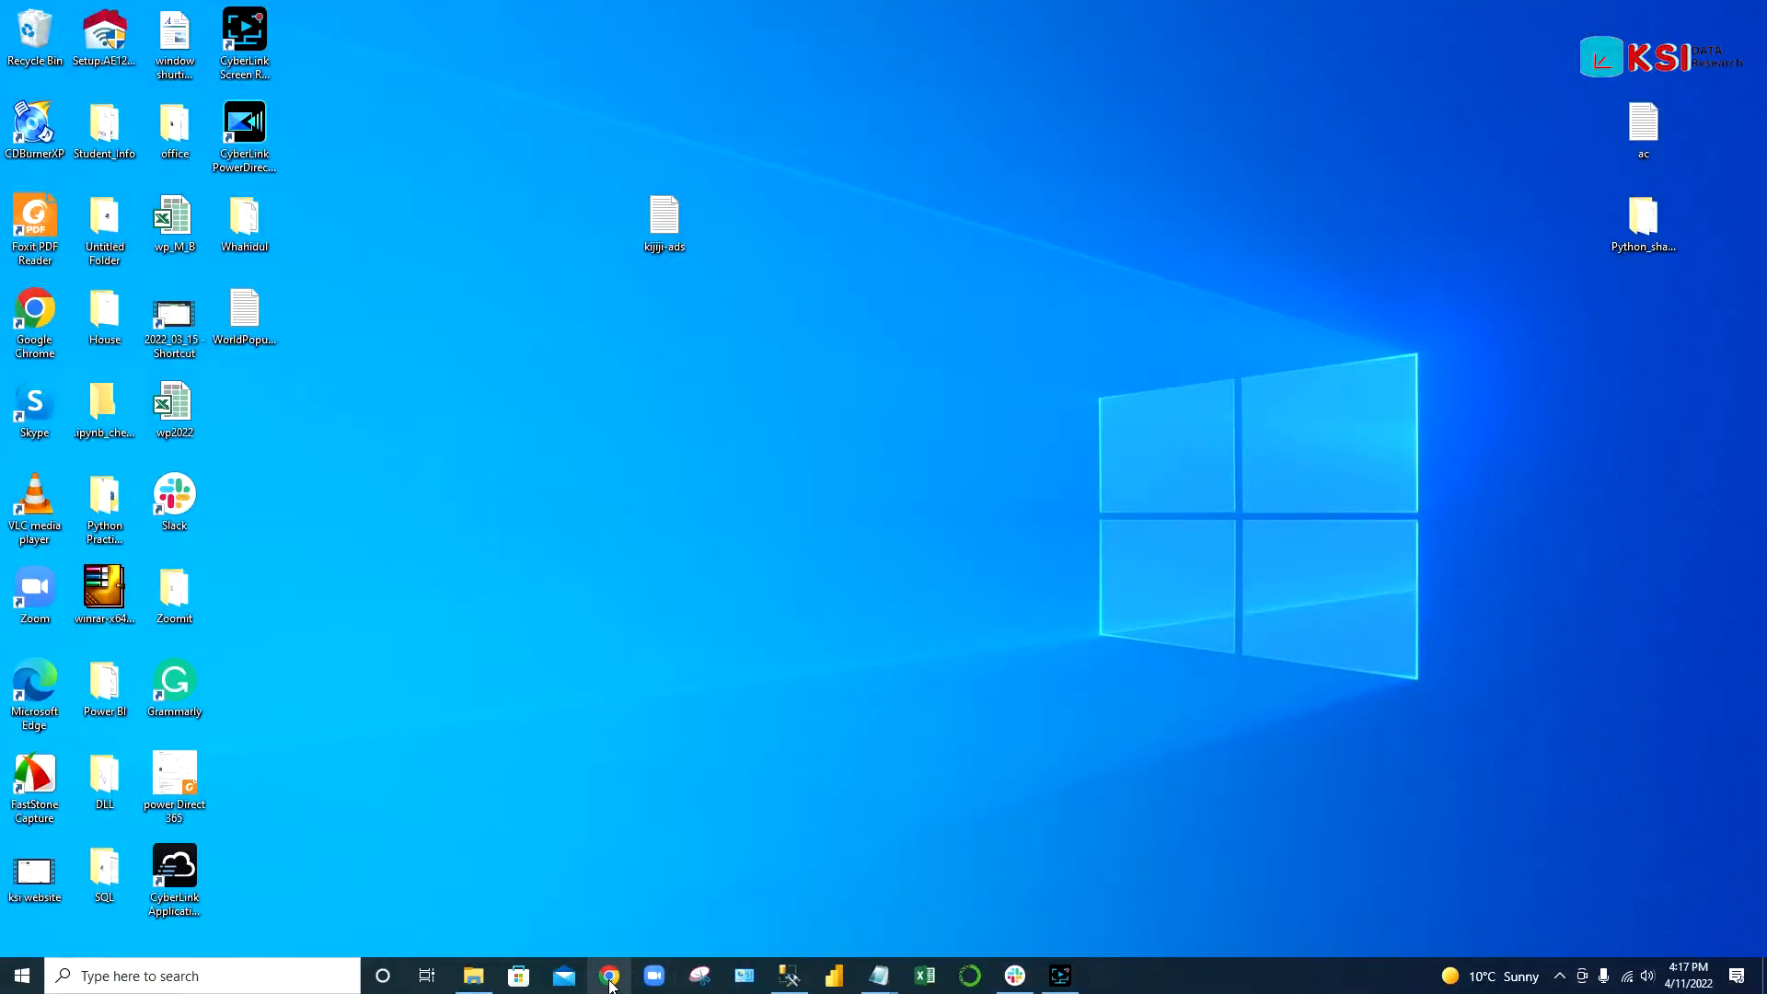
# - Browse to worldpopulationreview.com in Chrome and scroll to the 2022 World Population table
pyautogui.click(609, 976)
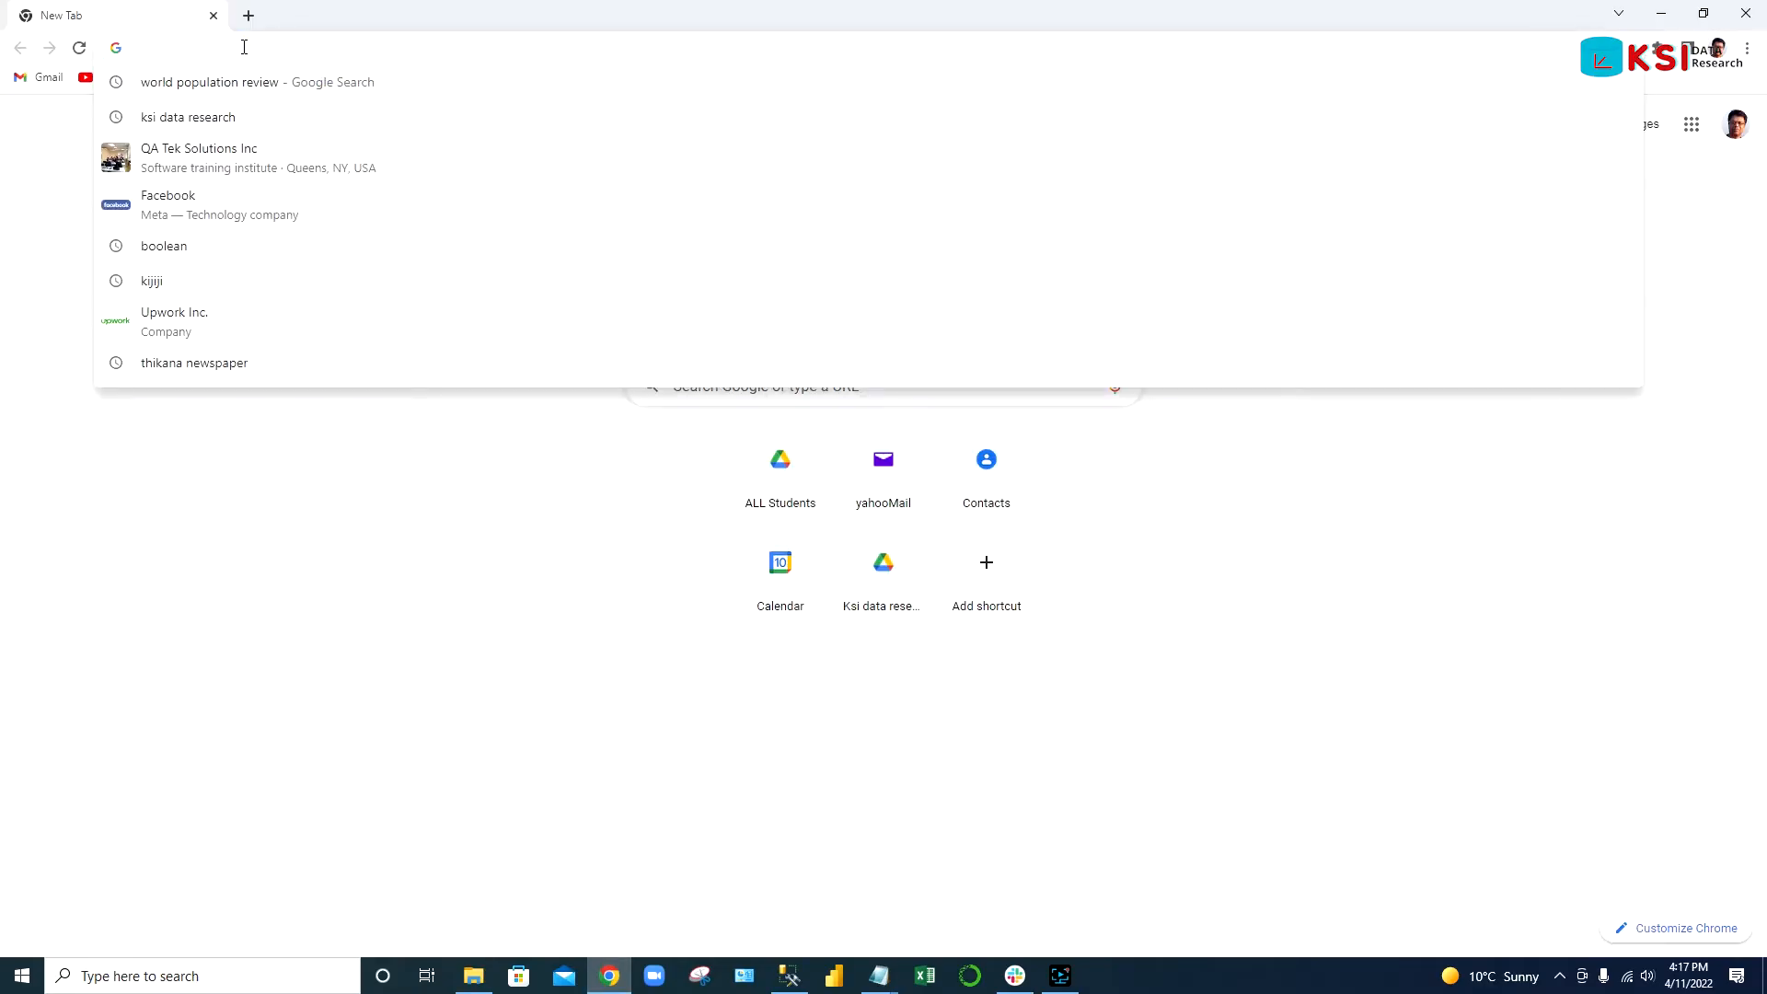
pyautogui.write('worldpopulationreview.com')
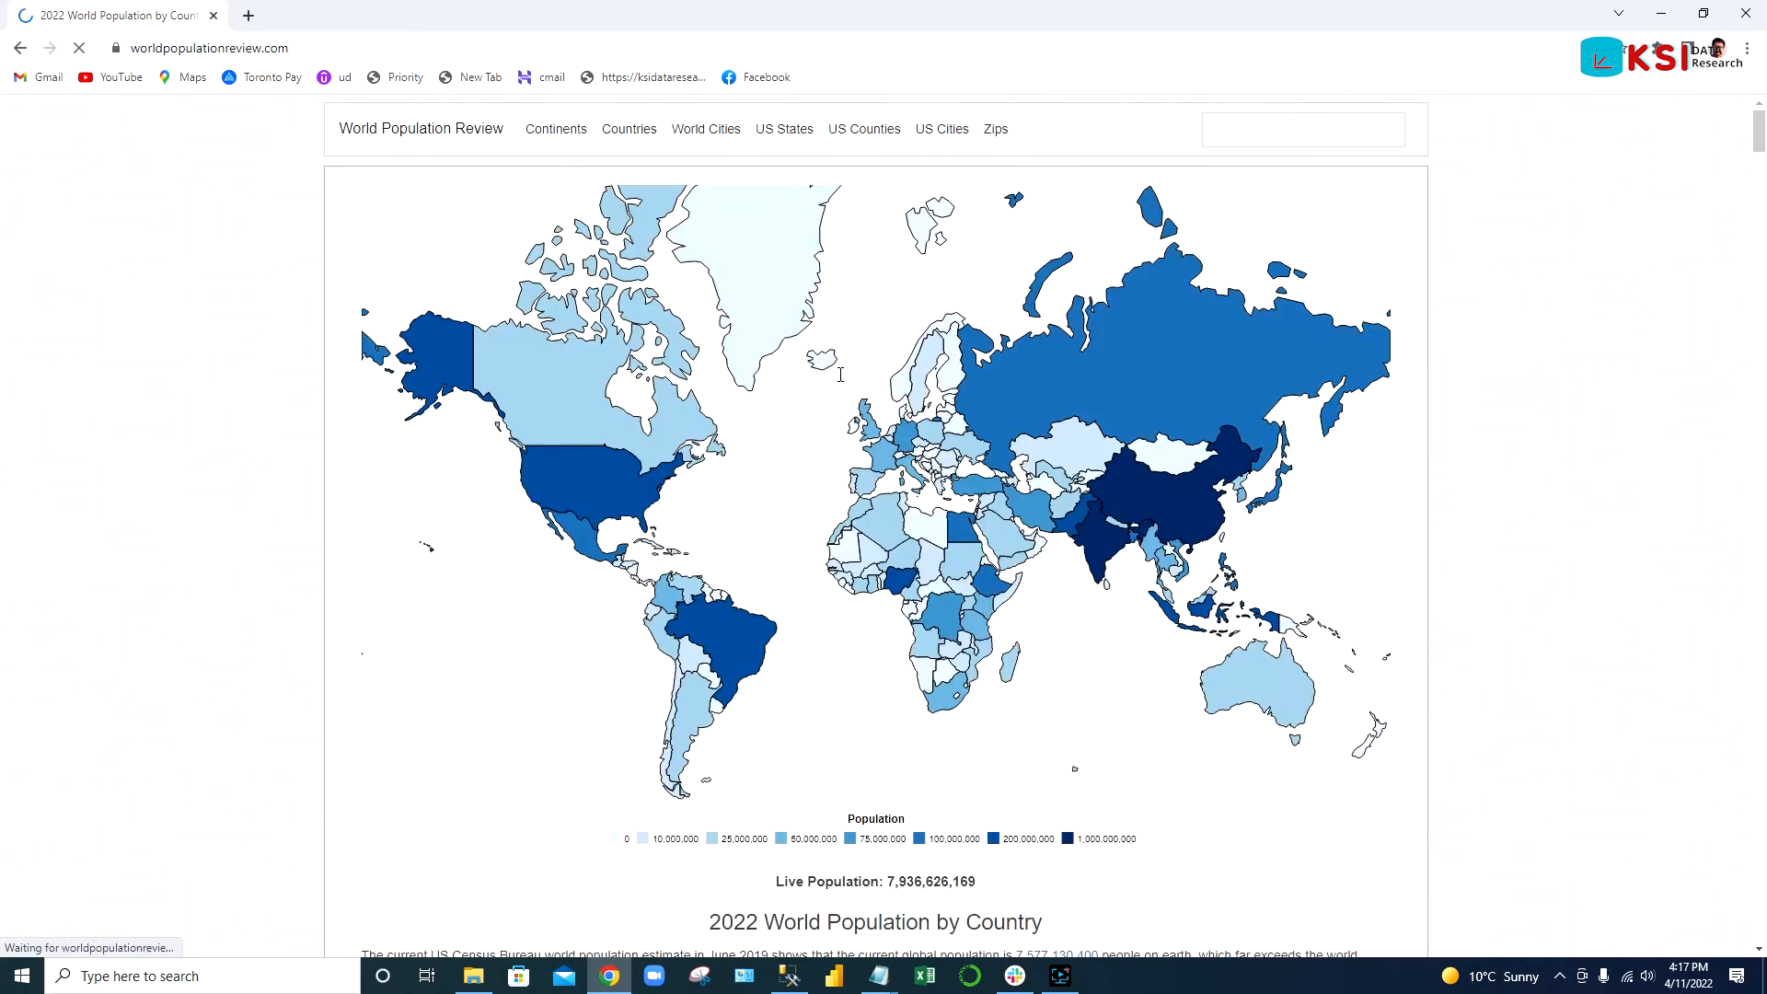
pyautogui.scroll(-3)
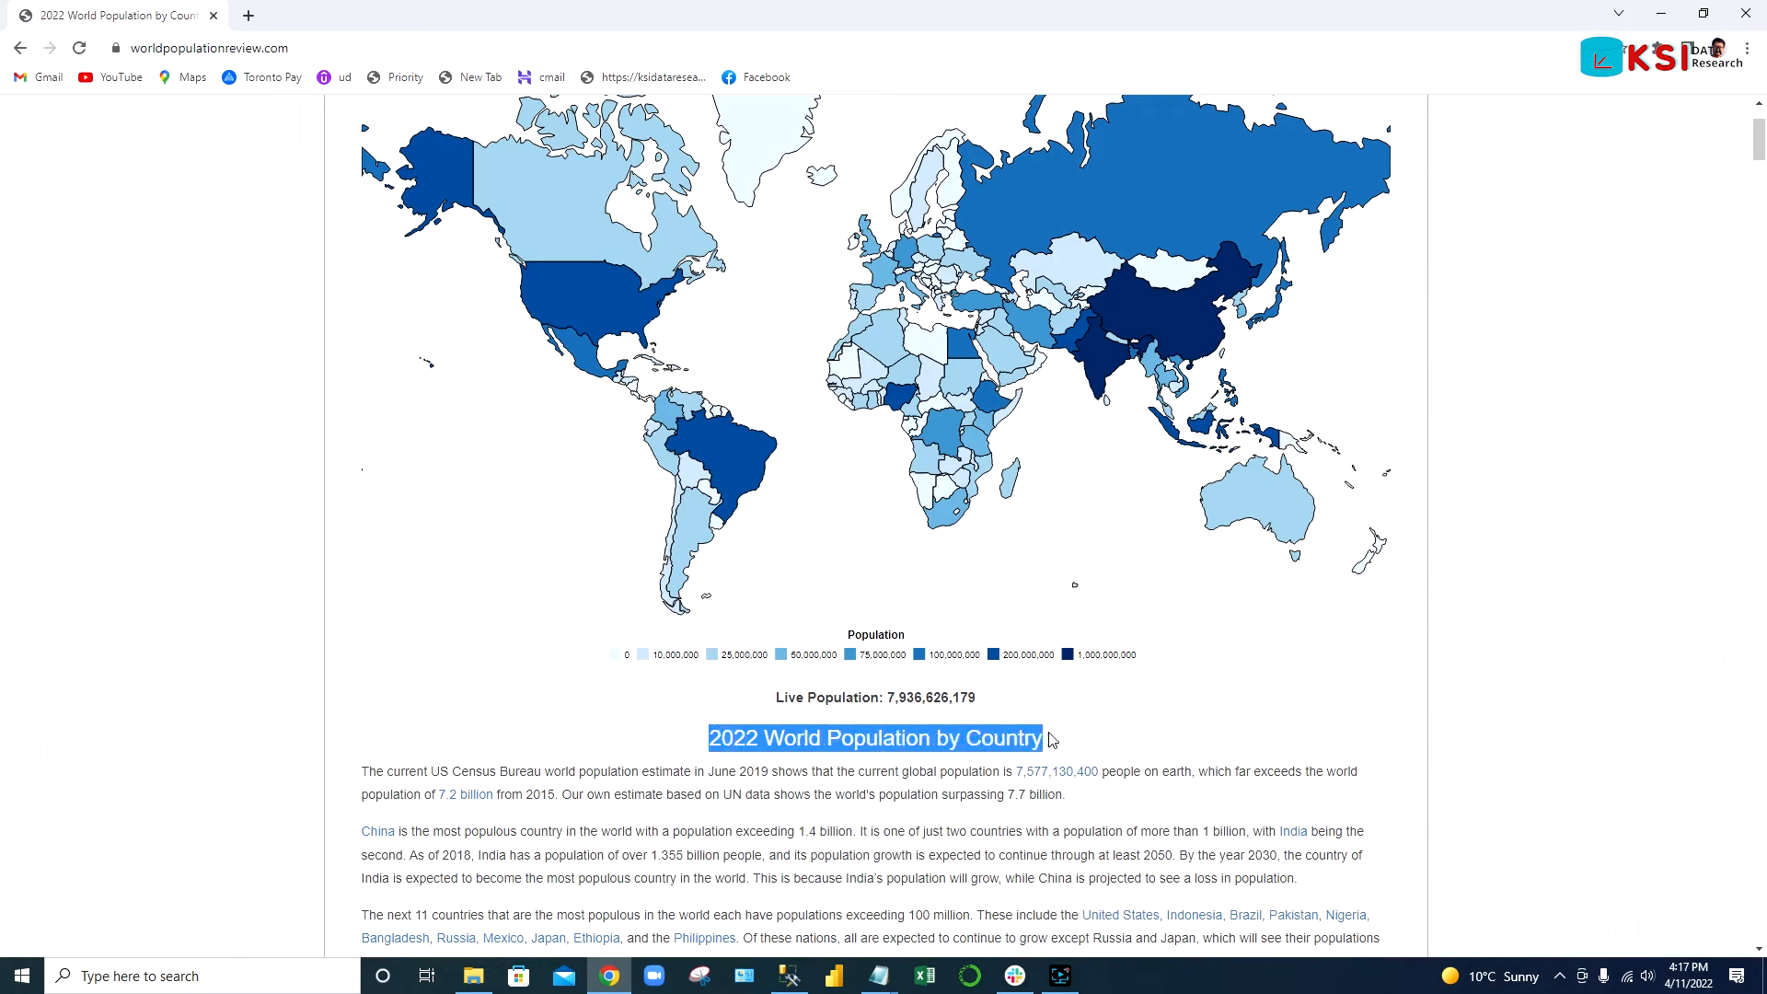
pyautogui.scroll(-3)
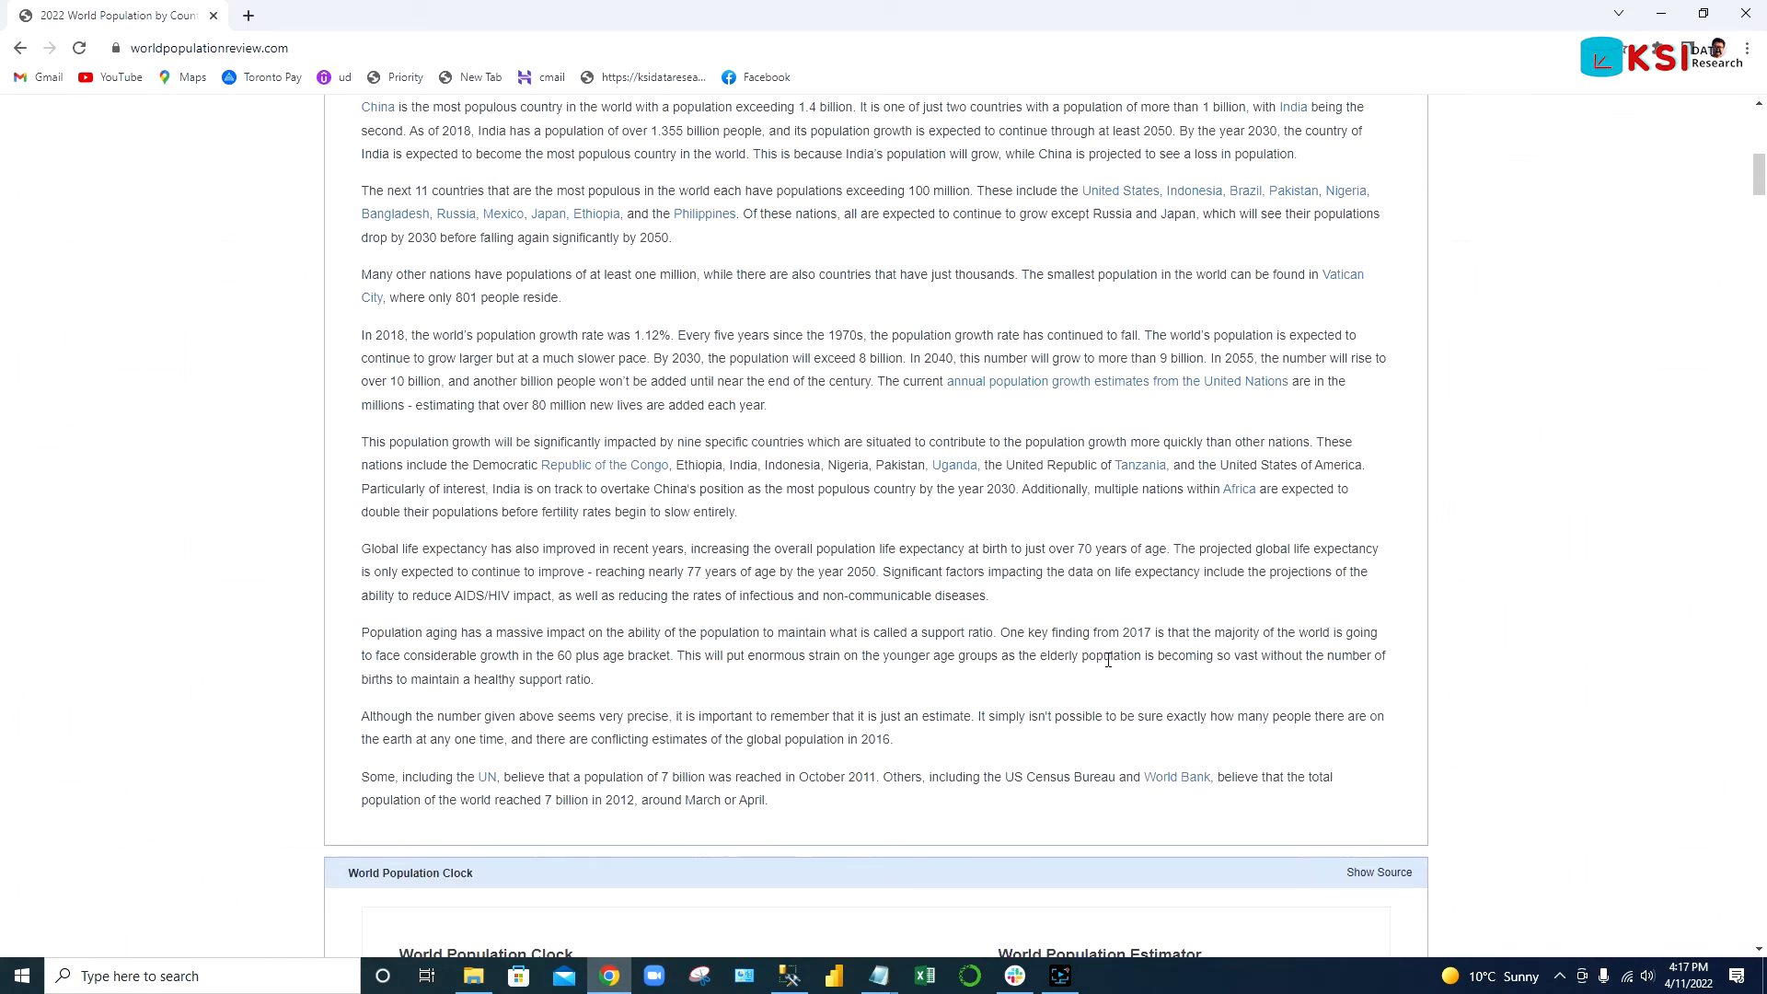
pyautogui.scroll(-3)
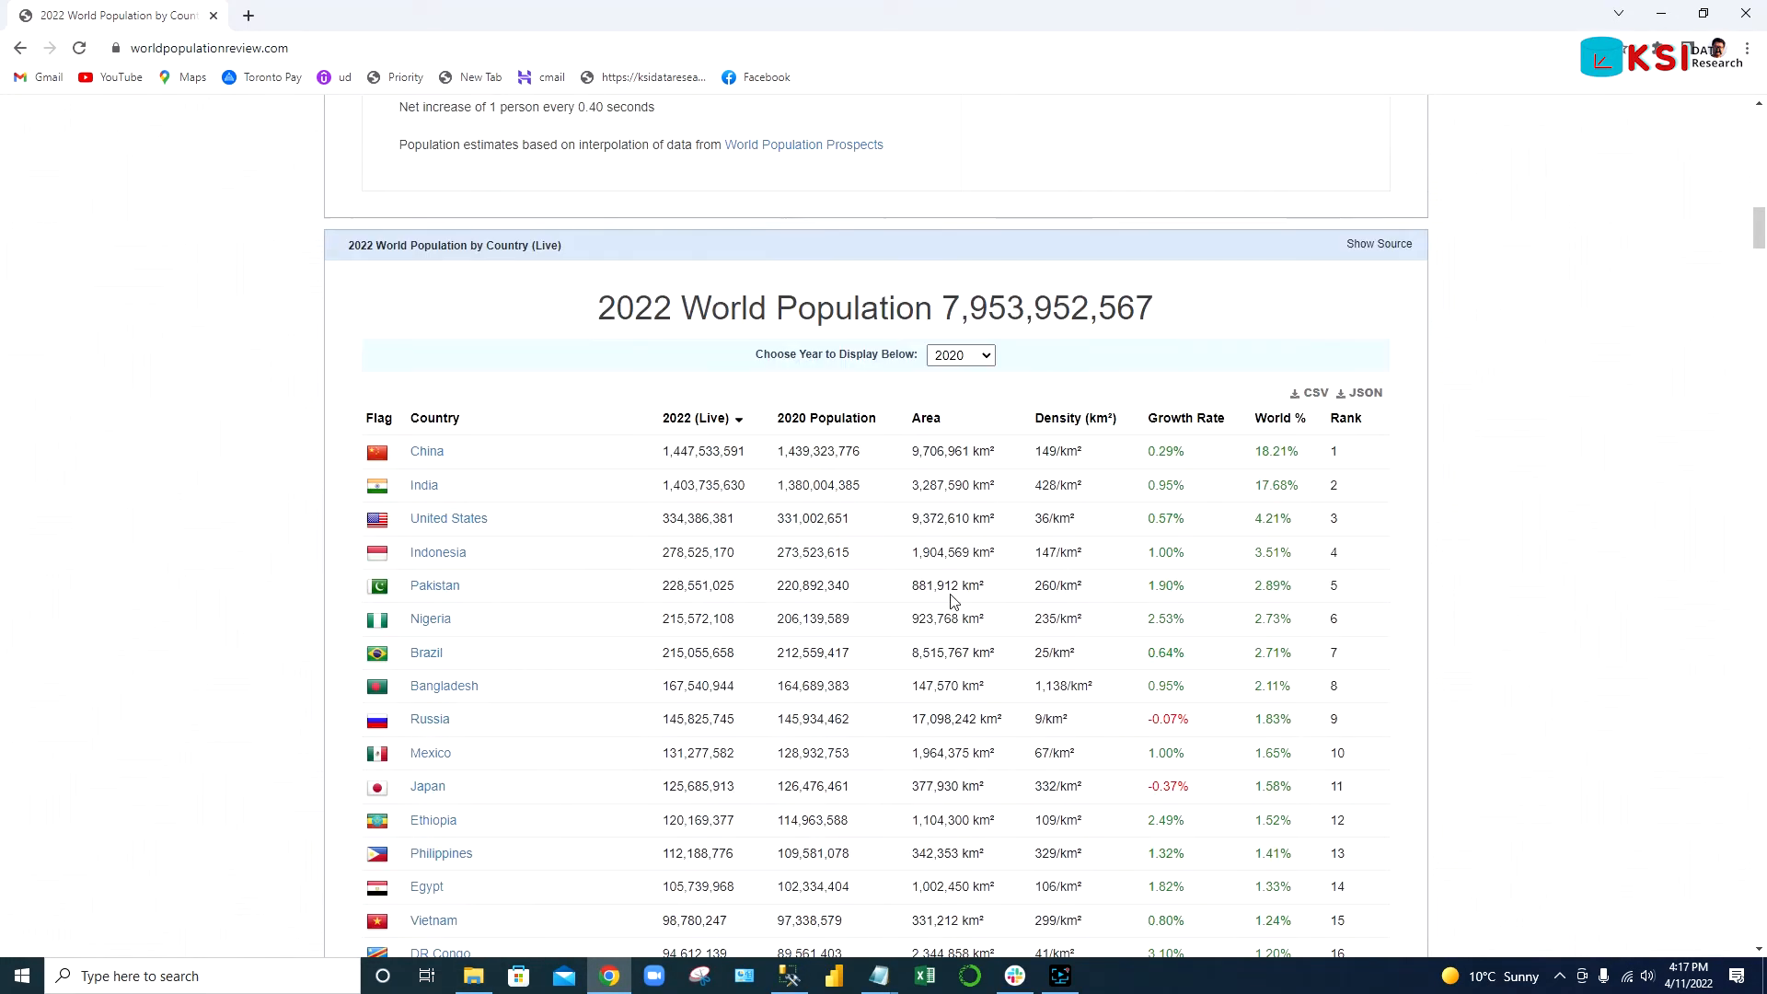
pyautogui.scroll(-3)
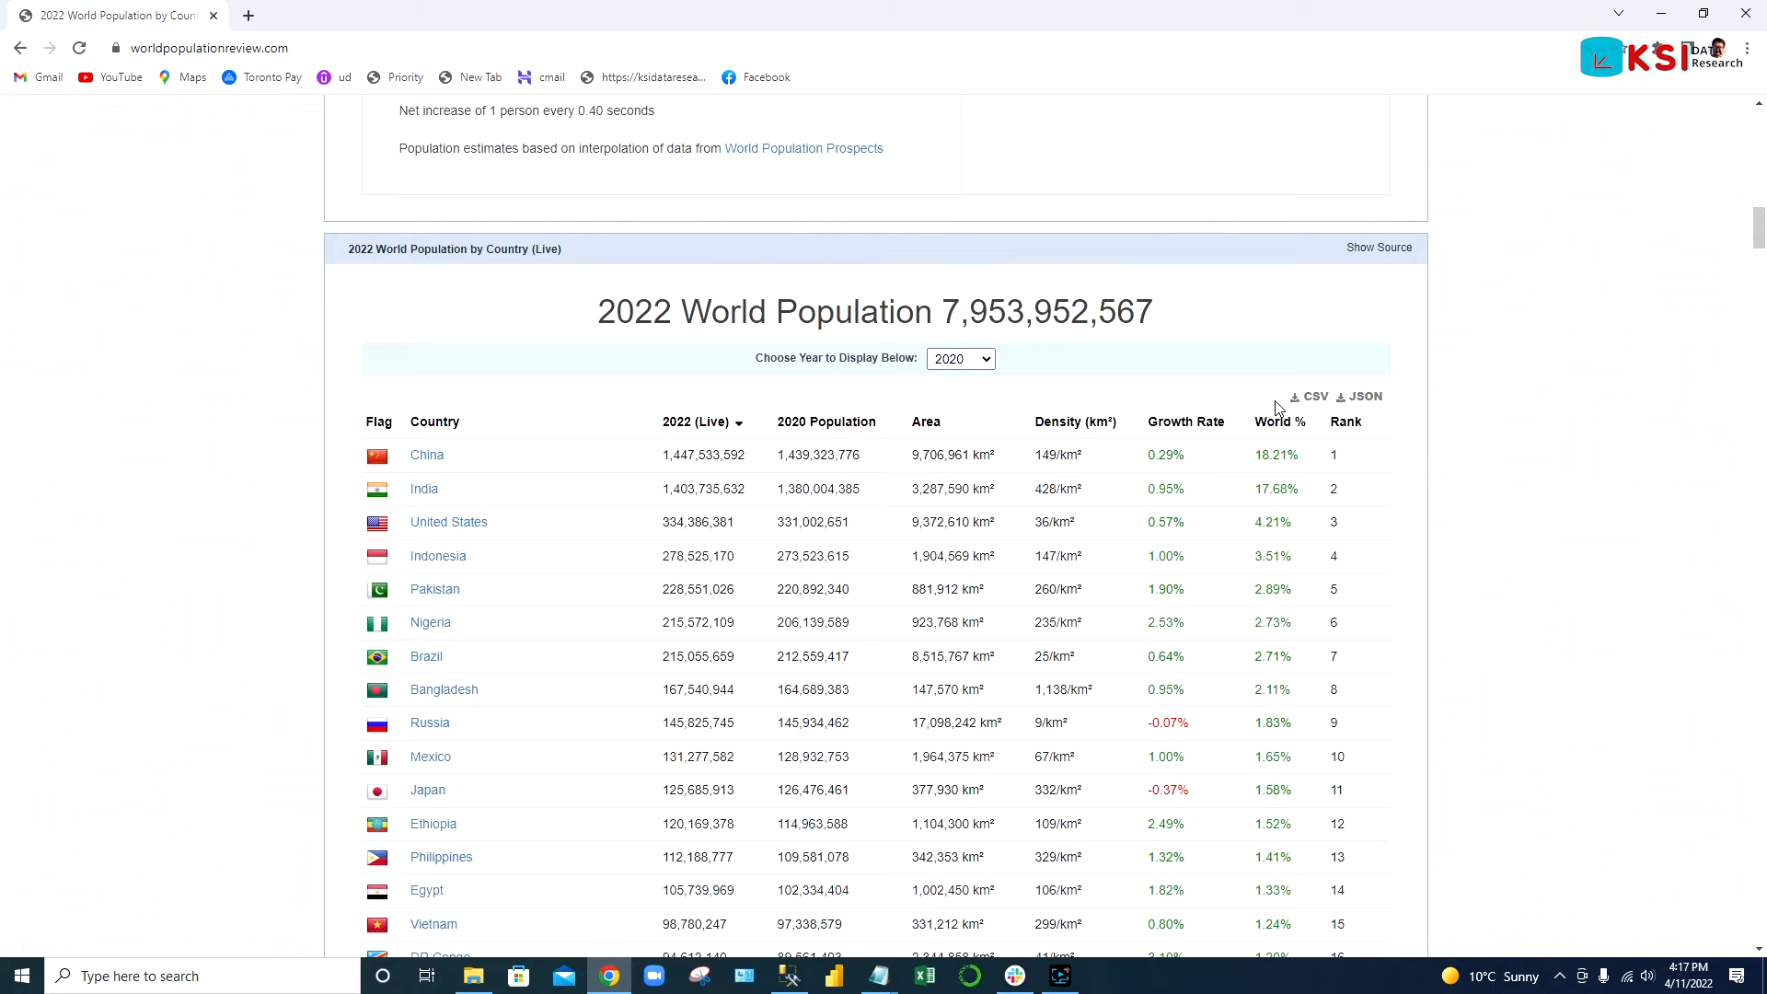
pyautogui.moveTo(1268, 508)
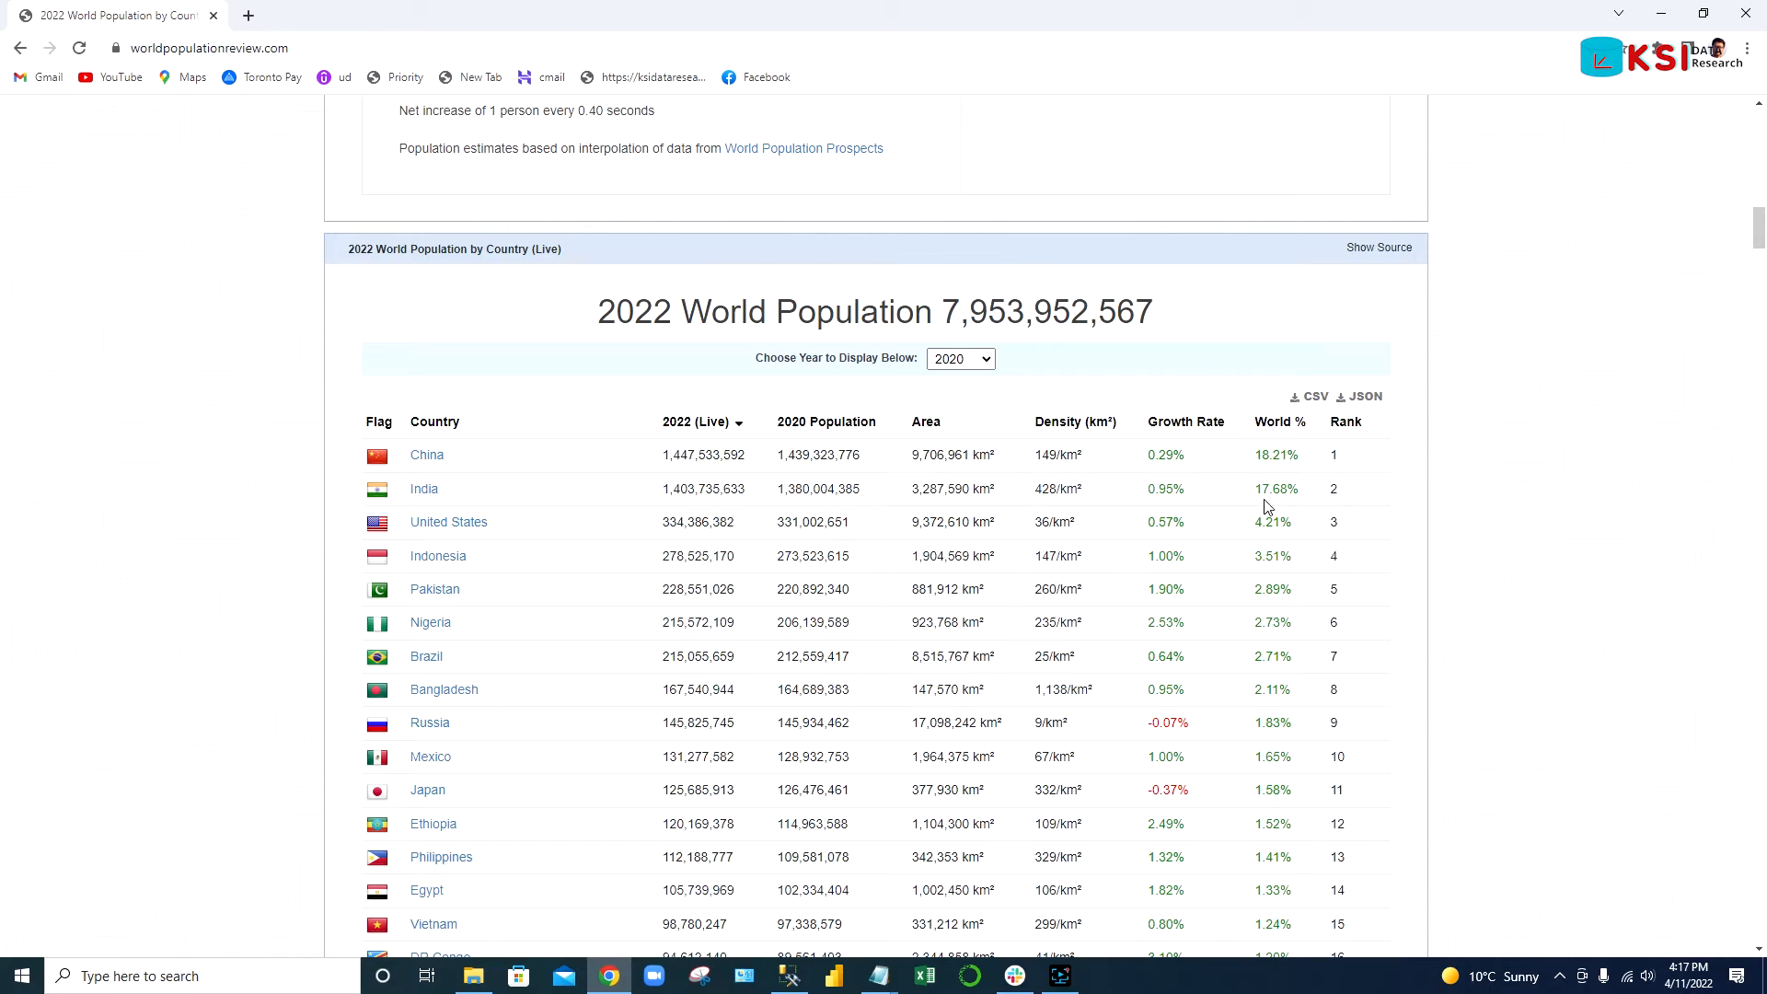
# - Download the 2022 population by country table as a CSV file
pyautogui.click(1310, 395)
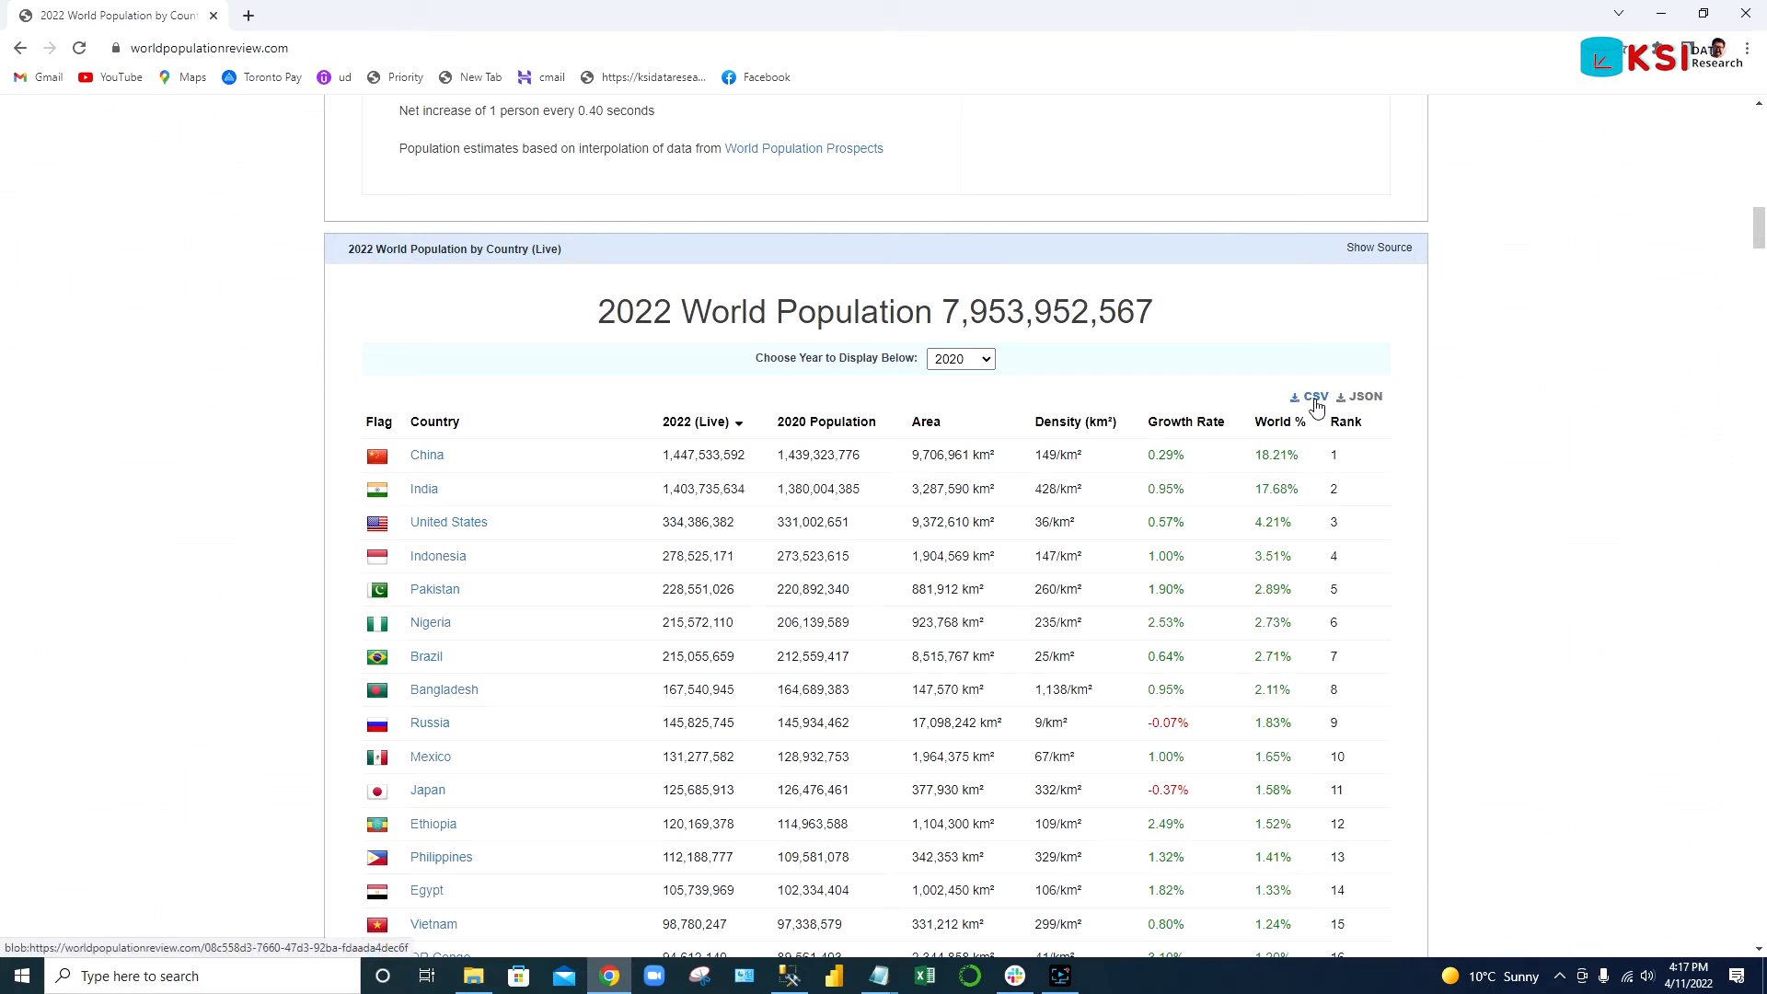
pyautogui.click(1309, 398)
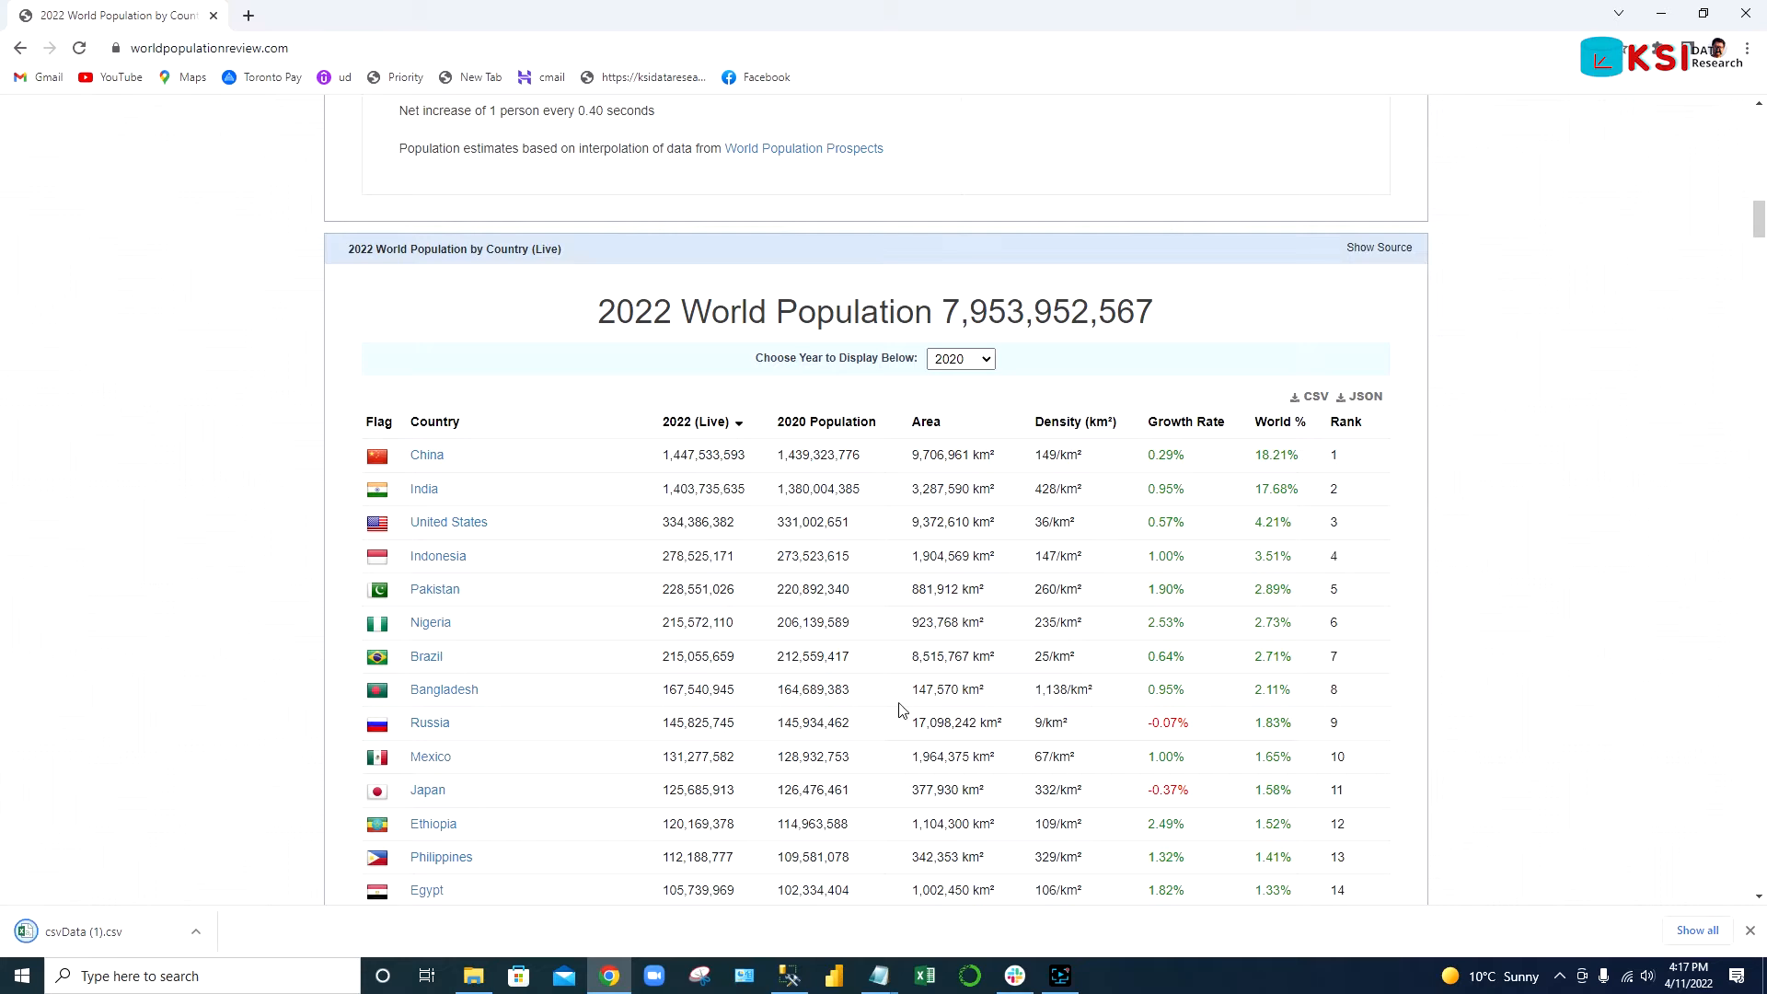
# - Convert the population data range in csvData (1).csv into an Excel table with headers
pyautogui.scroll(-3)
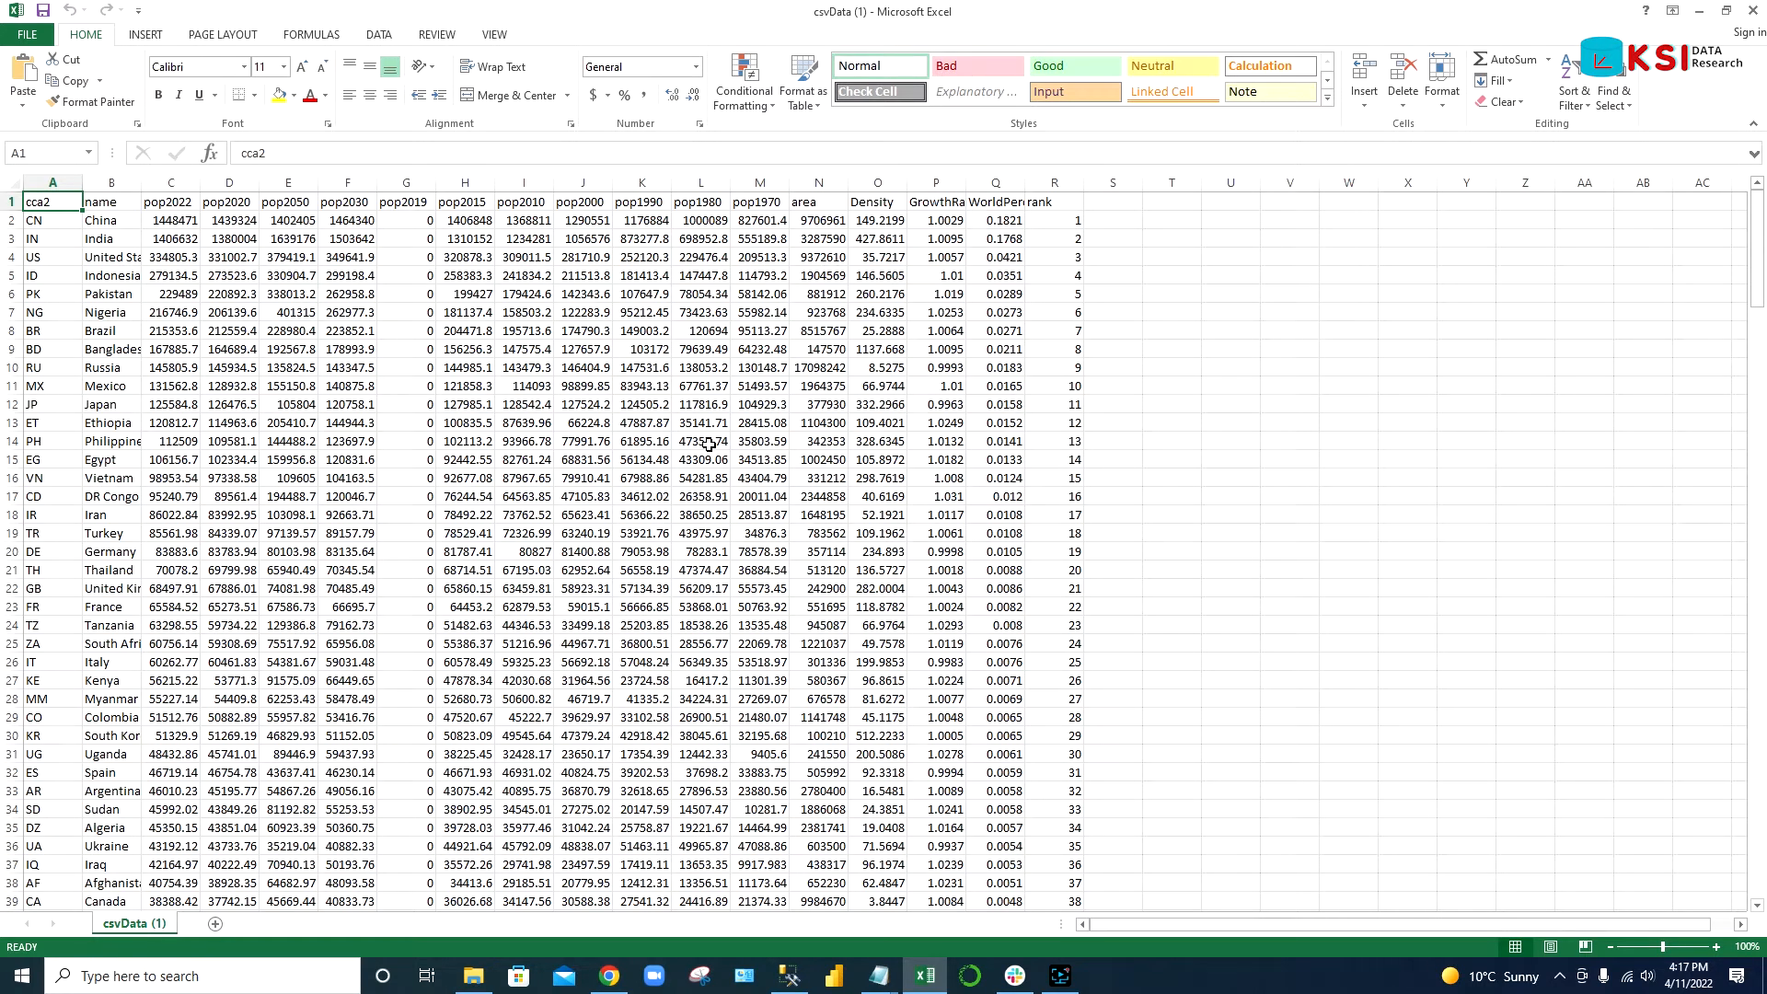
pyautogui.click(583, 330)
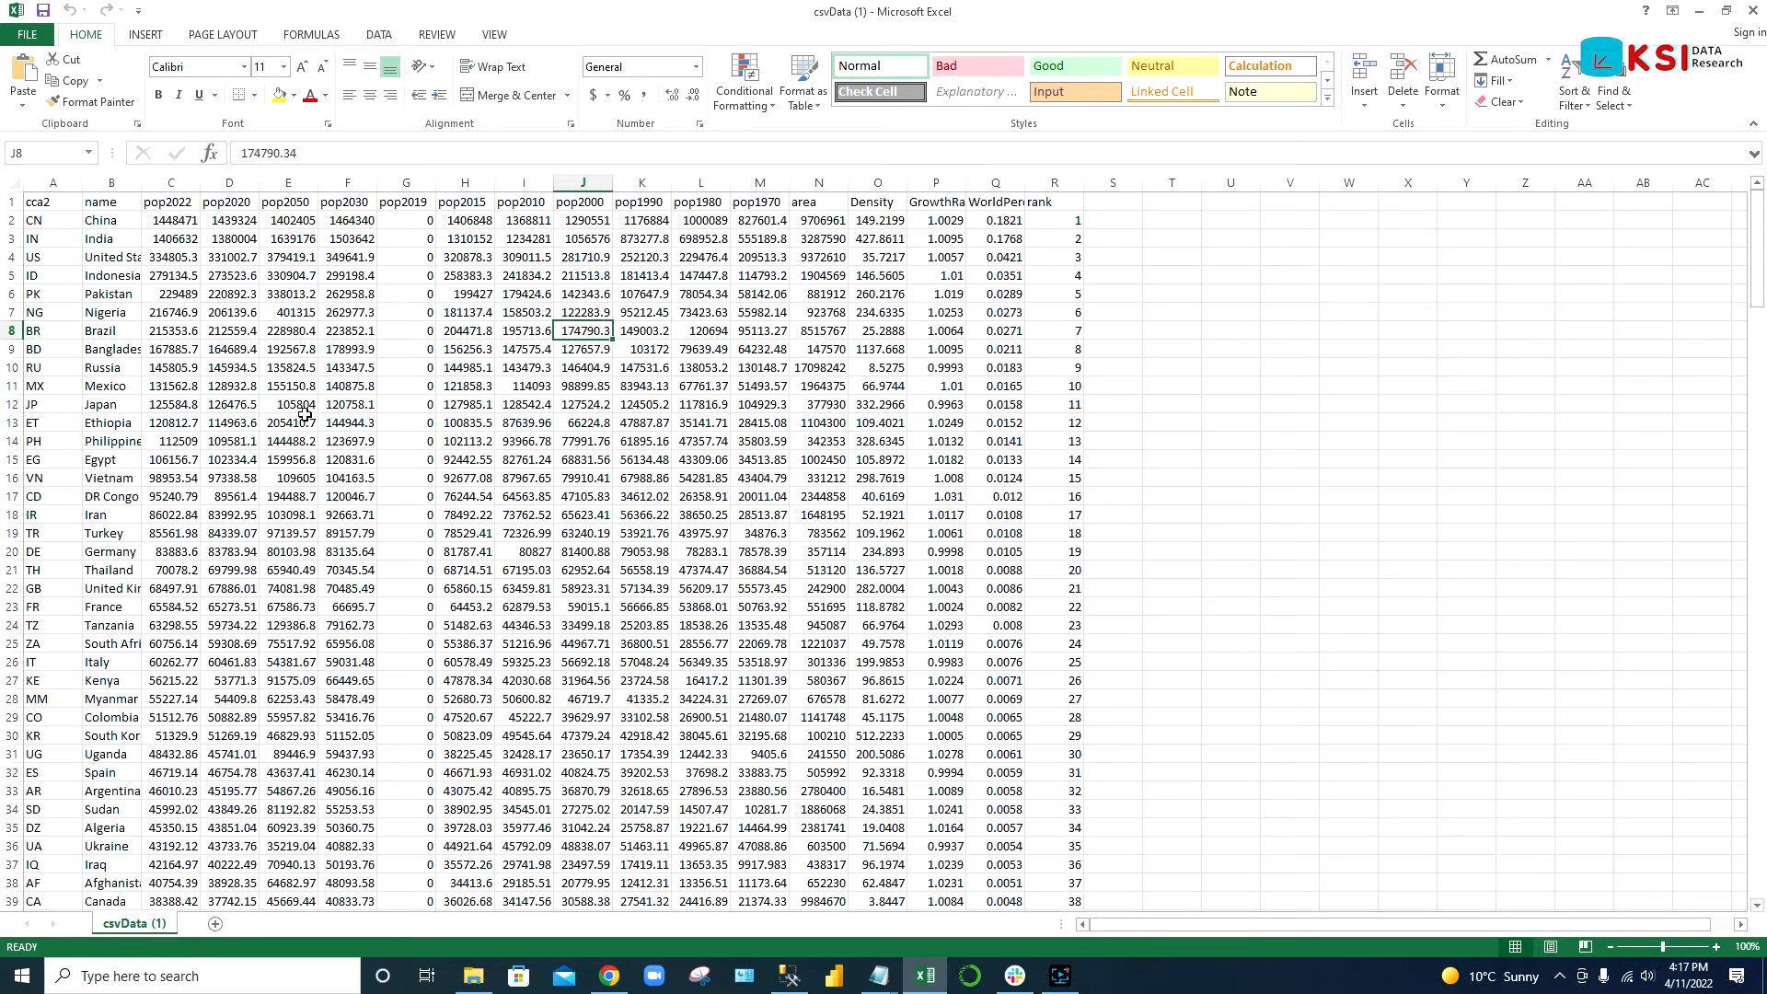
pyautogui.click(143, 33)
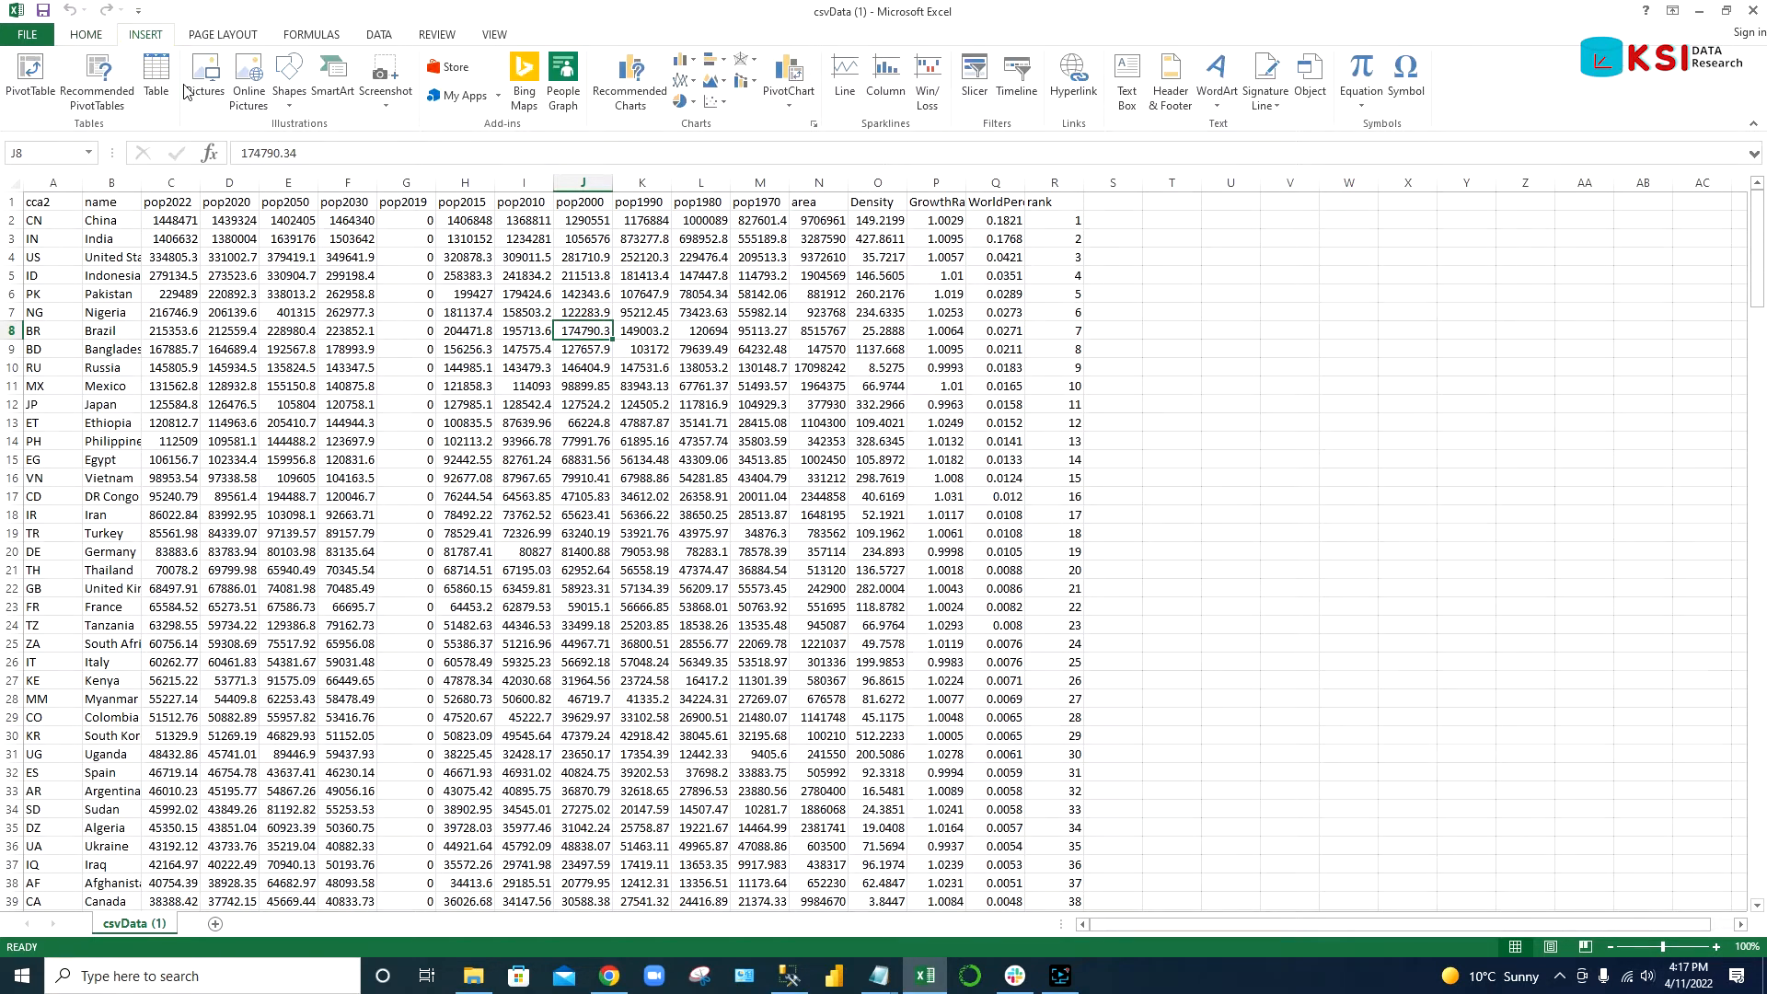
pyautogui.click(155, 73)
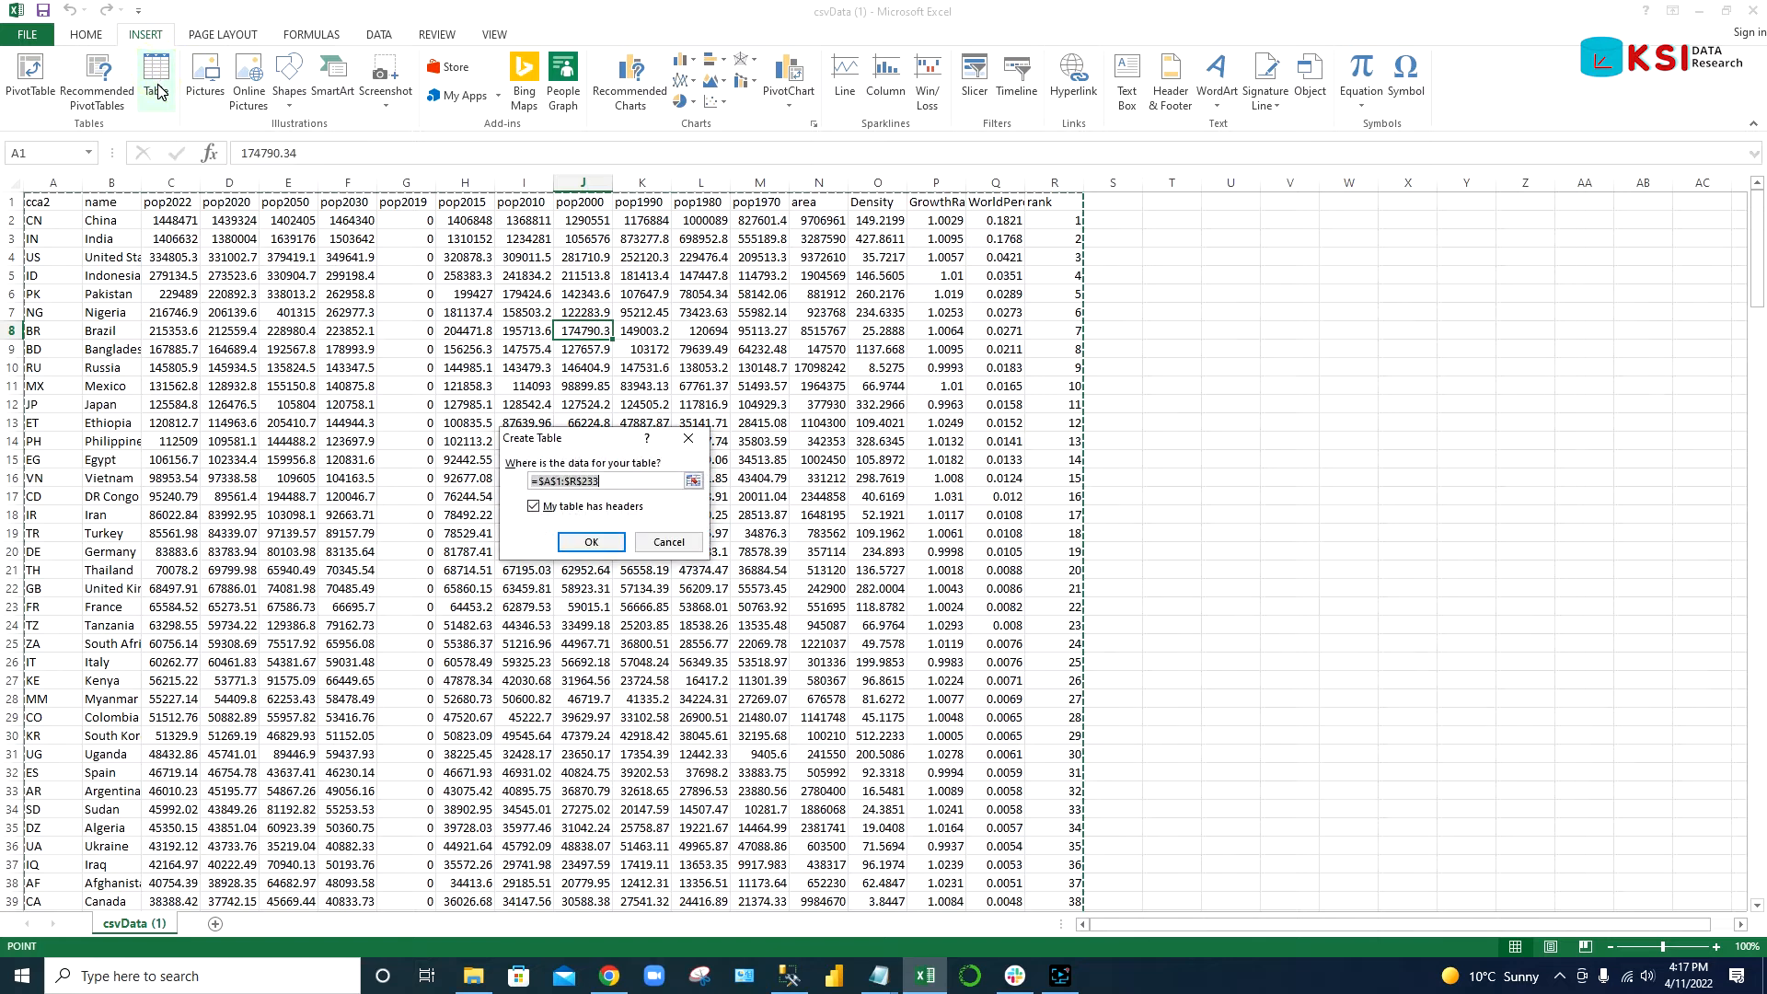
pyautogui.click(590, 541)
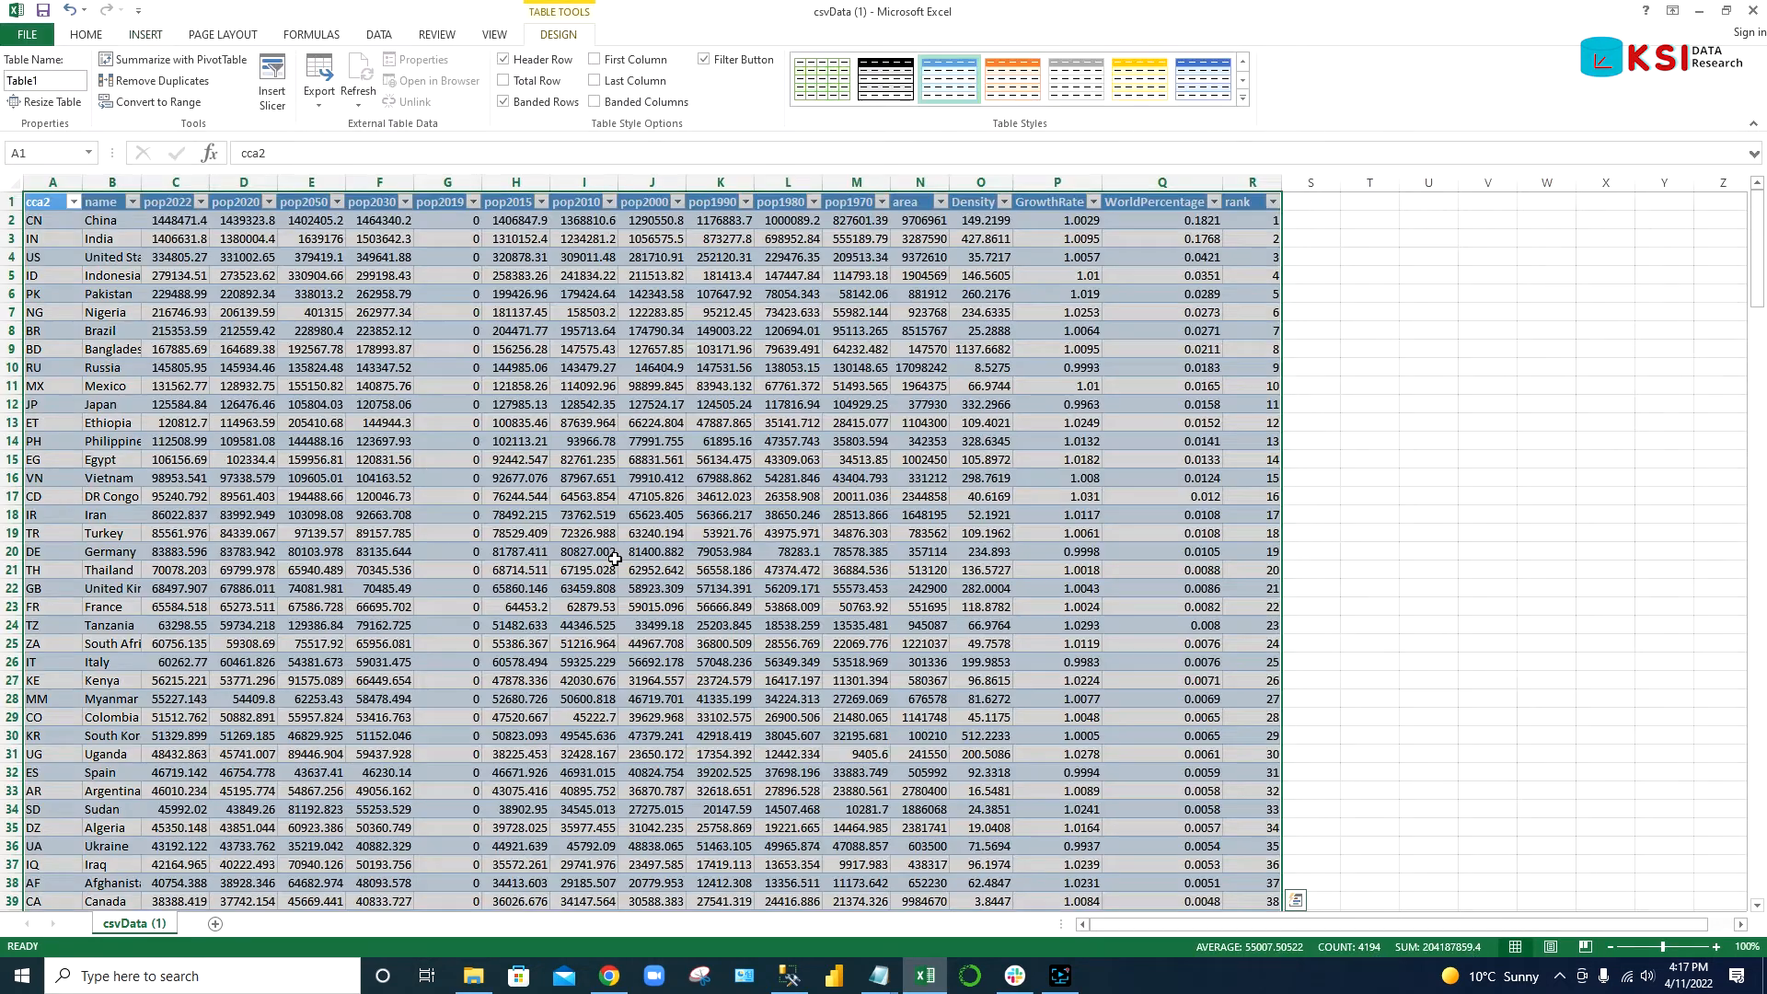
# - Close the workbook, answering the save prompt
pyautogui.click(85, 33)
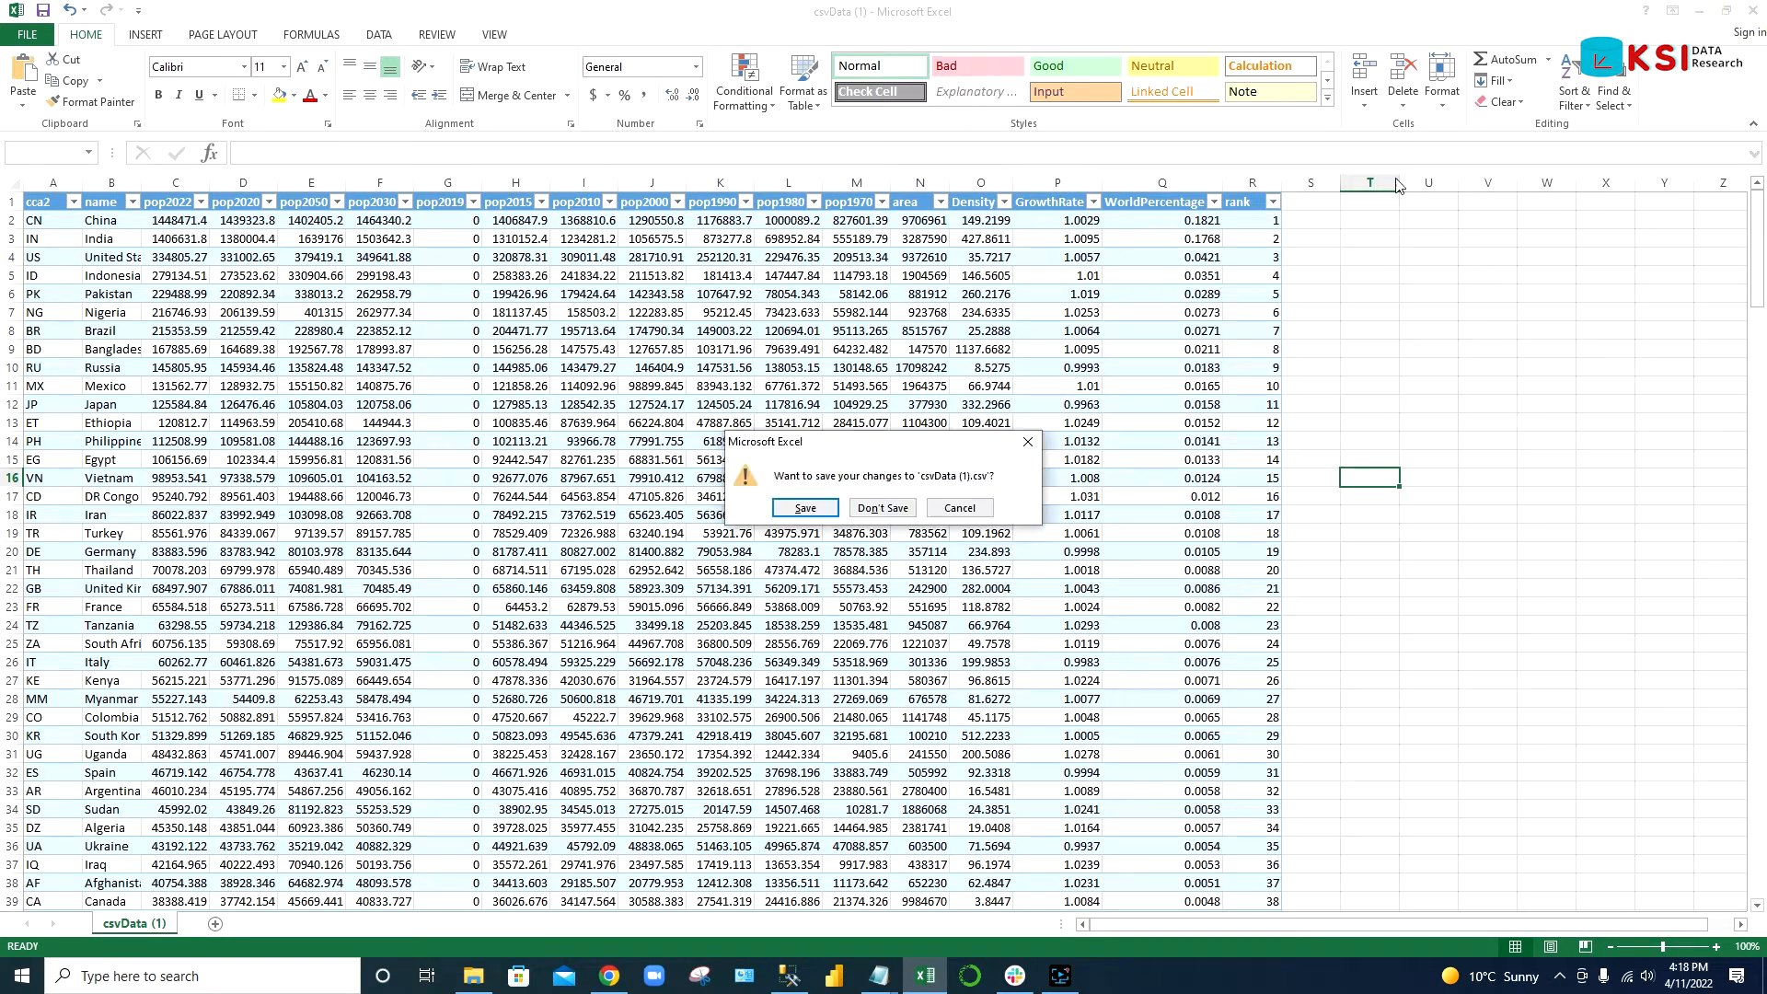
pyautogui.click(608, 976)
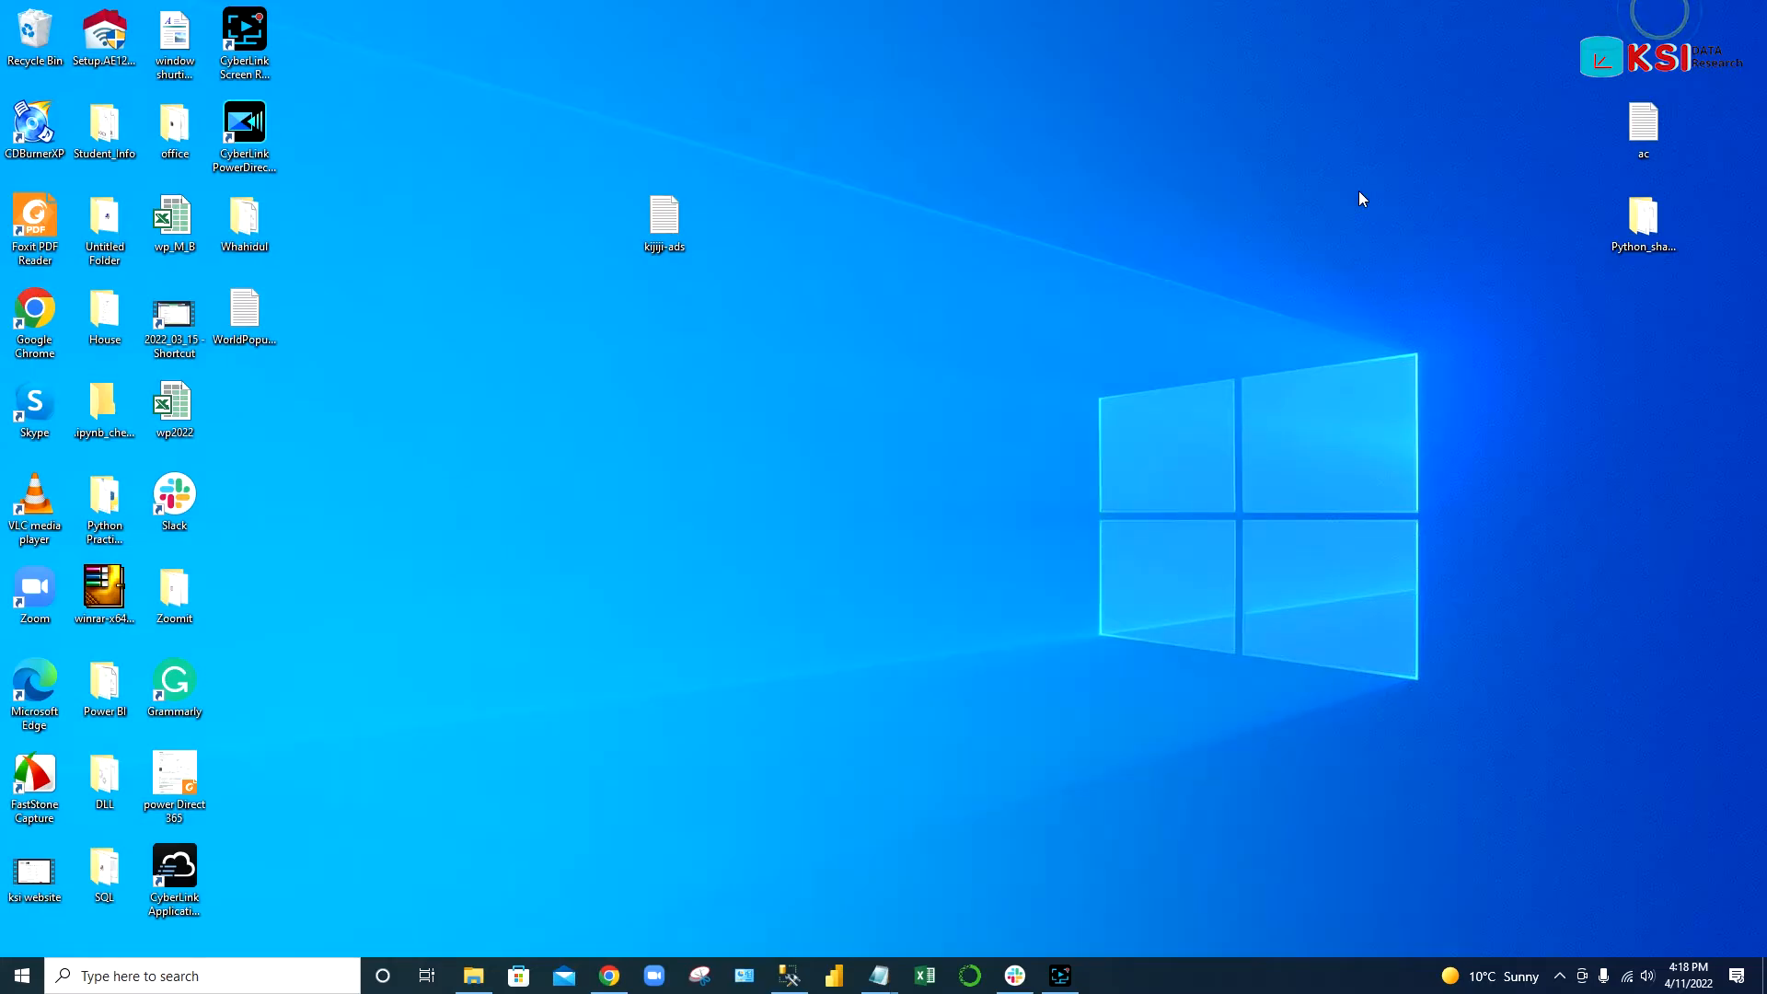
pyautogui.moveTo(821, 852)
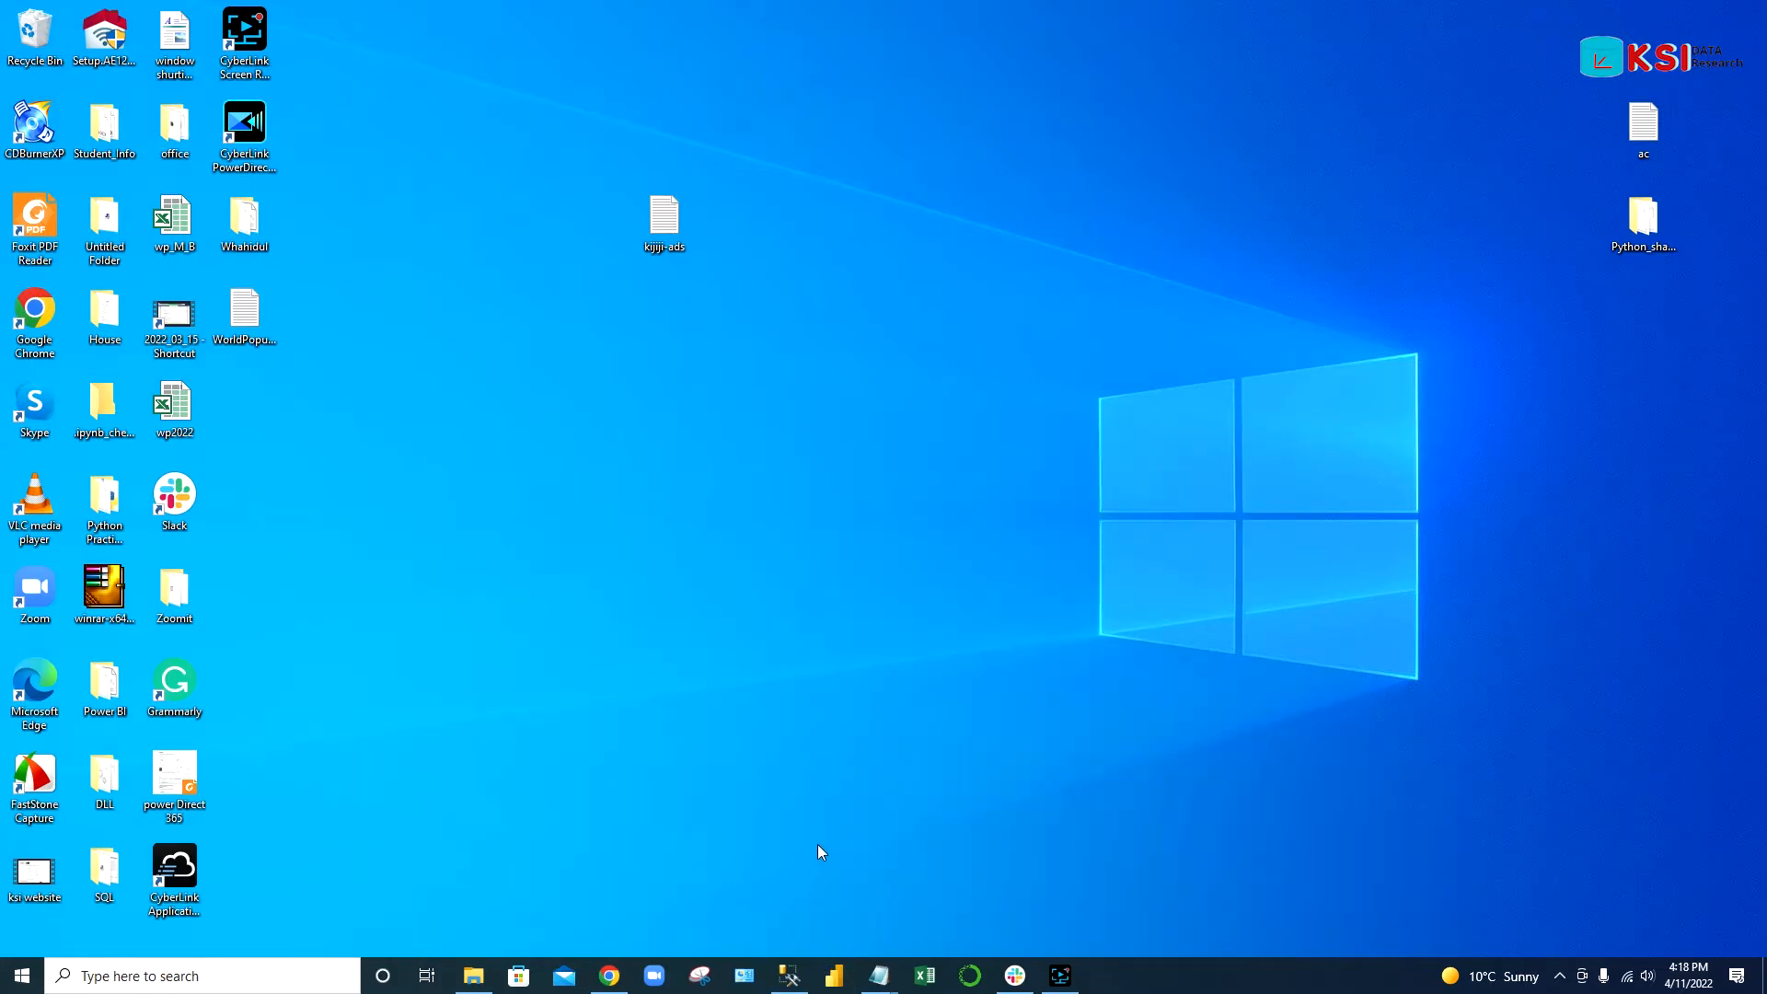
# - Launch Power BI Desktop from the taskbar jump list to a new blank report
pyautogui.rightClick(833, 976)
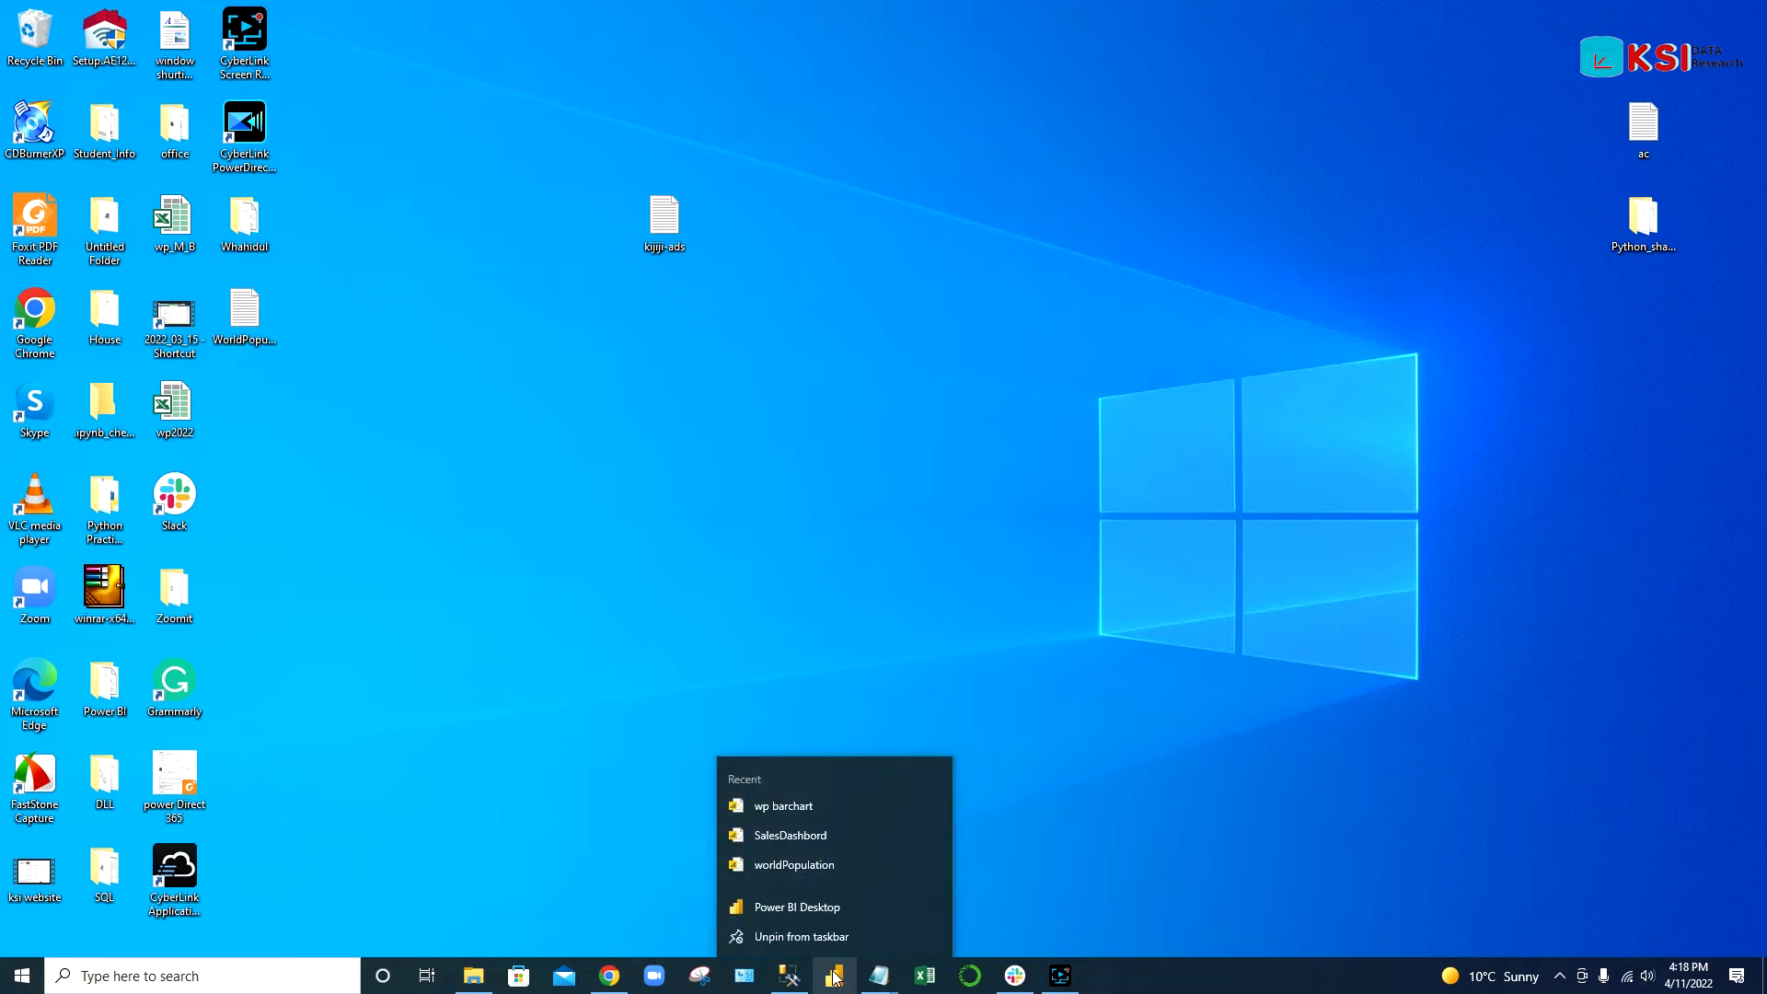
pyautogui.click(811, 909)
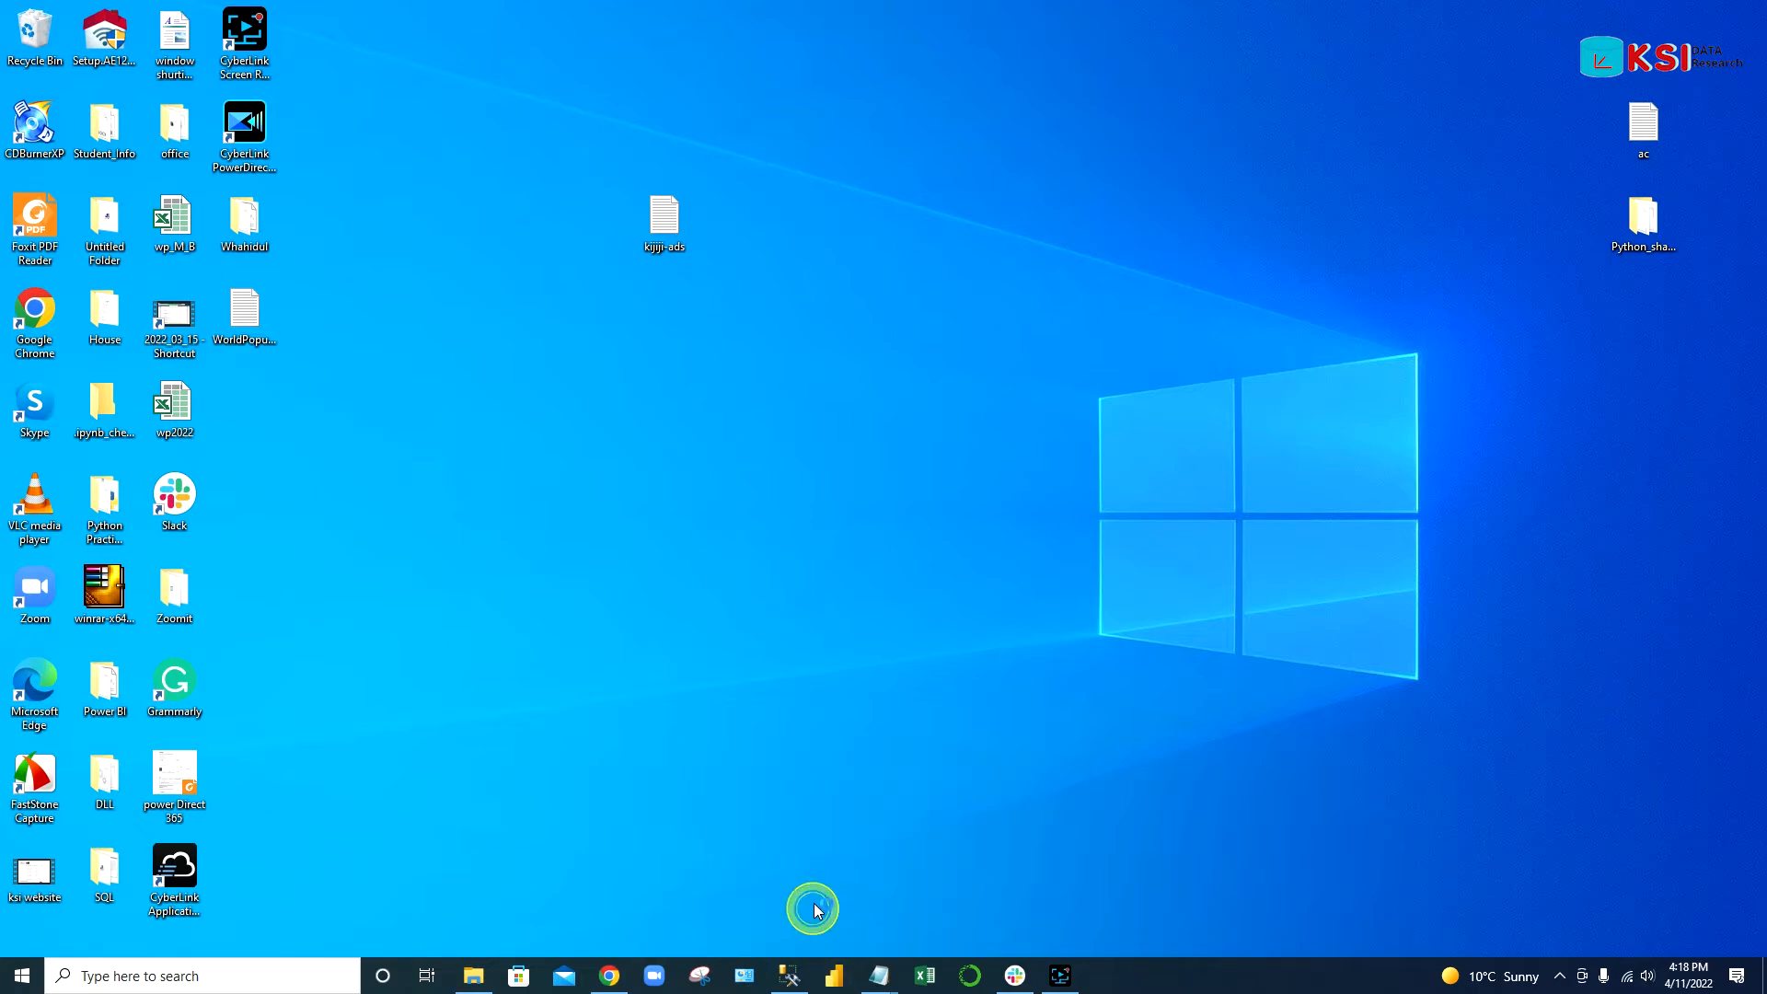
pyautogui.click(831, 976)
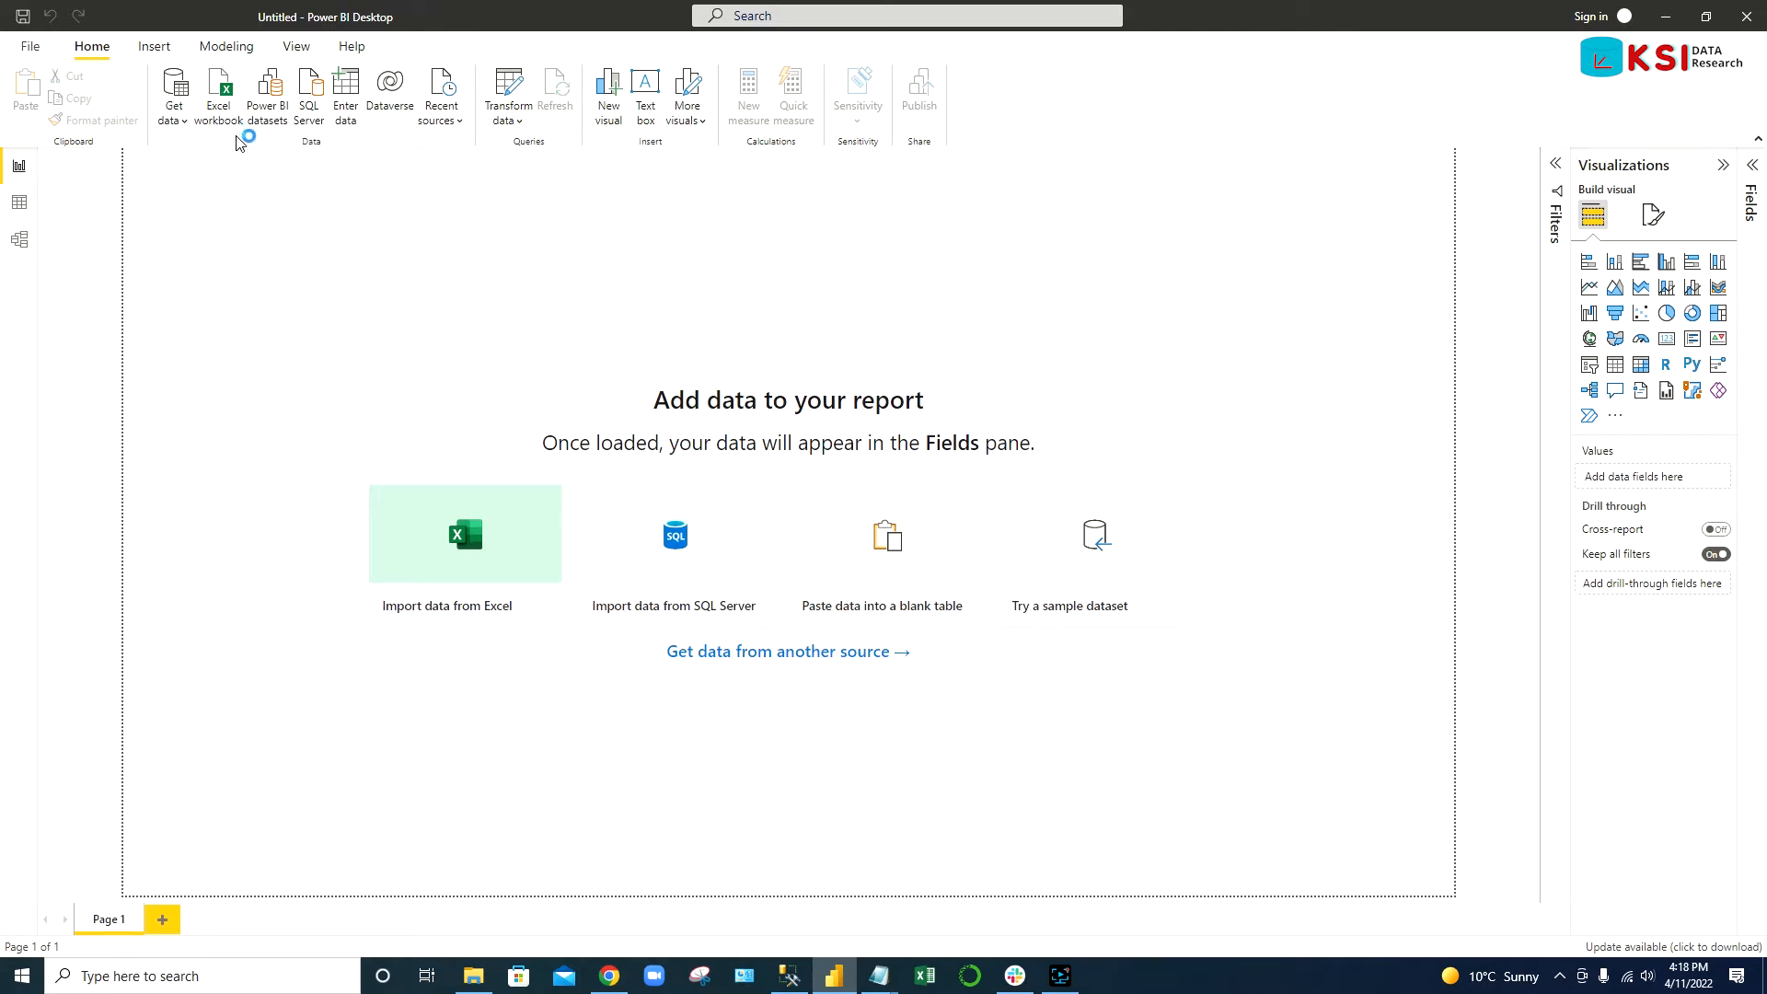
pyautogui.moveTo(217, 90)
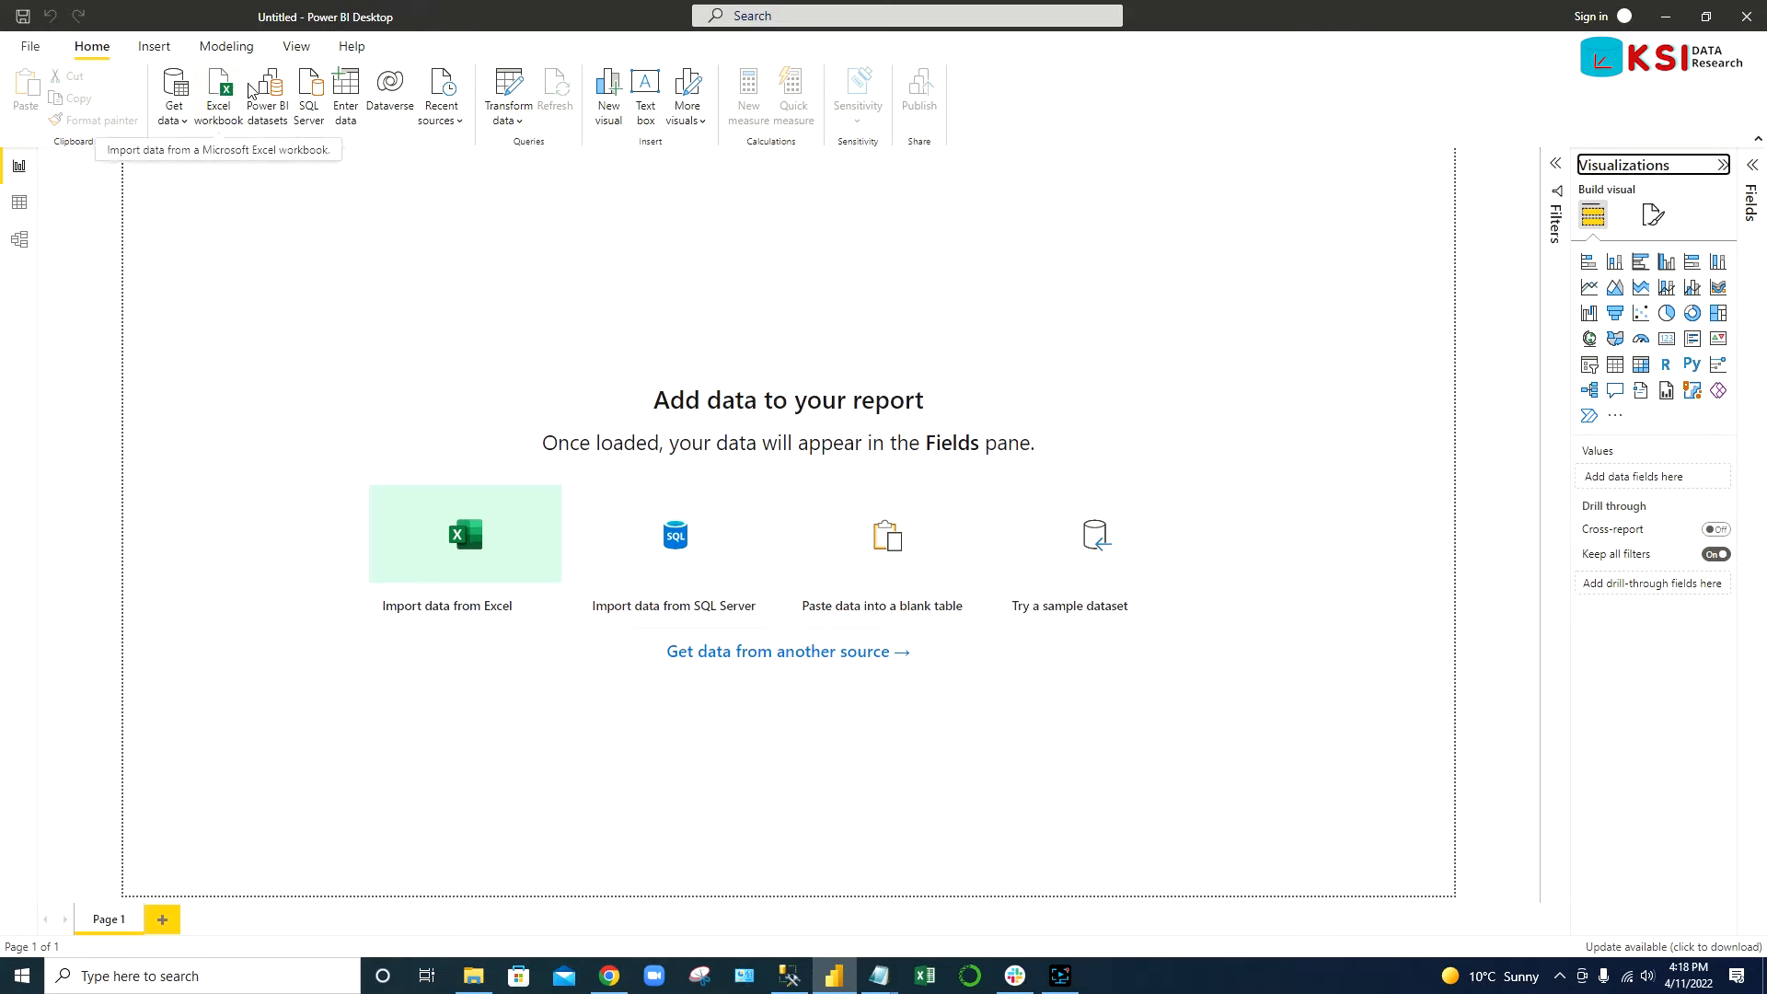
pyautogui.moveTo(205, 142)
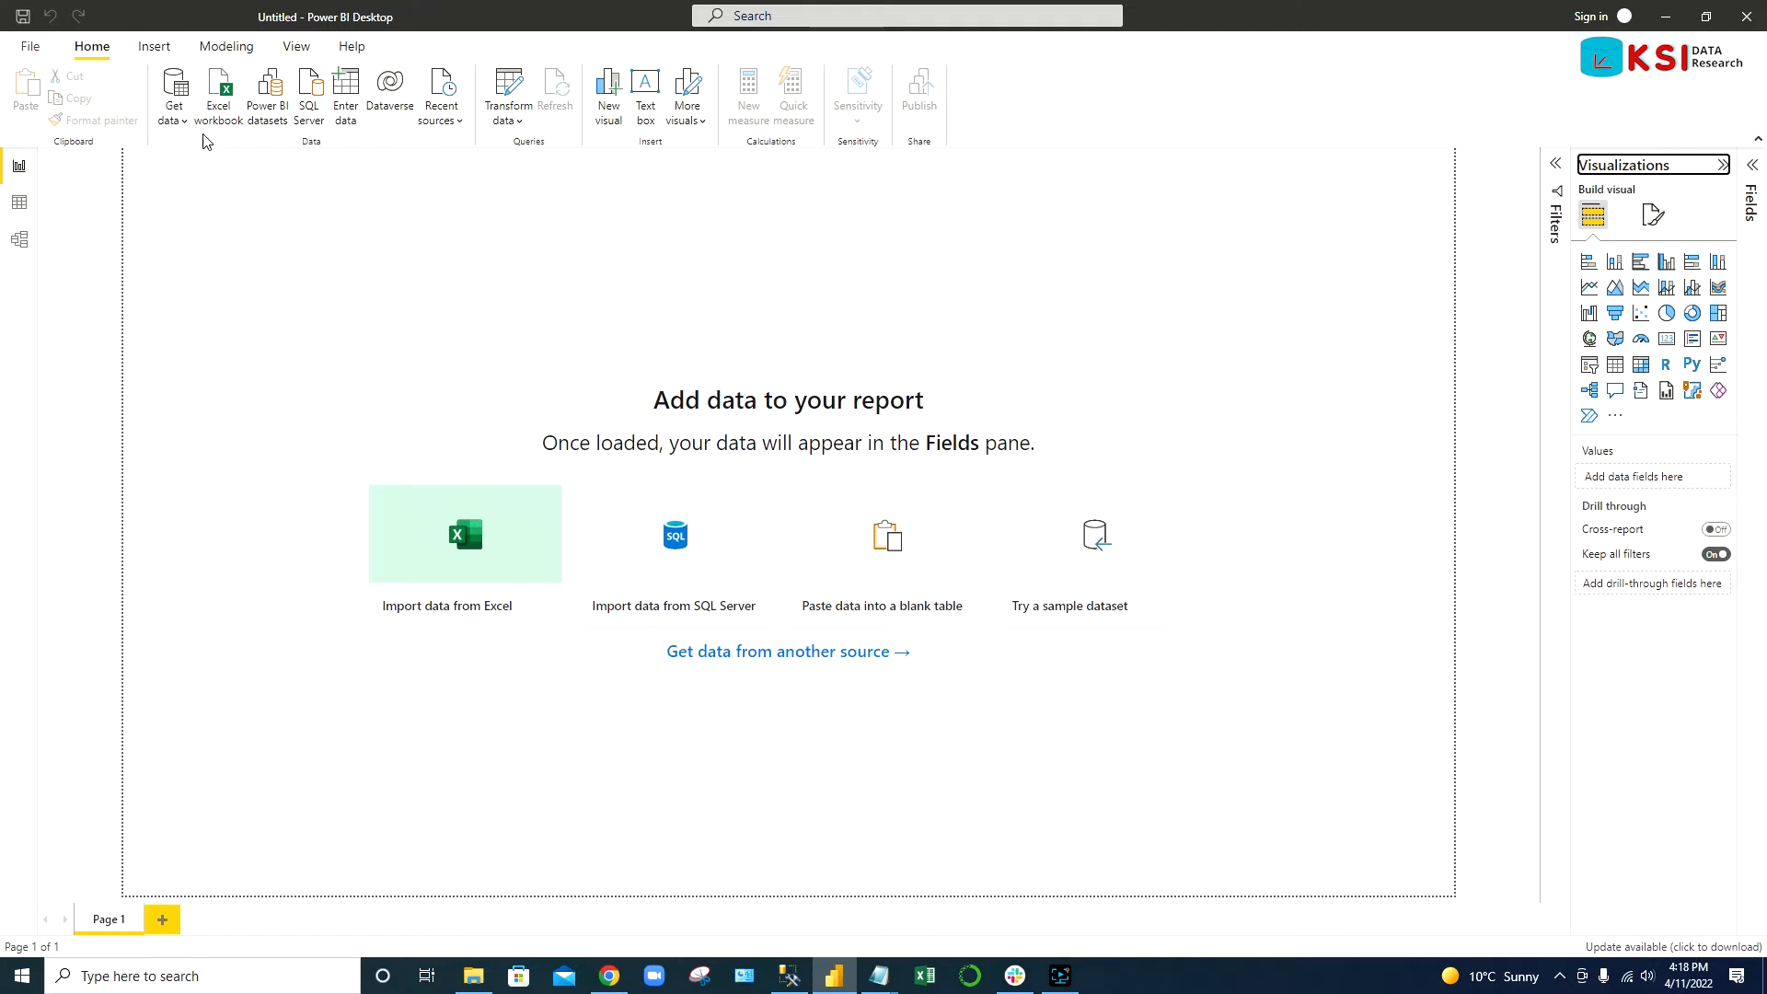
# - Choose Get data > Excel workbook and select the wp2022 workbook on the Desktop for import
pyautogui.click(173, 90)
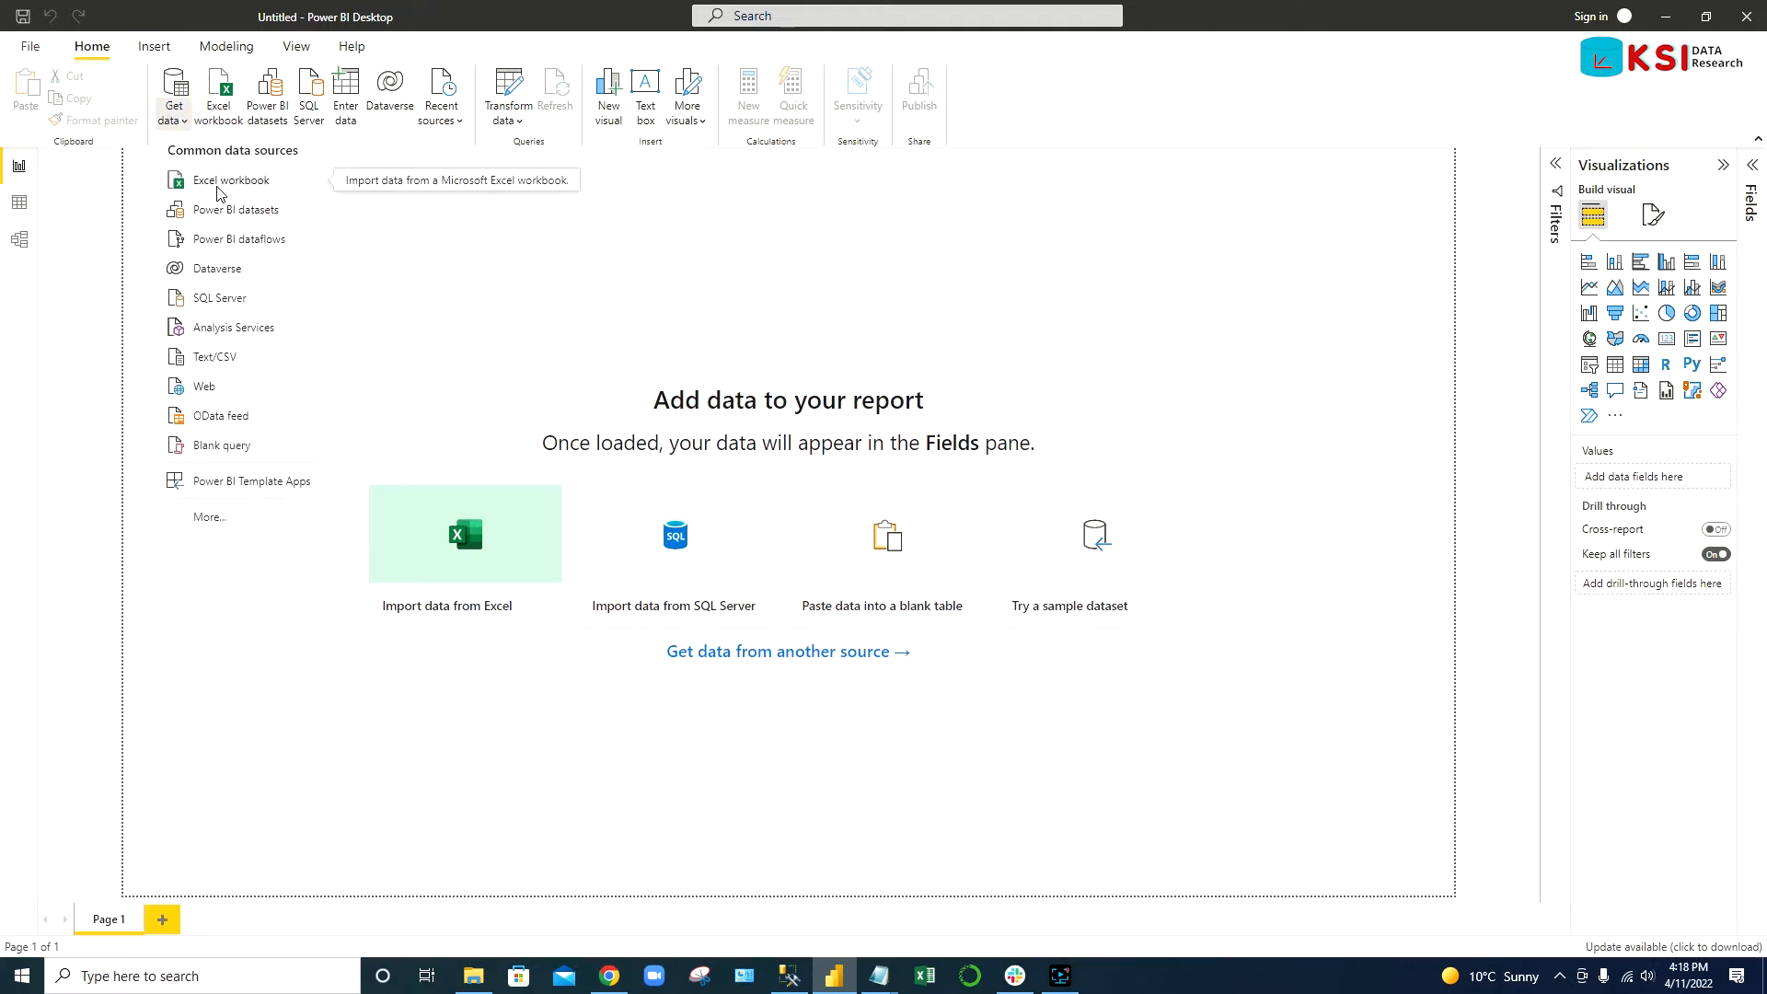
pyautogui.click(234, 179)
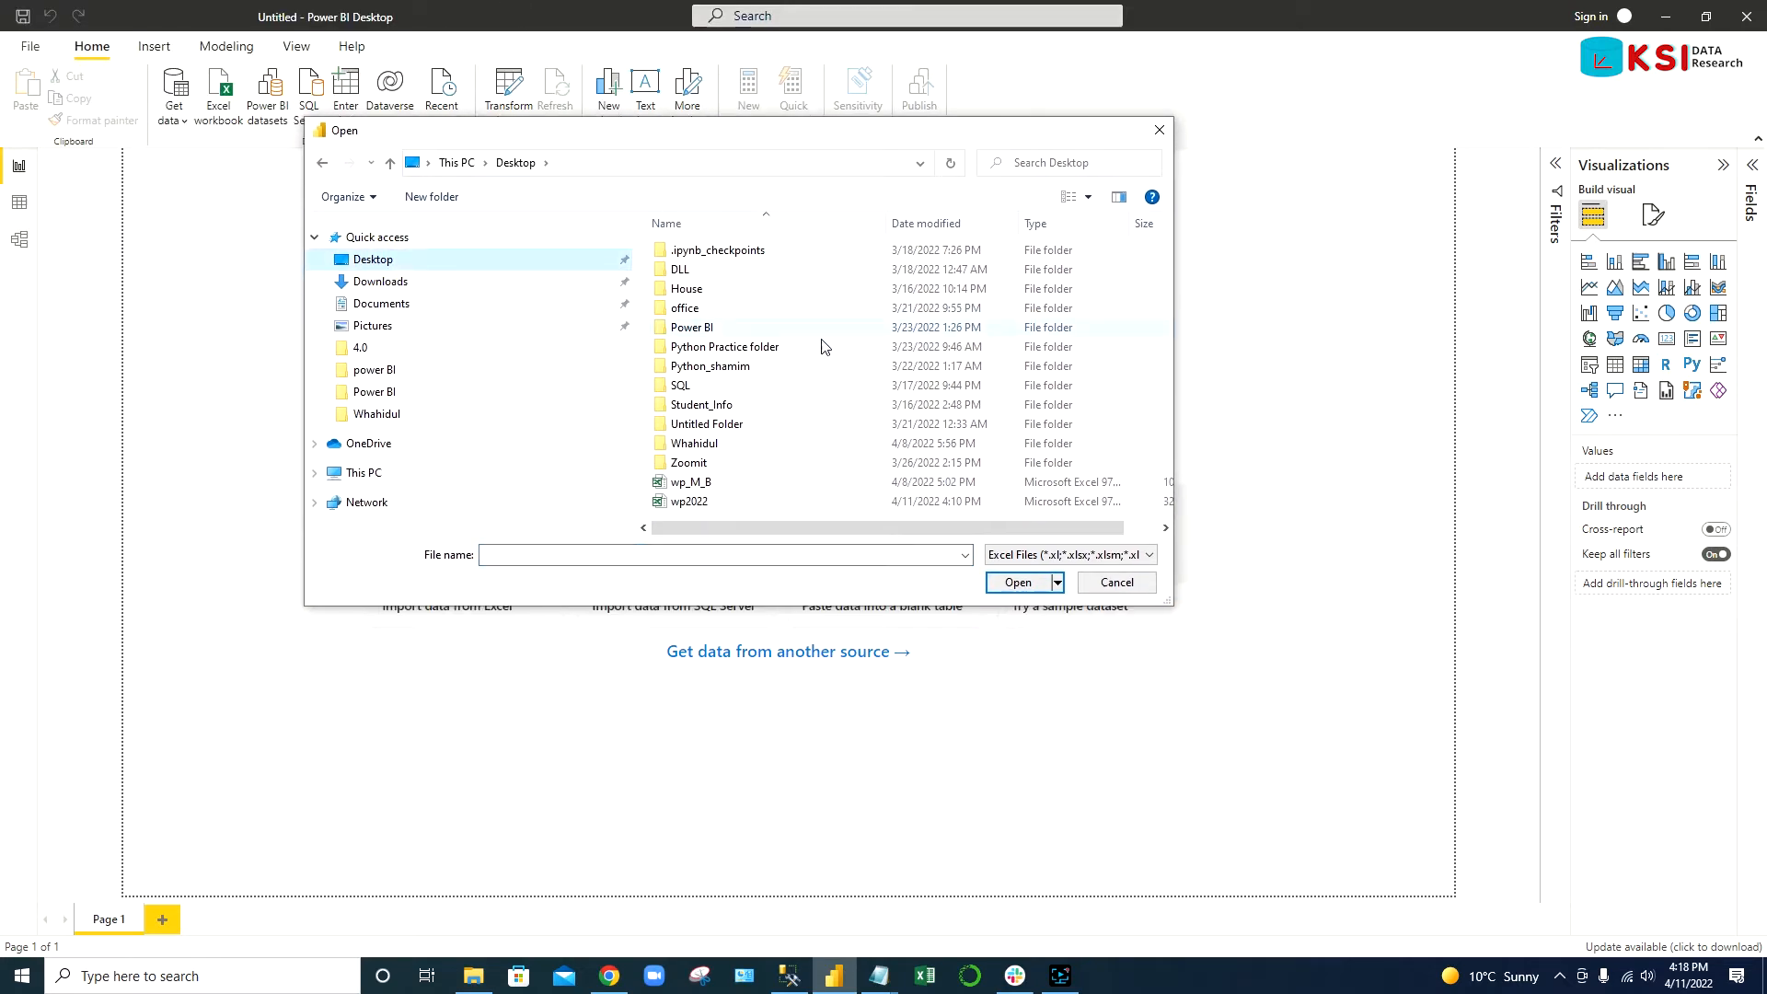
pyautogui.click(689, 501)
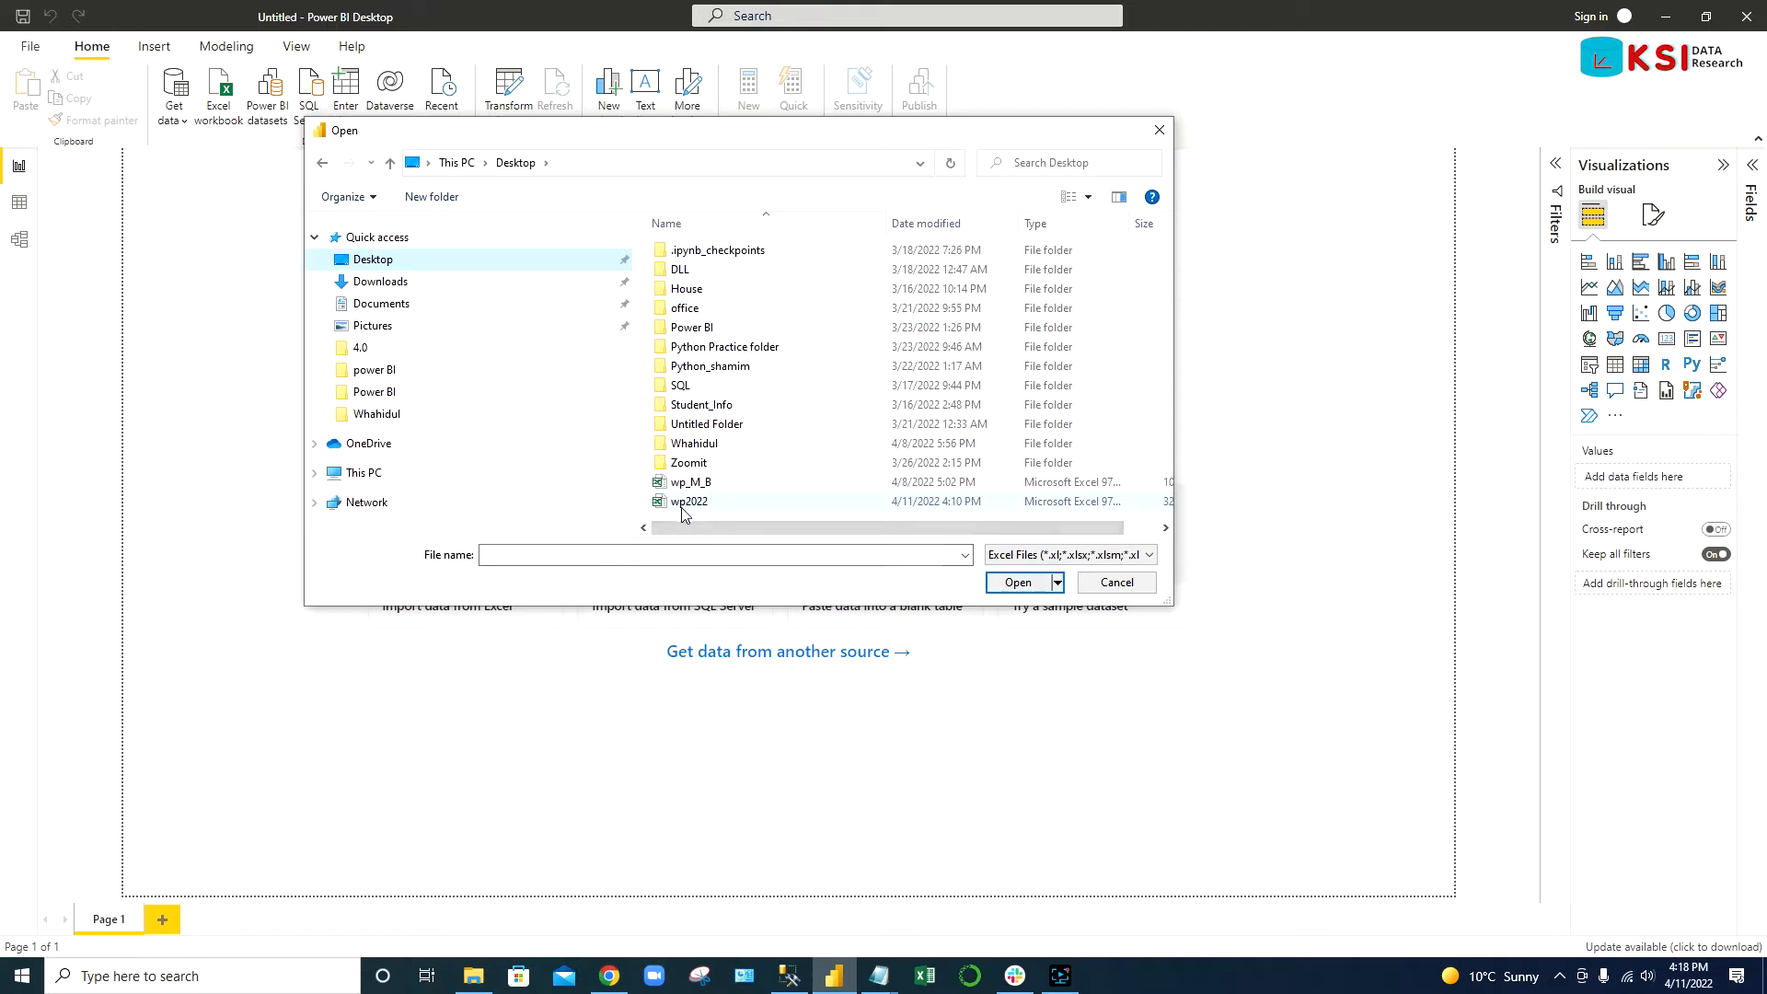
pyautogui.moveTo(688, 500)
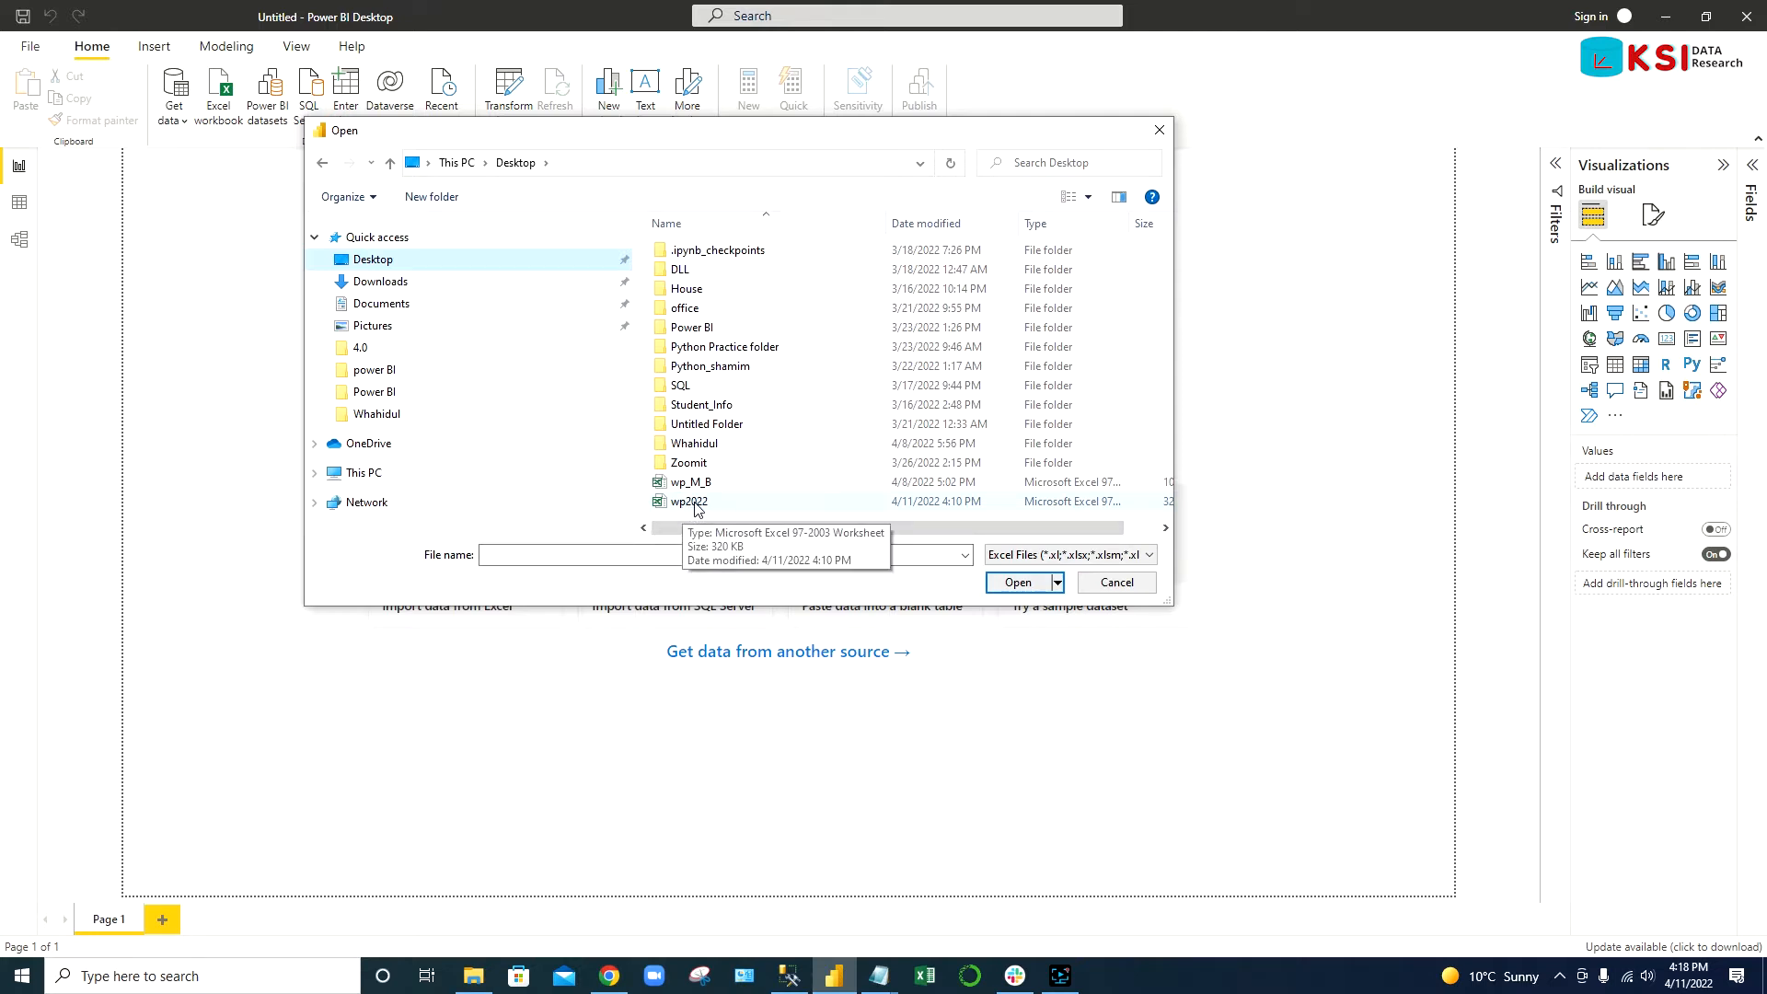
pyautogui.click(689, 501)
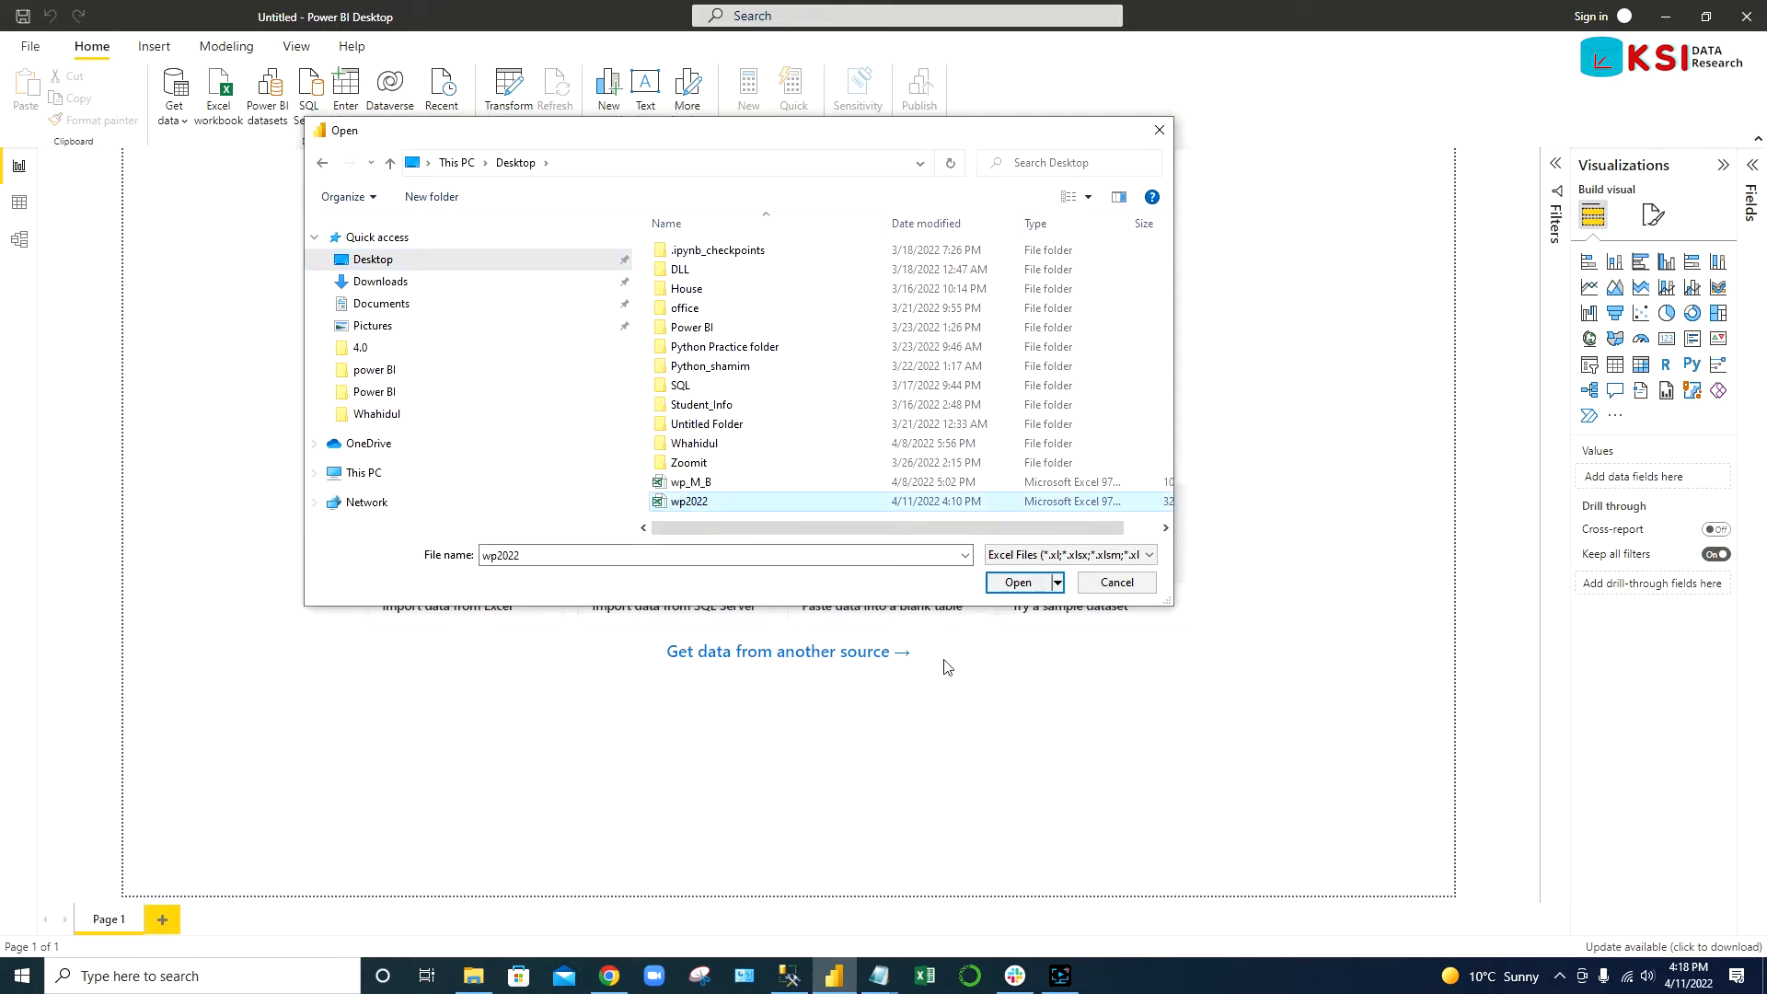
pyautogui.click(1115, 581)
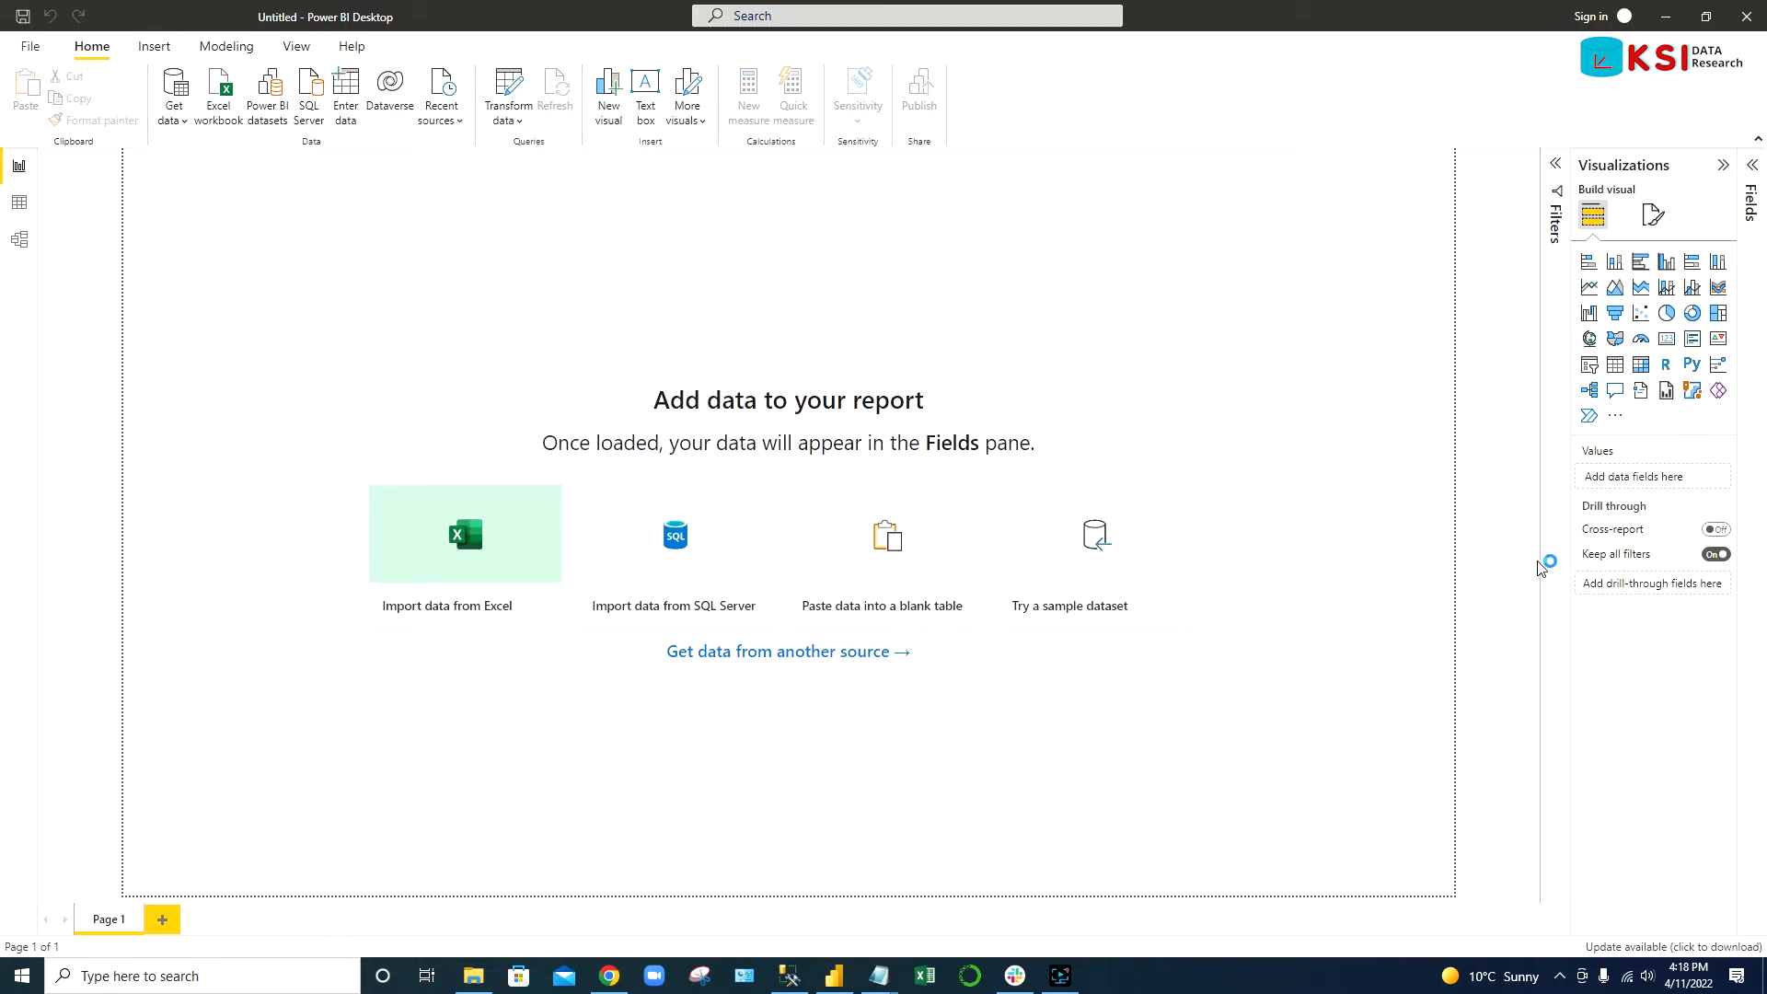
# - Load the Wpop sheet from the Navigator and expand its fields in the Fields pane
pyautogui.click(464, 534)
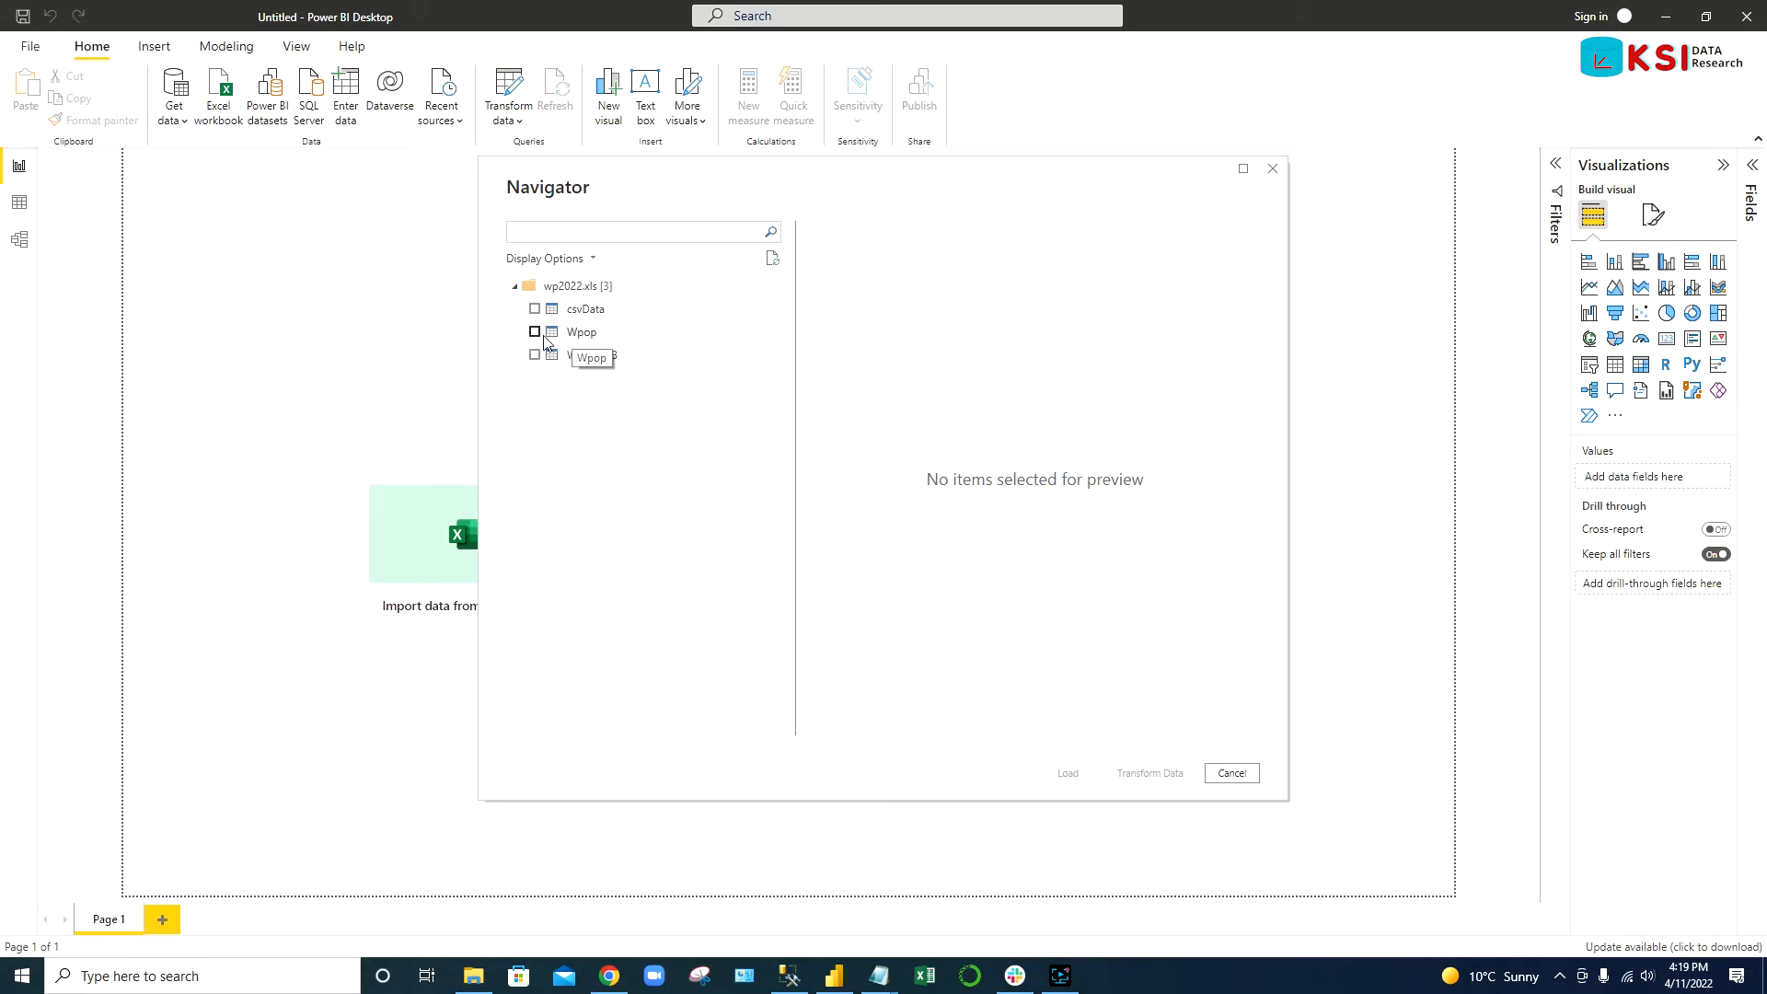
pyautogui.click(533, 332)
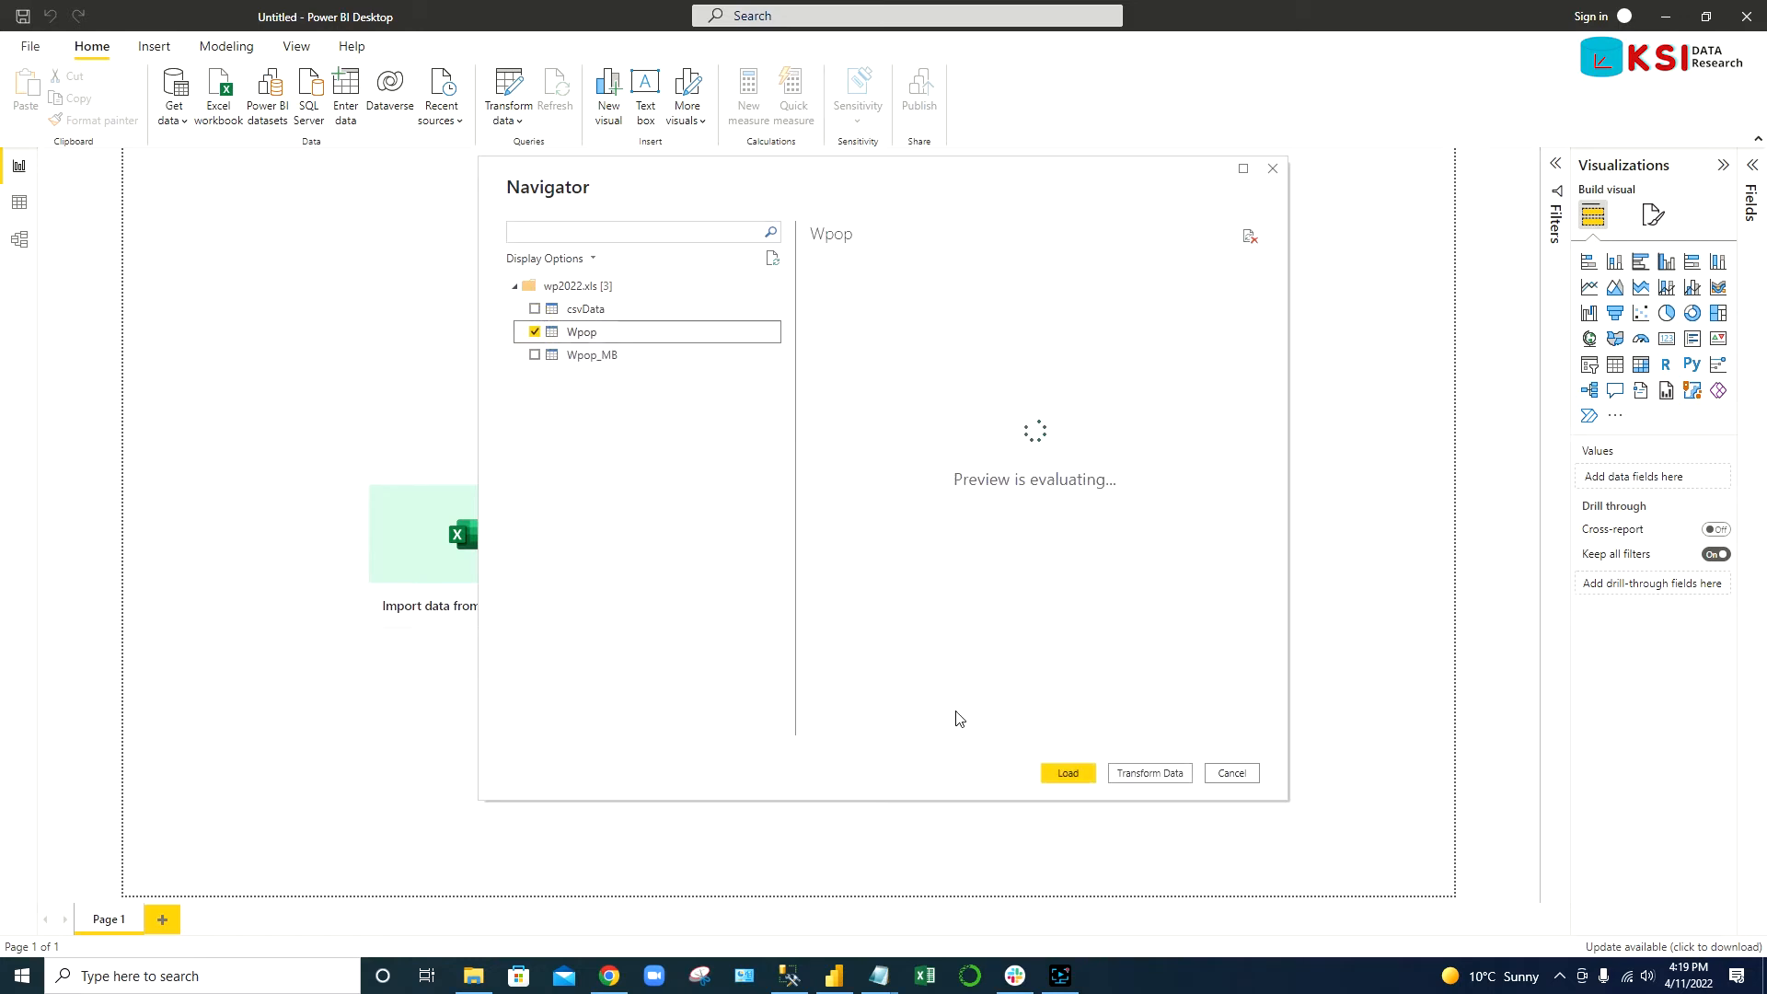
pyautogui.click(1066, 773)
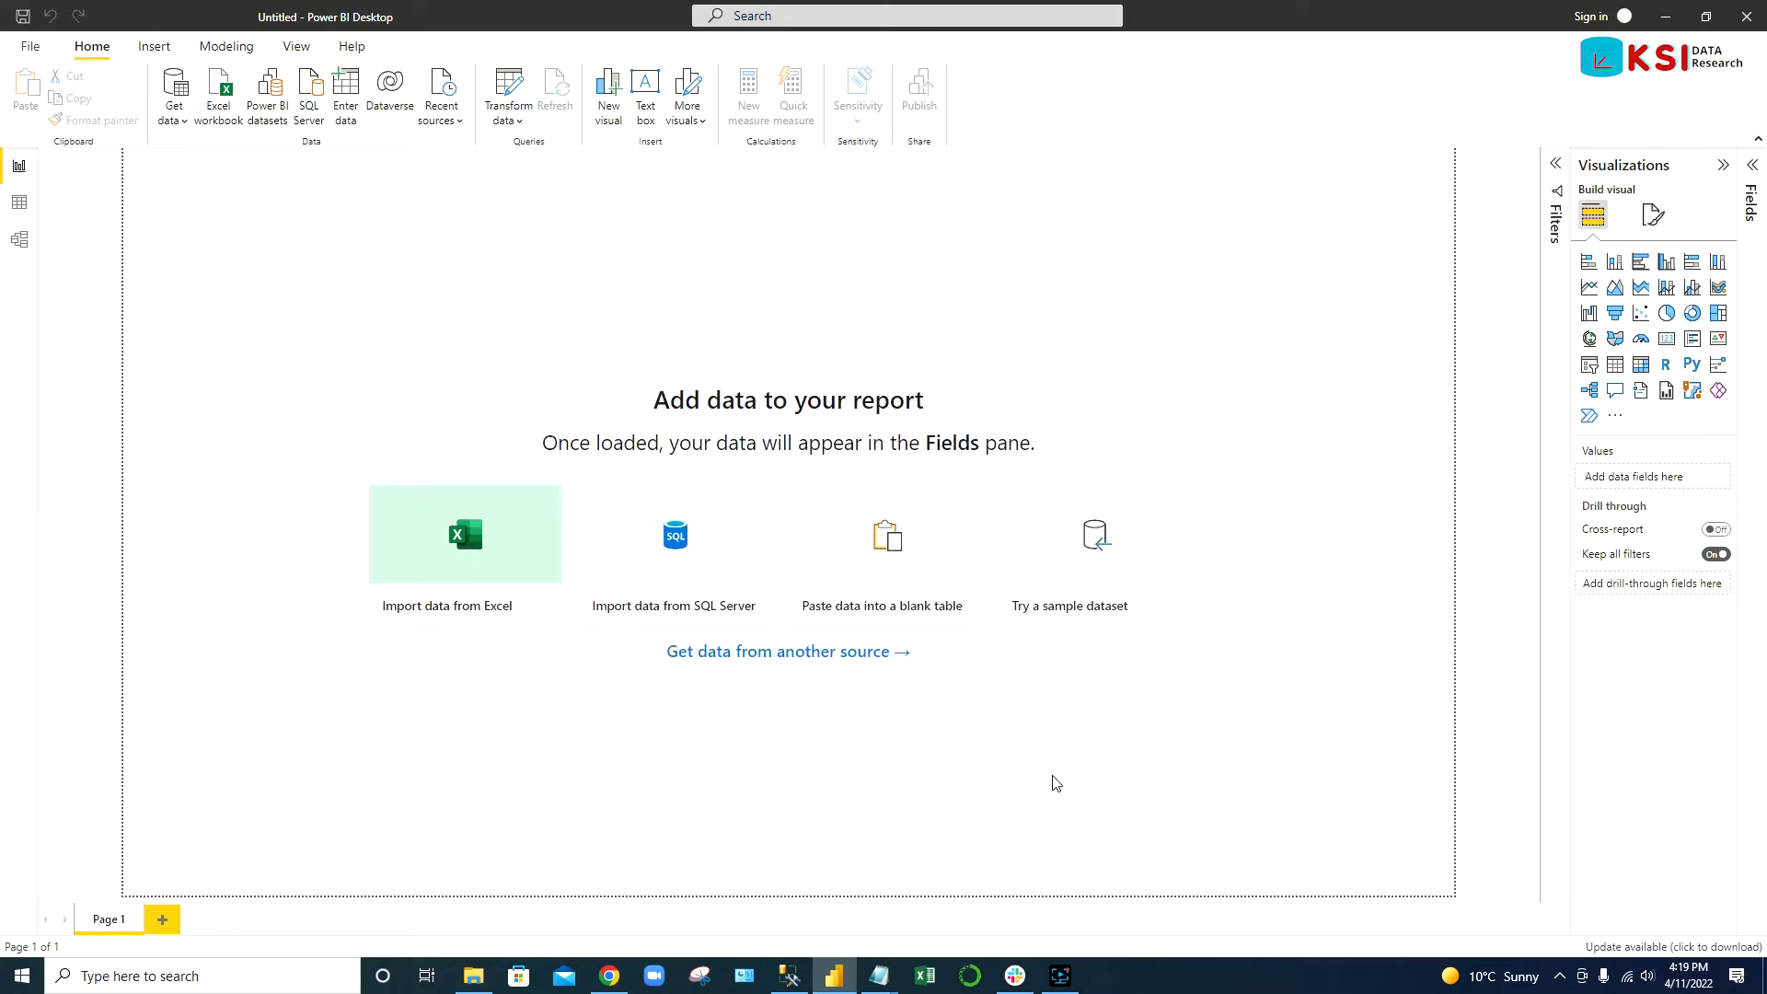
pyautogui.click(464, 534)
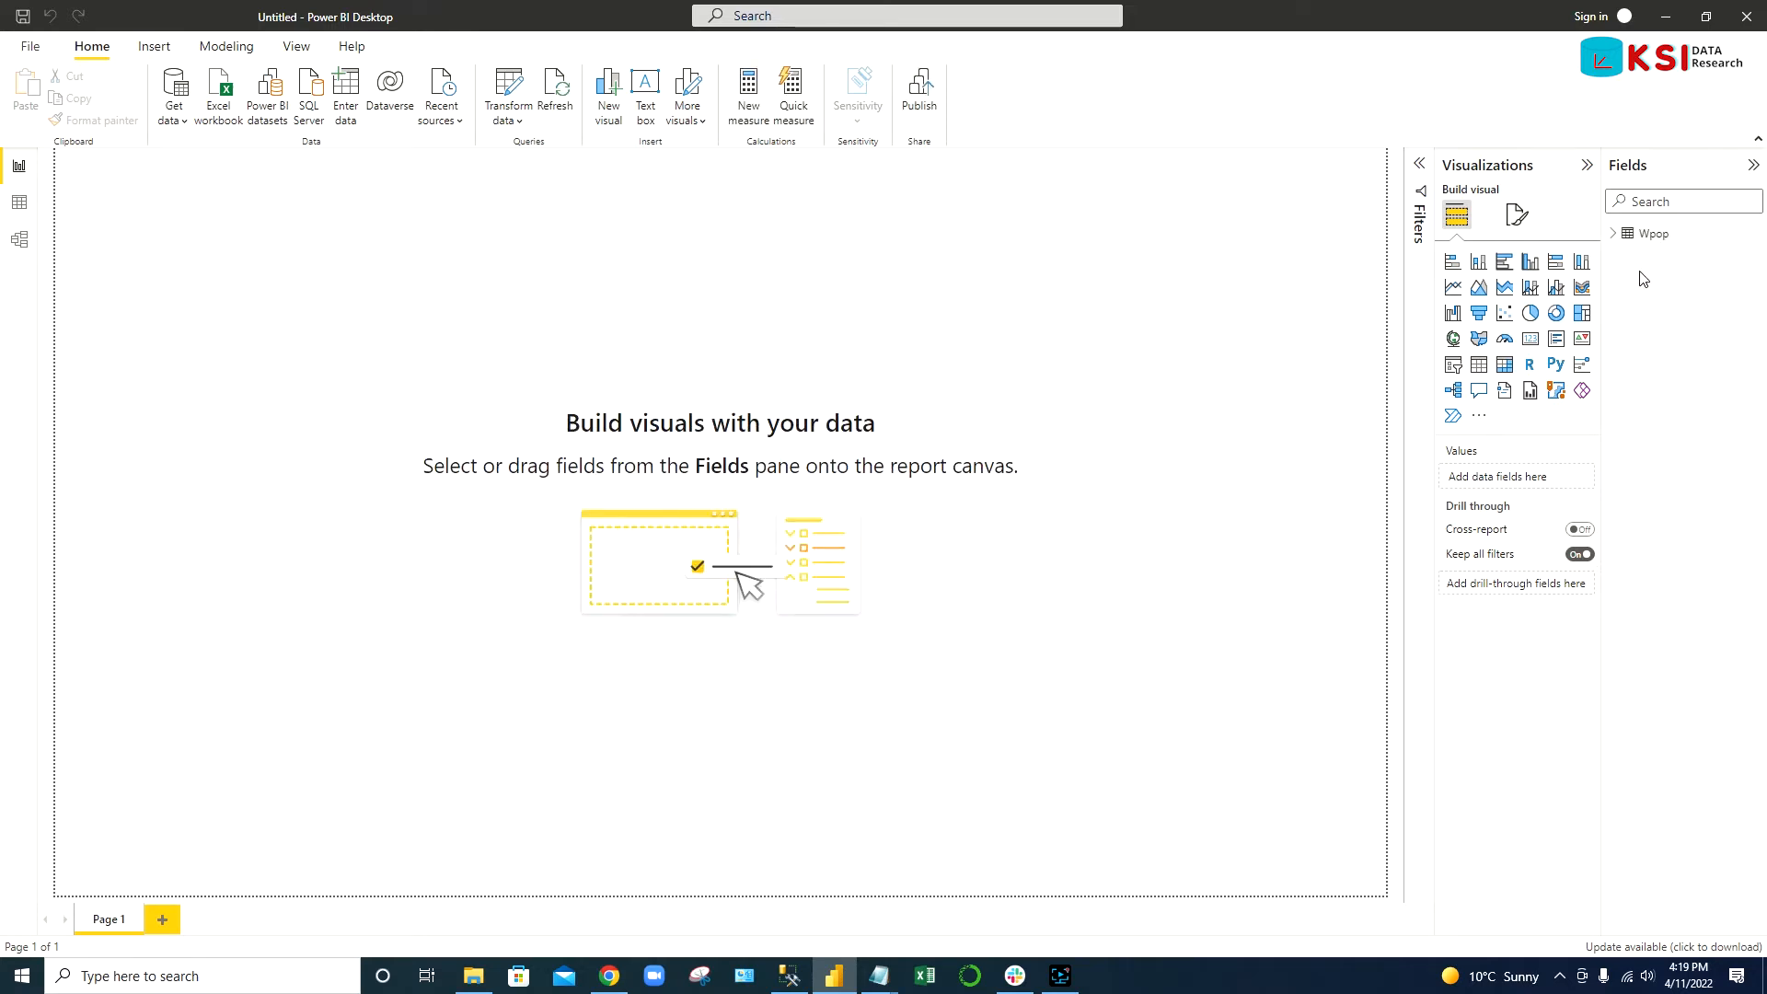
pyautogui.moveTo(1638, 258)
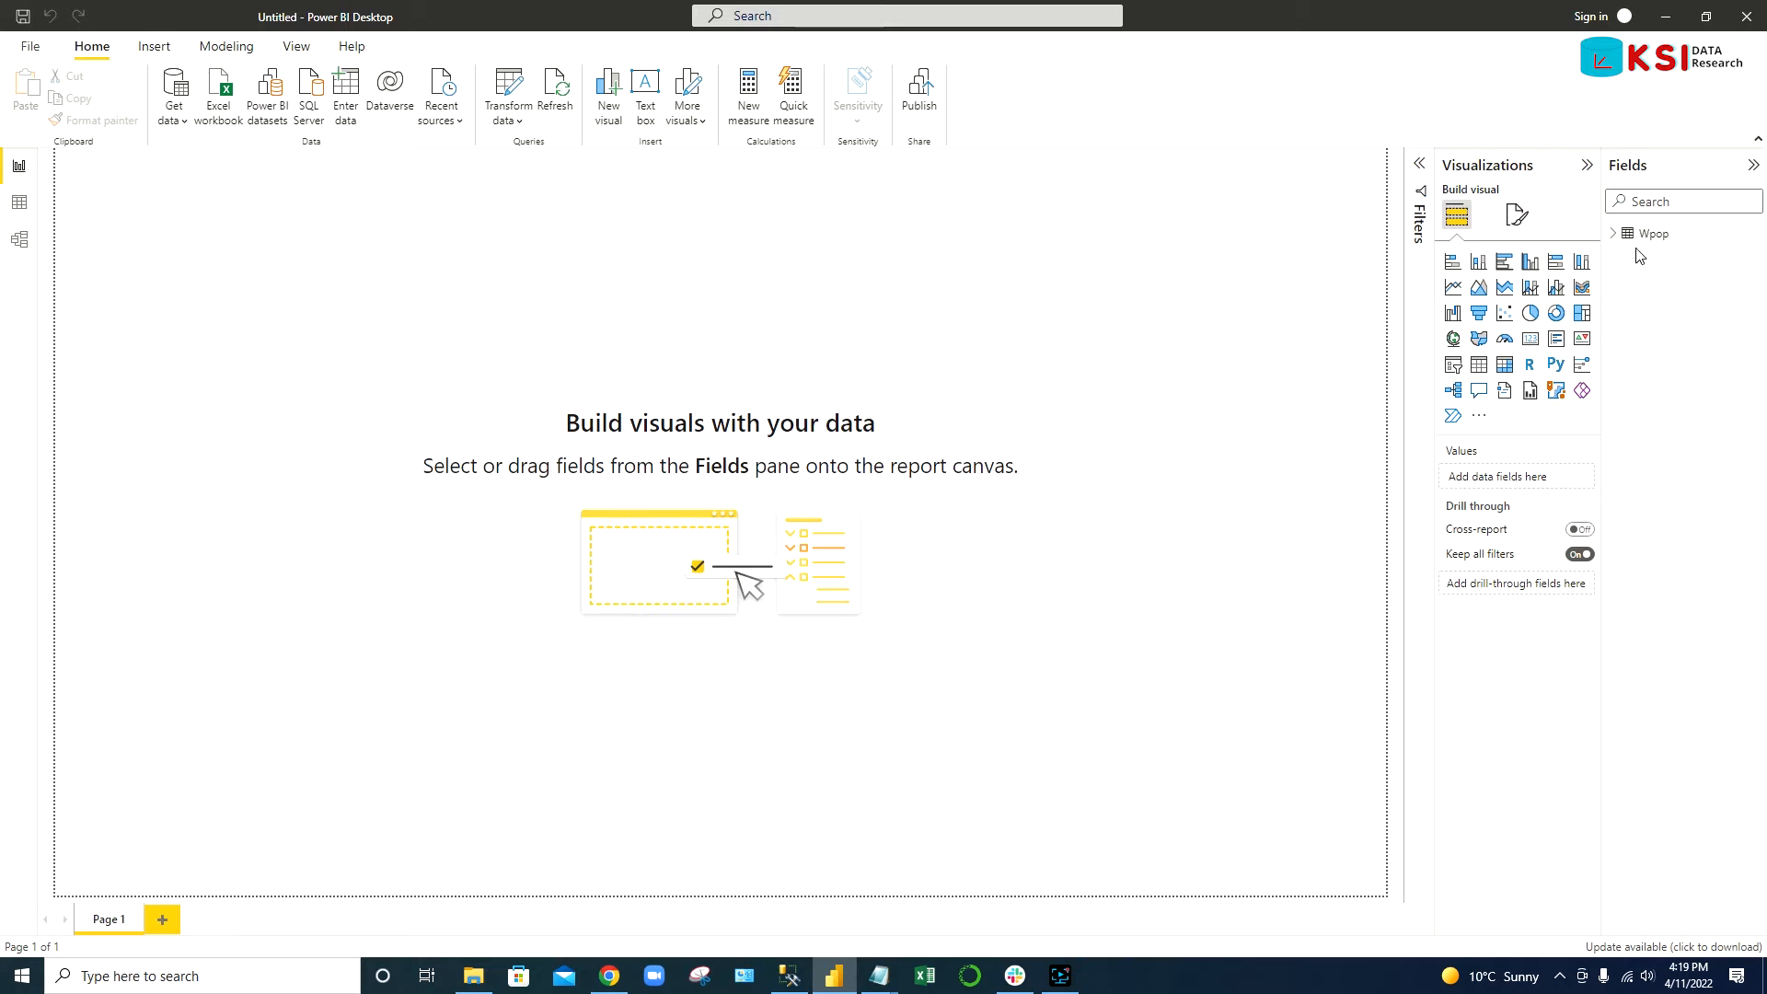
pyautogui.click(1614, 233)
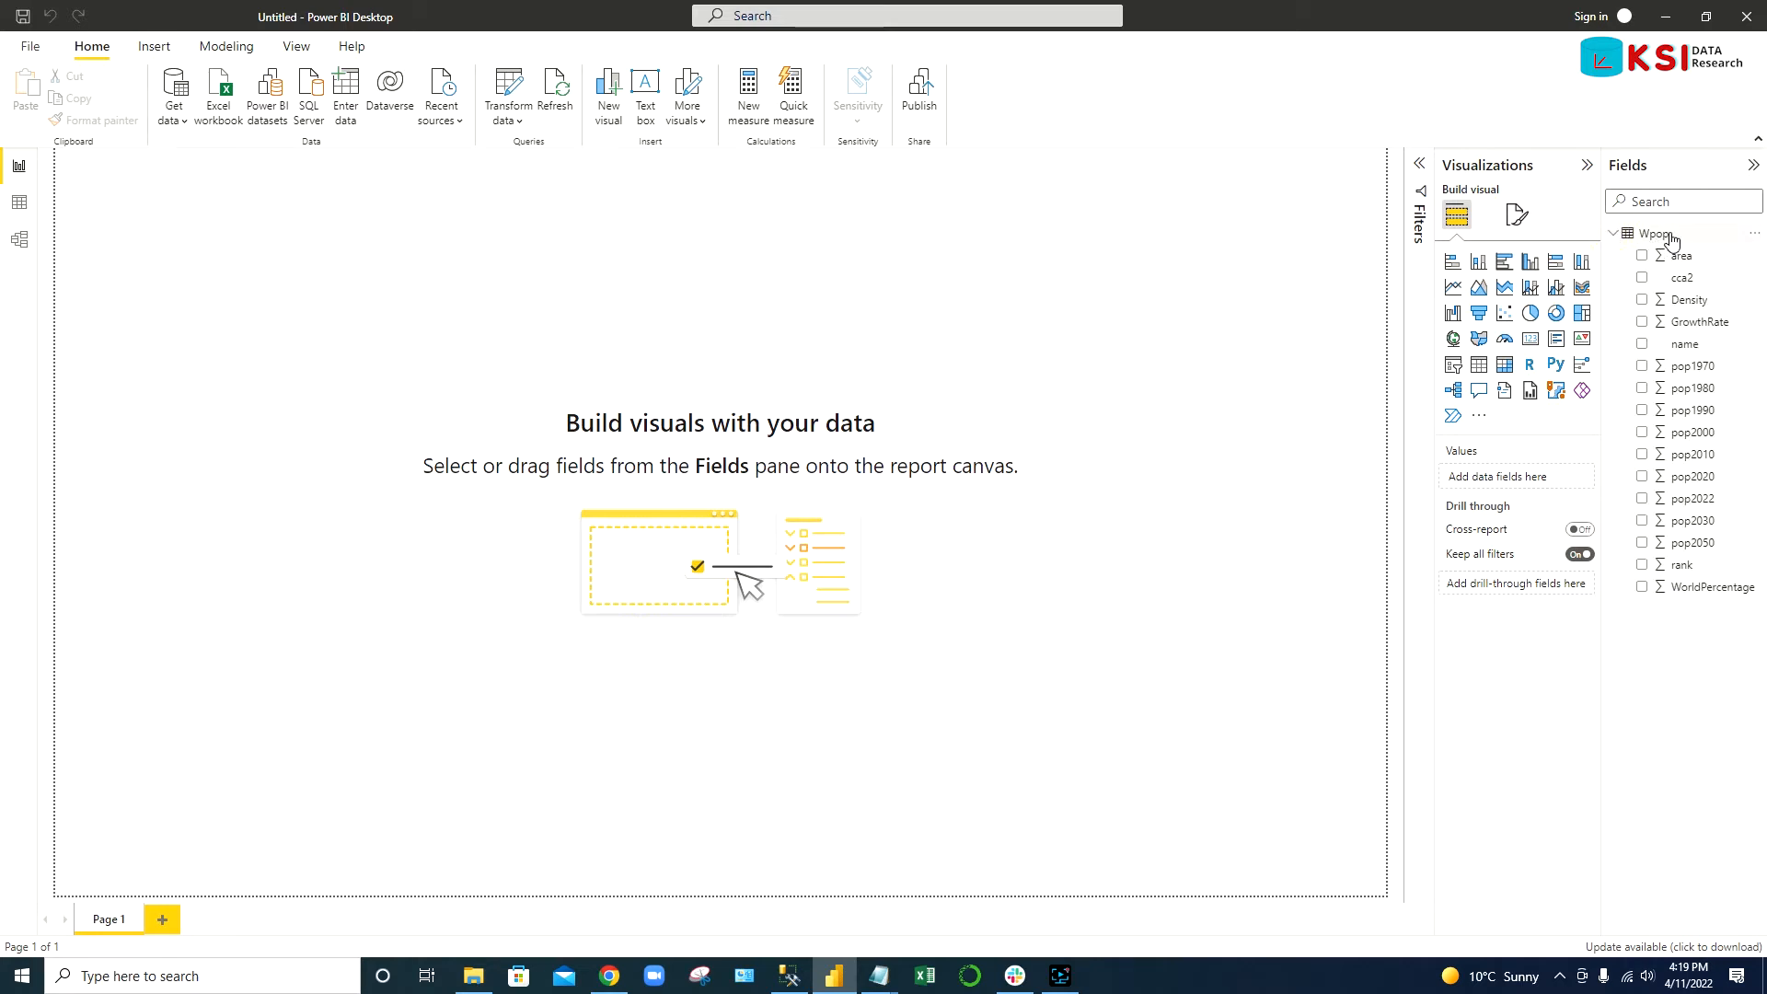
pyautogui.moveTo(1708, 370)
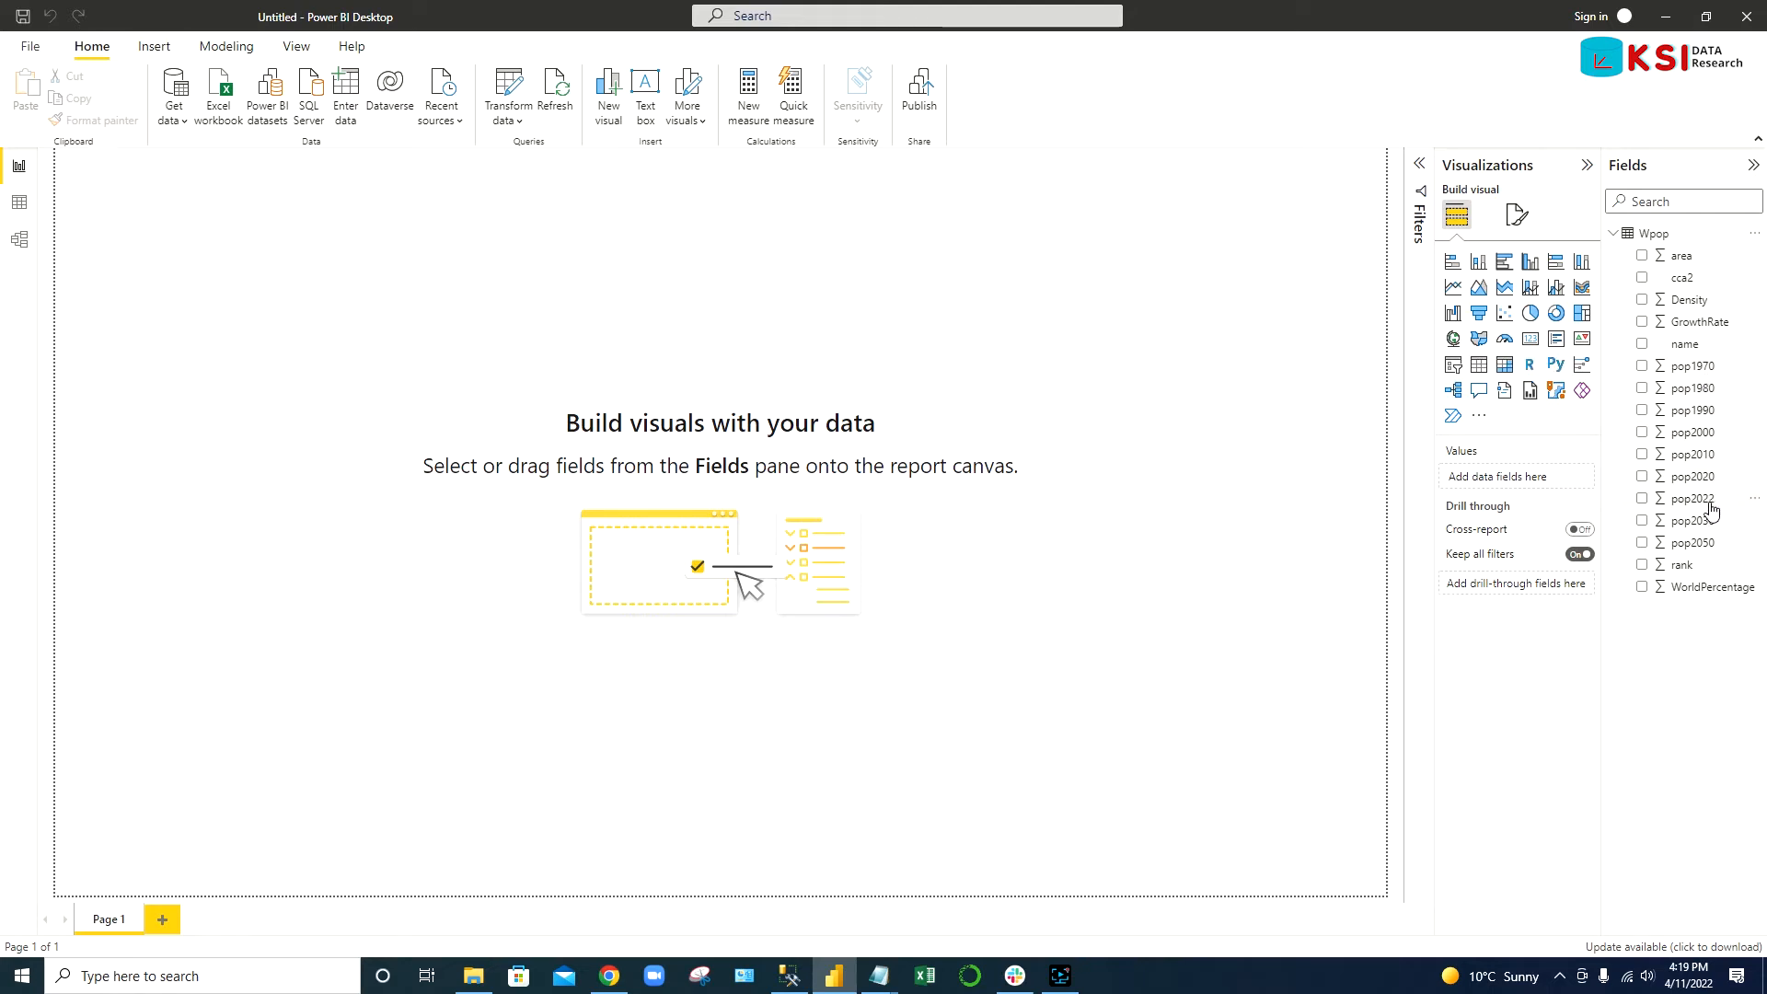
pyautogui.moveTo(1735, 530)
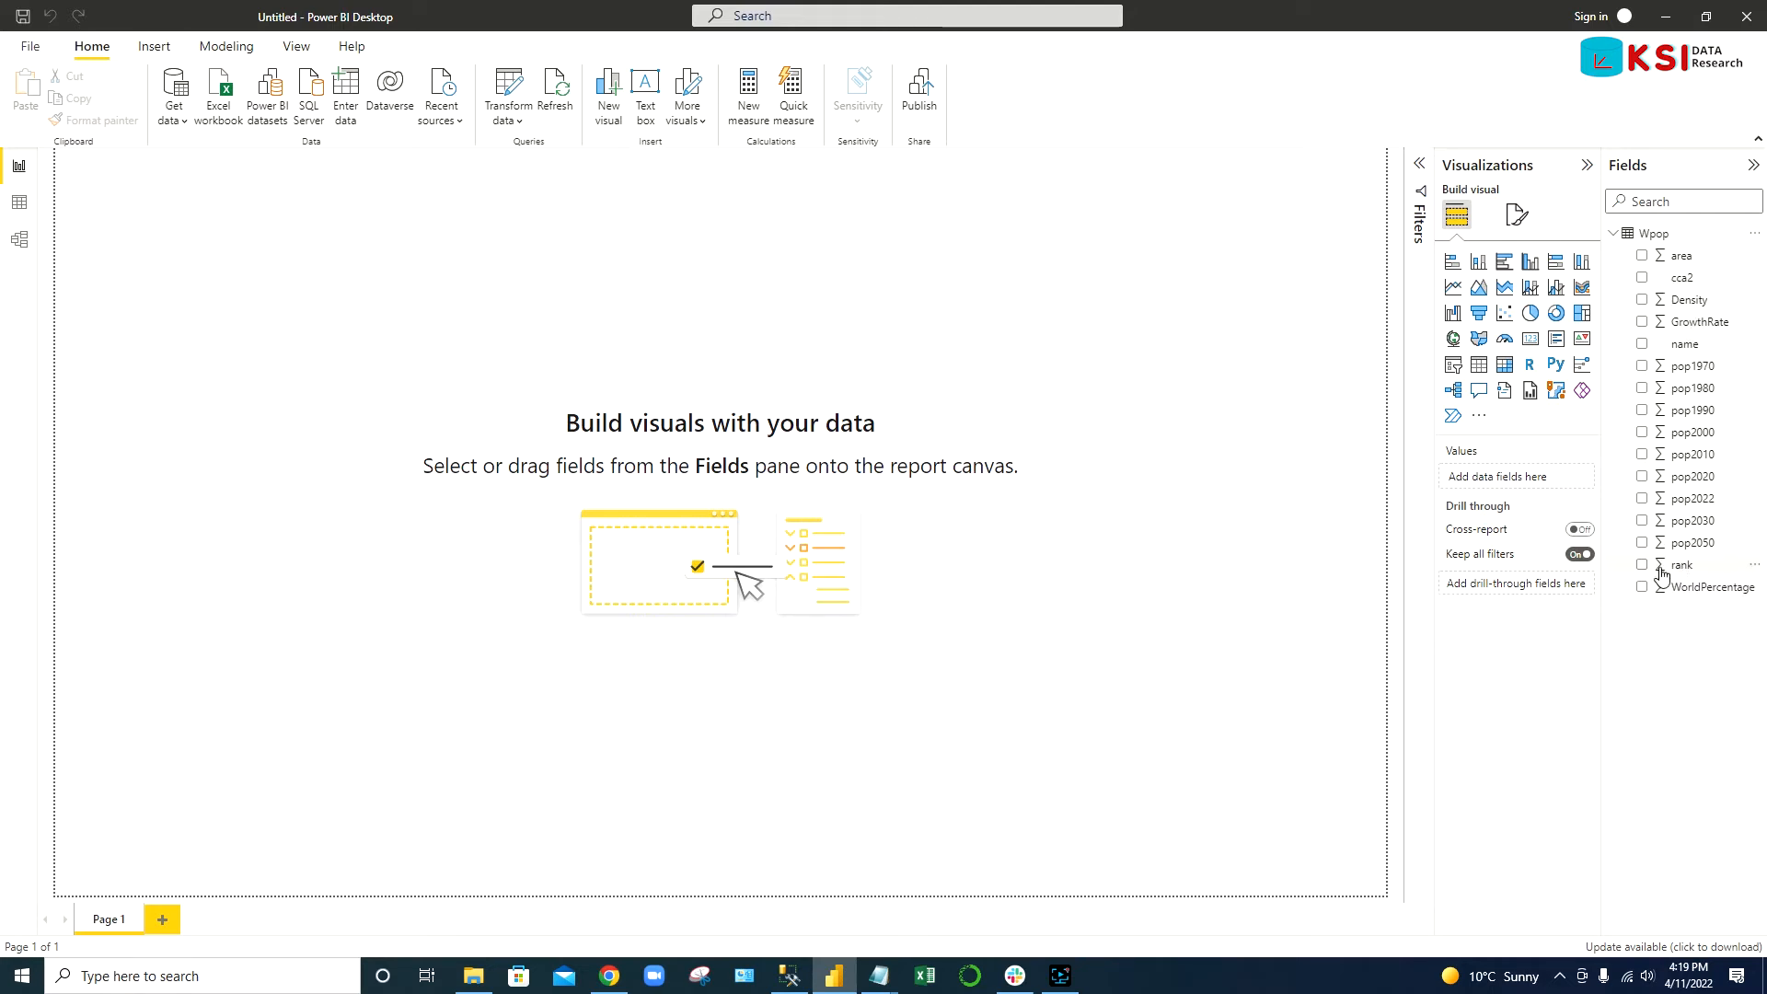
pyautogui.moveTo(1680, 565)
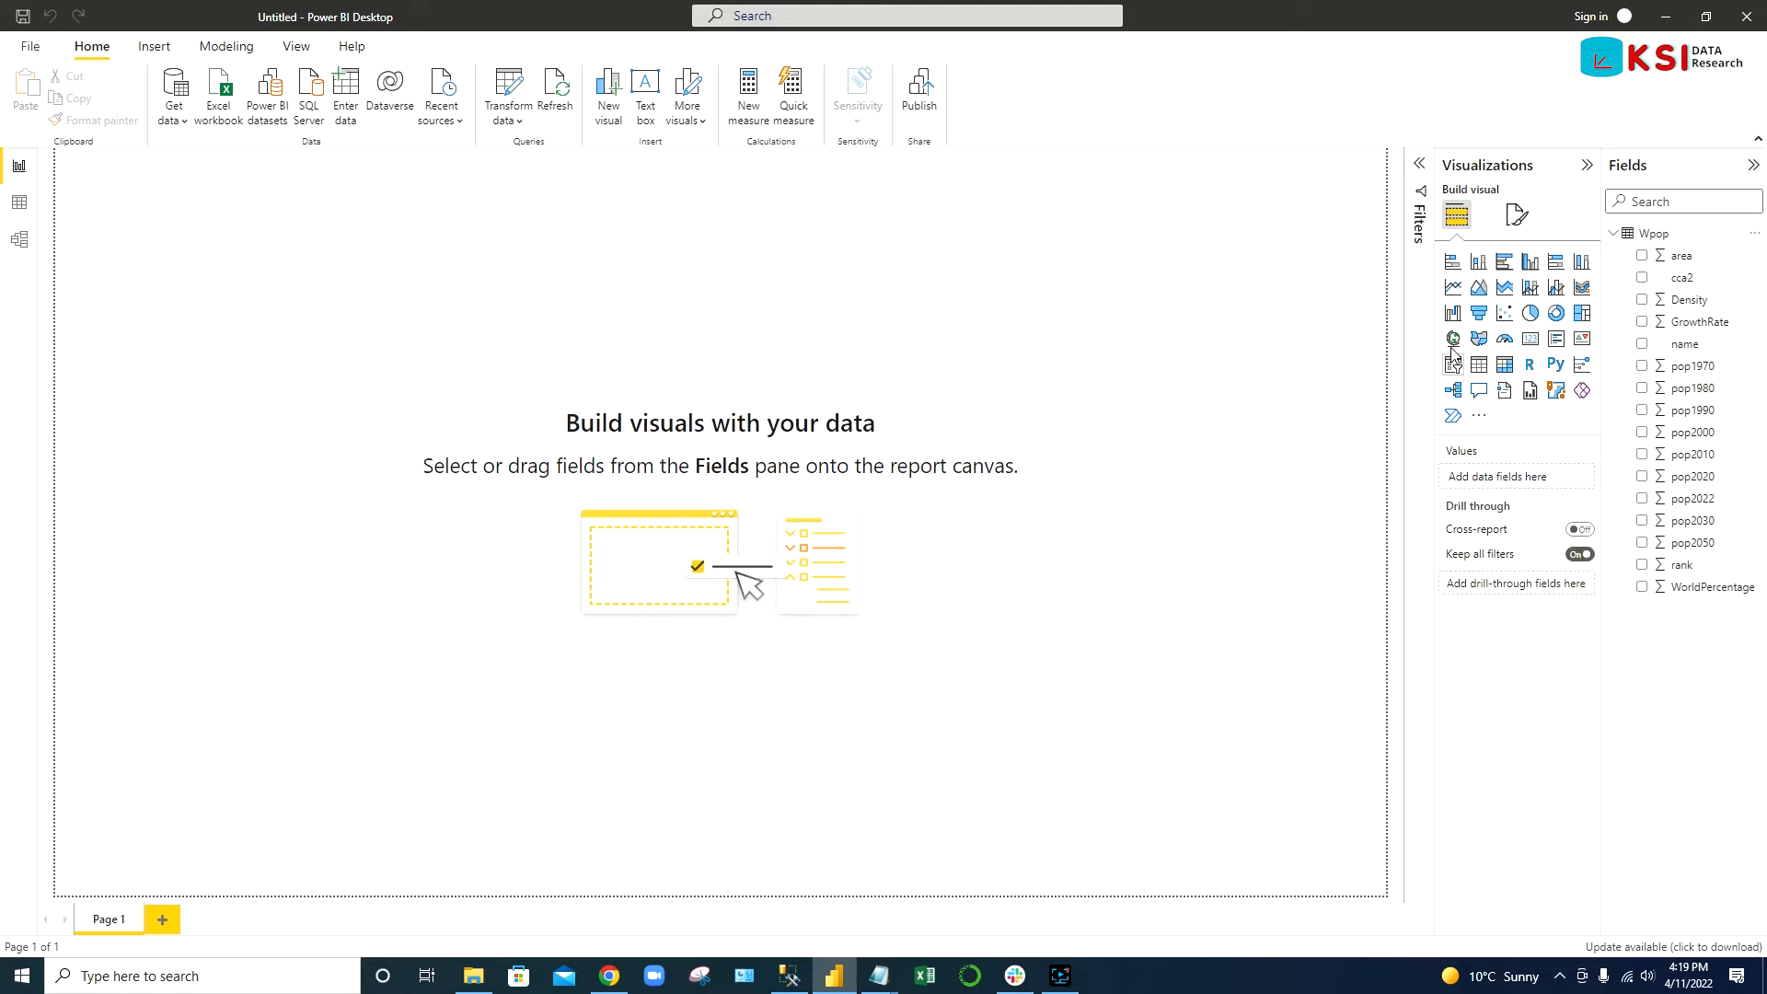
pyautogui.moveTo(1529, 263)
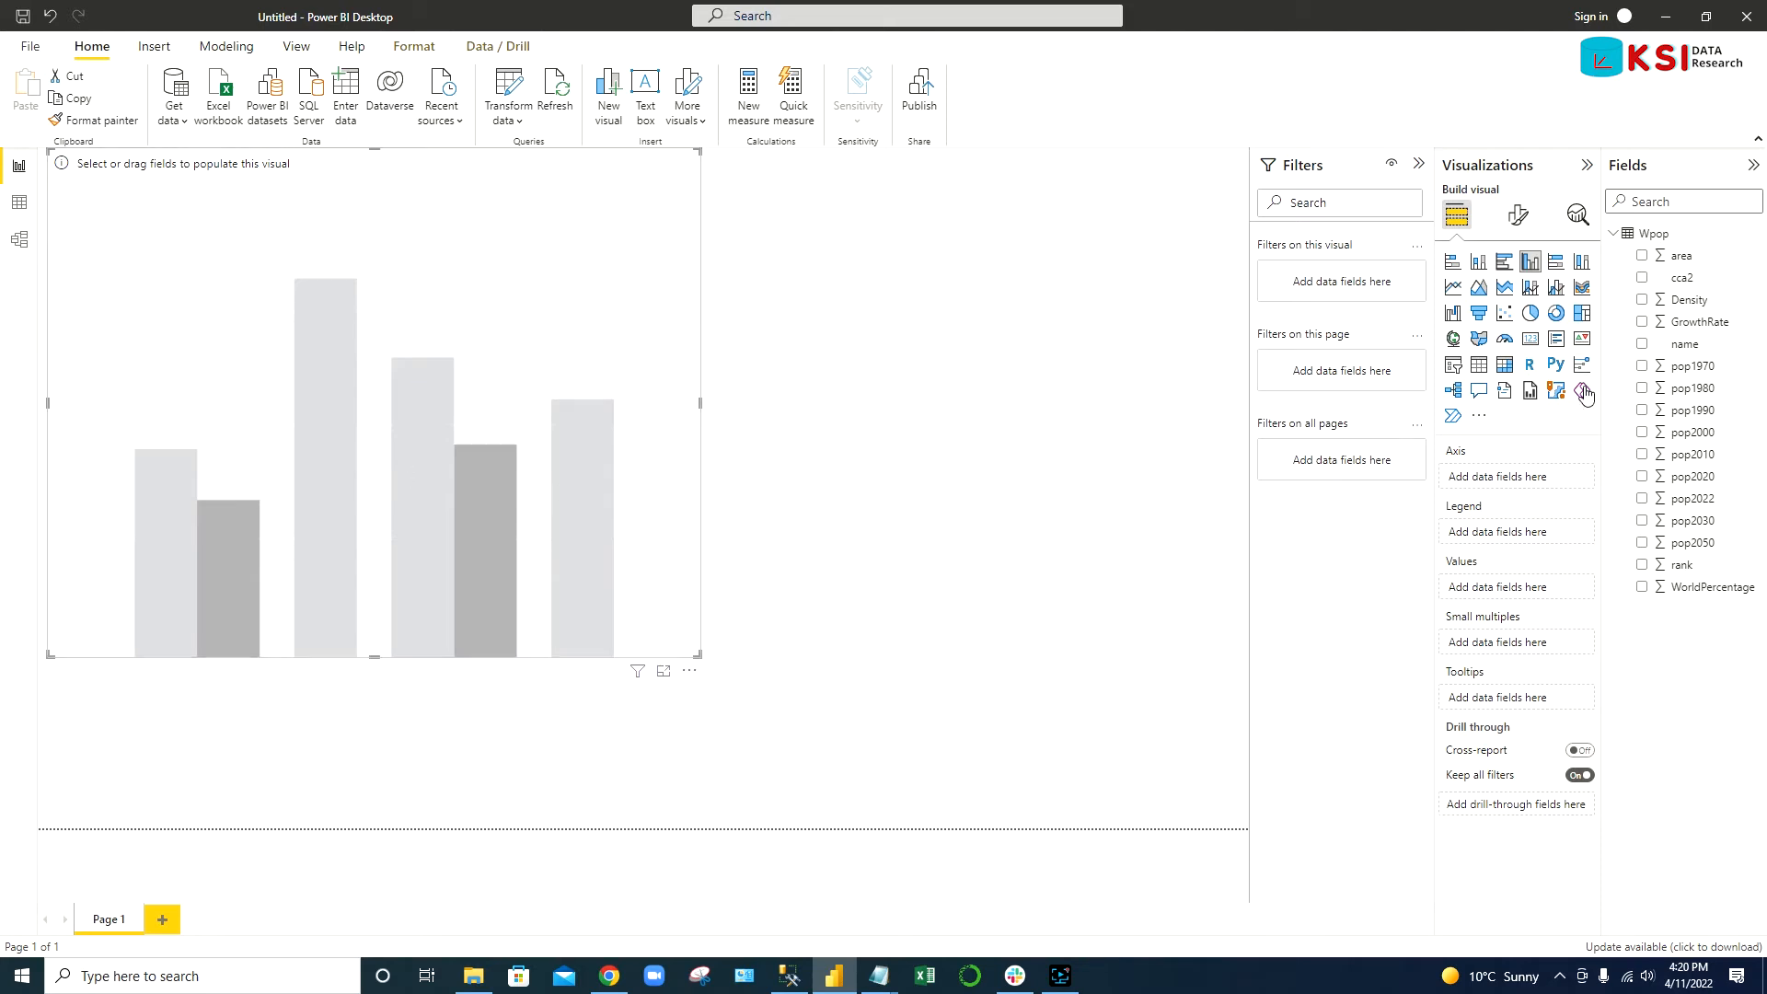
pyautogui.moveTo(1735, 363)
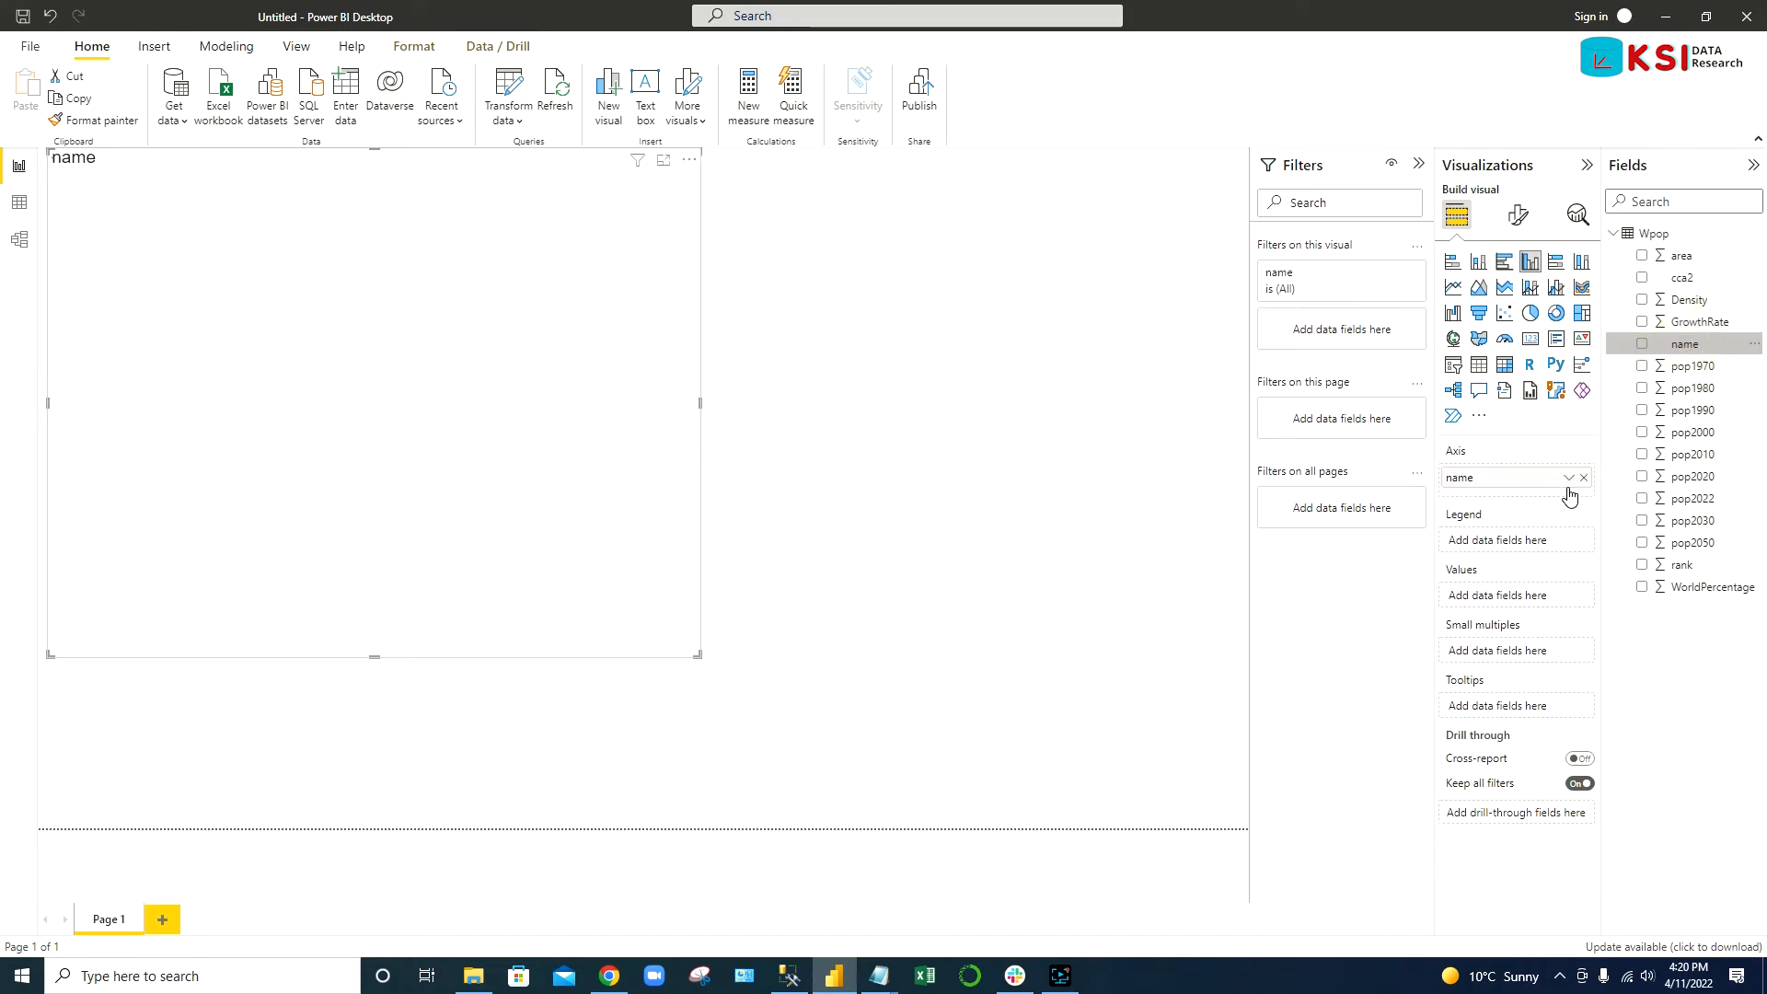
# - Put name on the column chart's axis and pop2022 as its values
pyautogui.click(1642, 345)
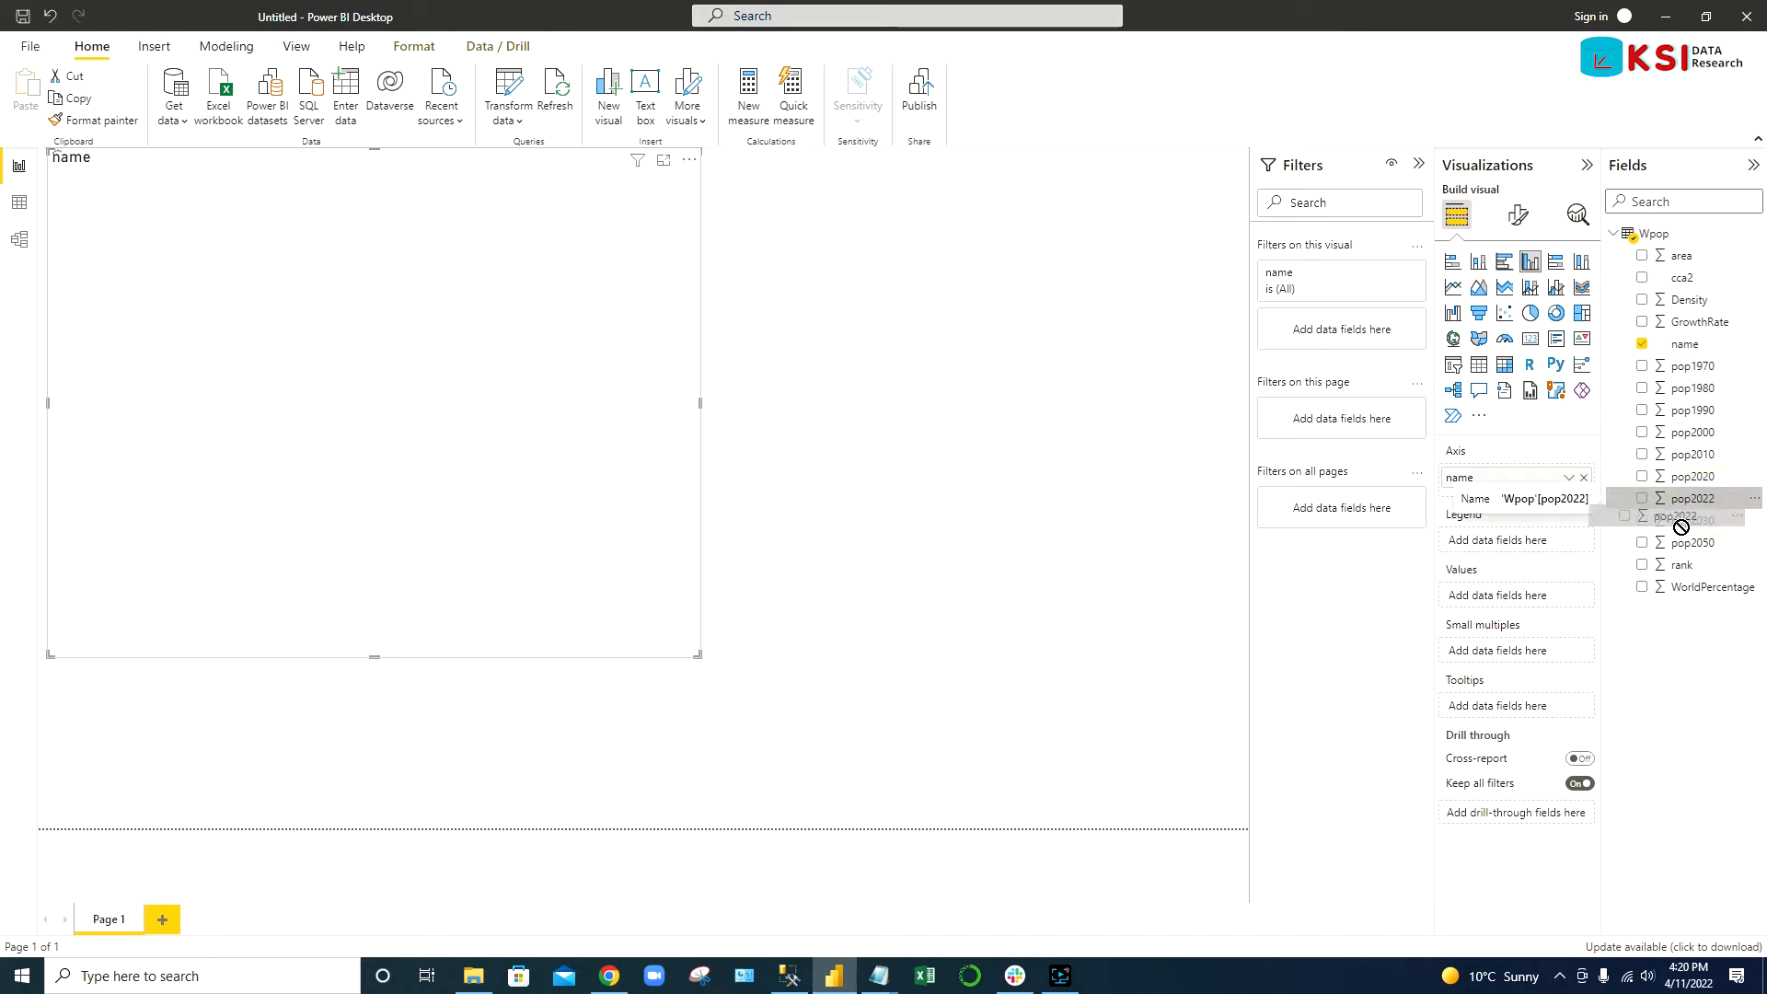
pyautogui.click(1692, 497)
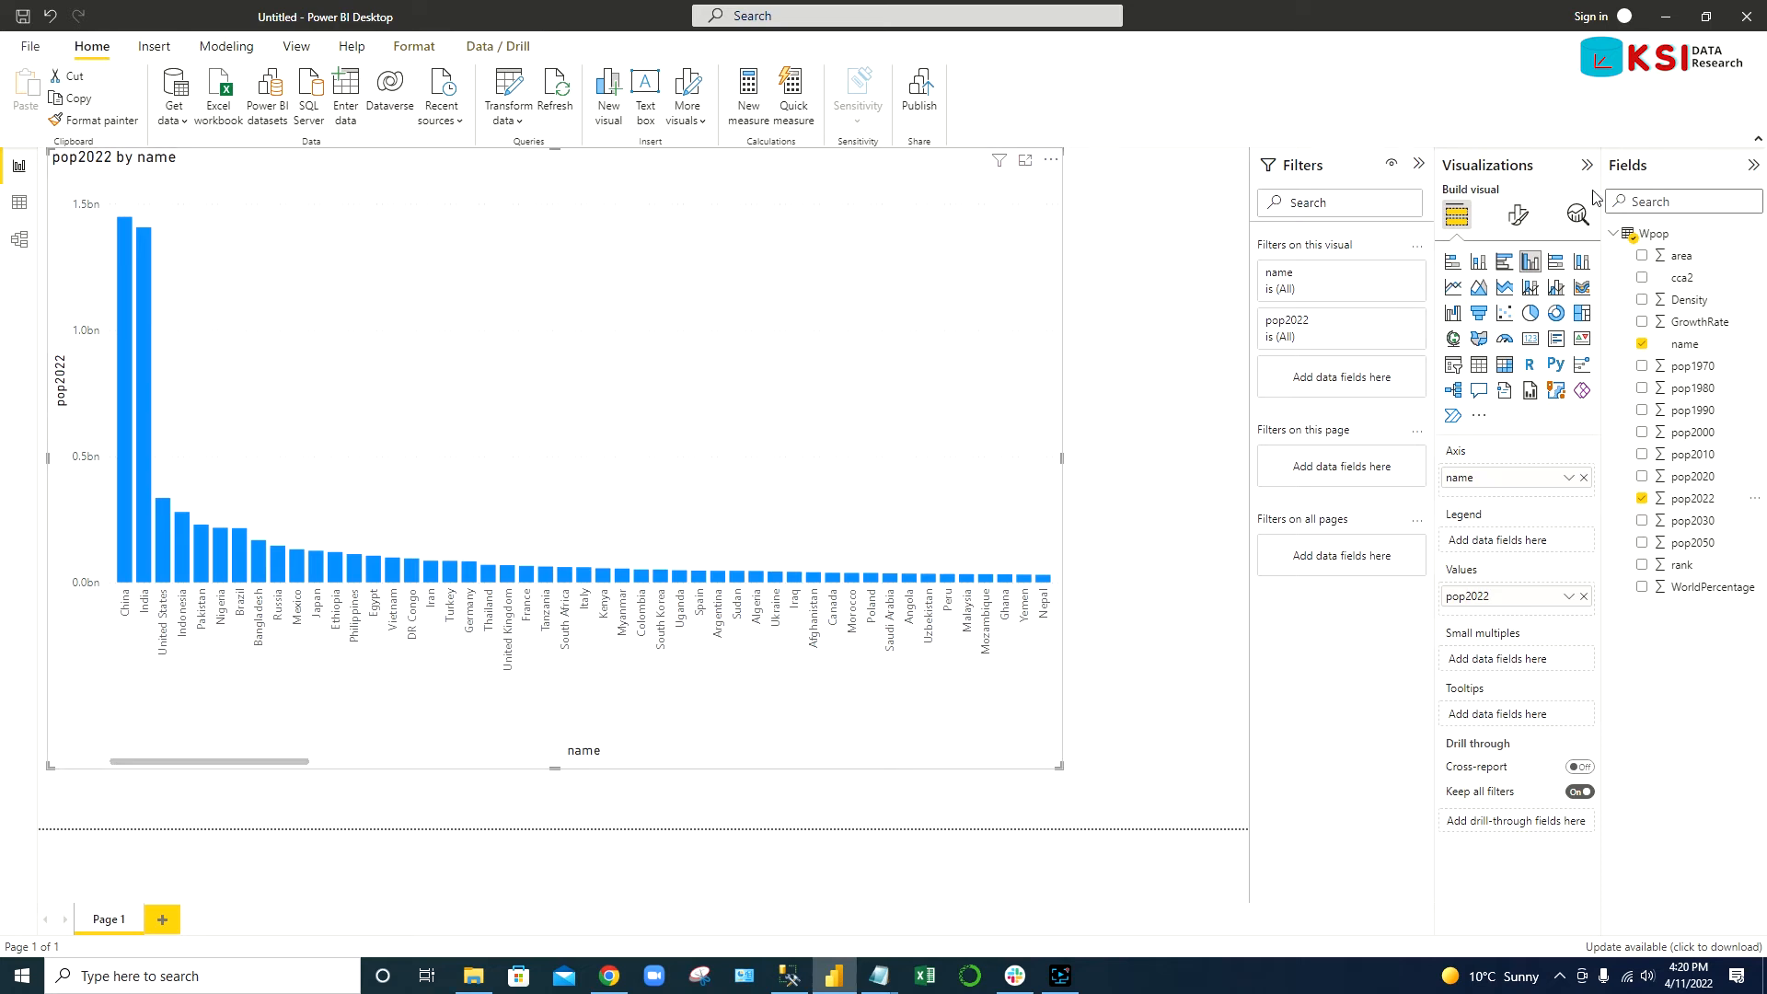
pyautogui.moveTo(1519, 216)
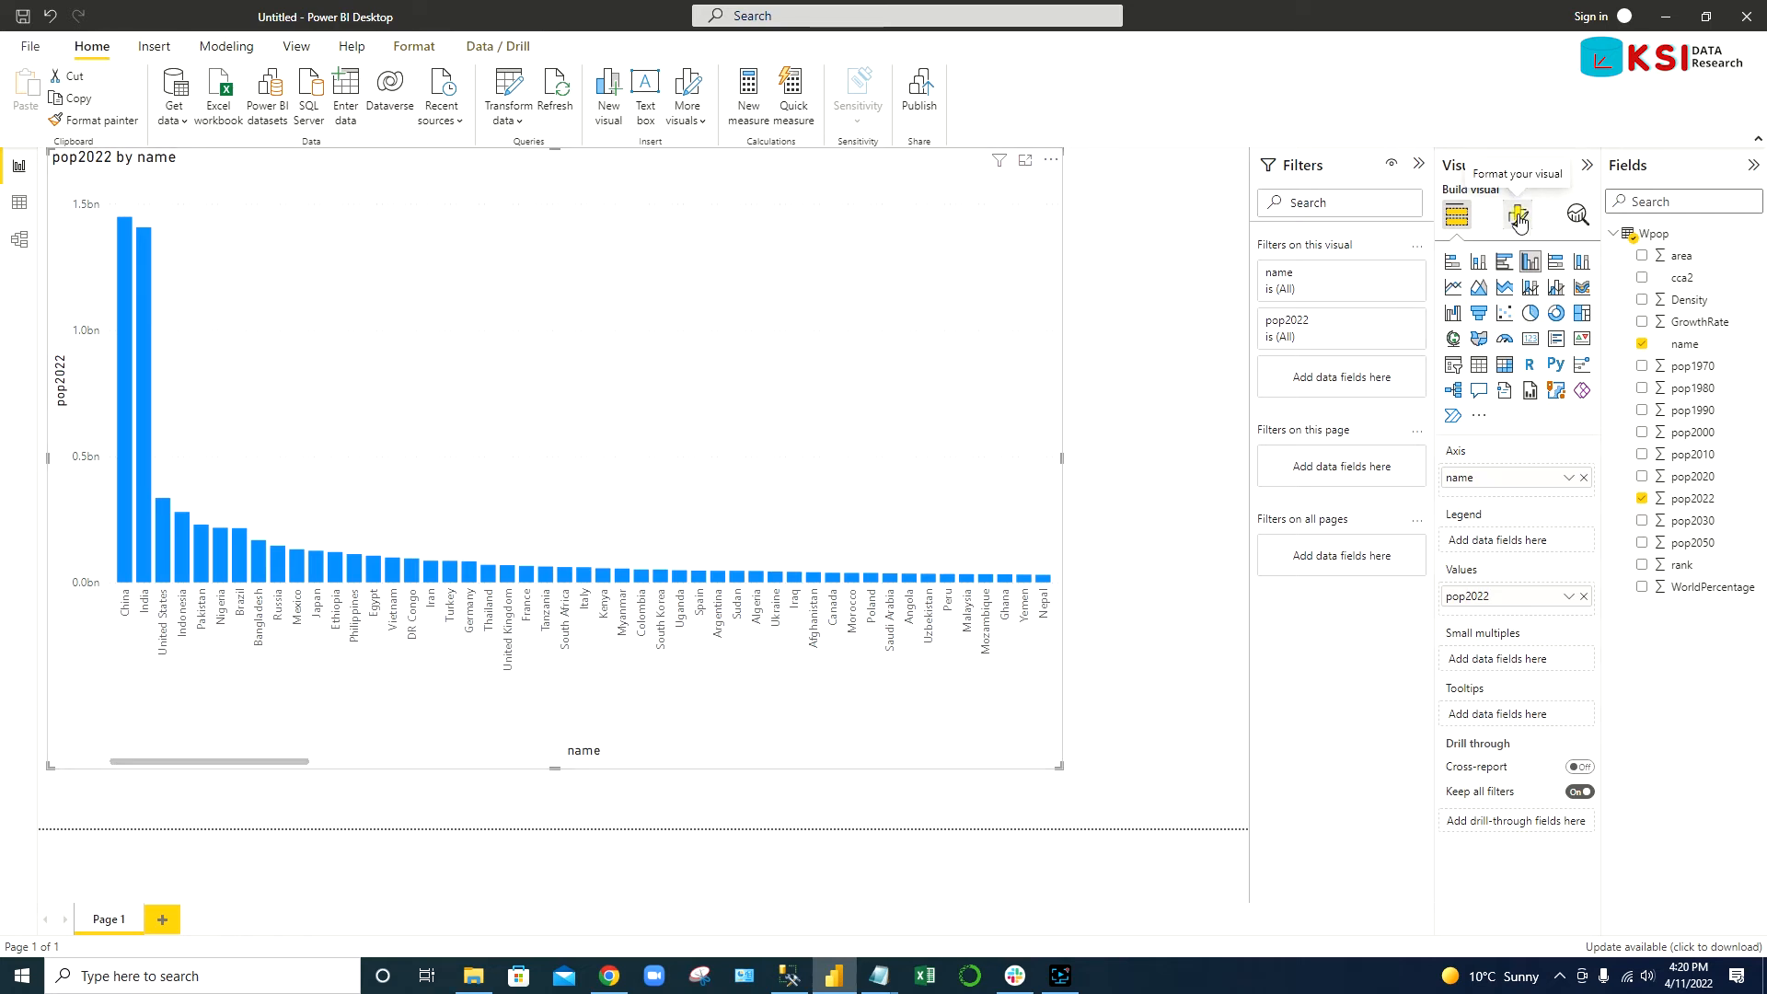
# - Make the country name labels on the chart's x-axis bold
pyautogui.click(1515, 213)
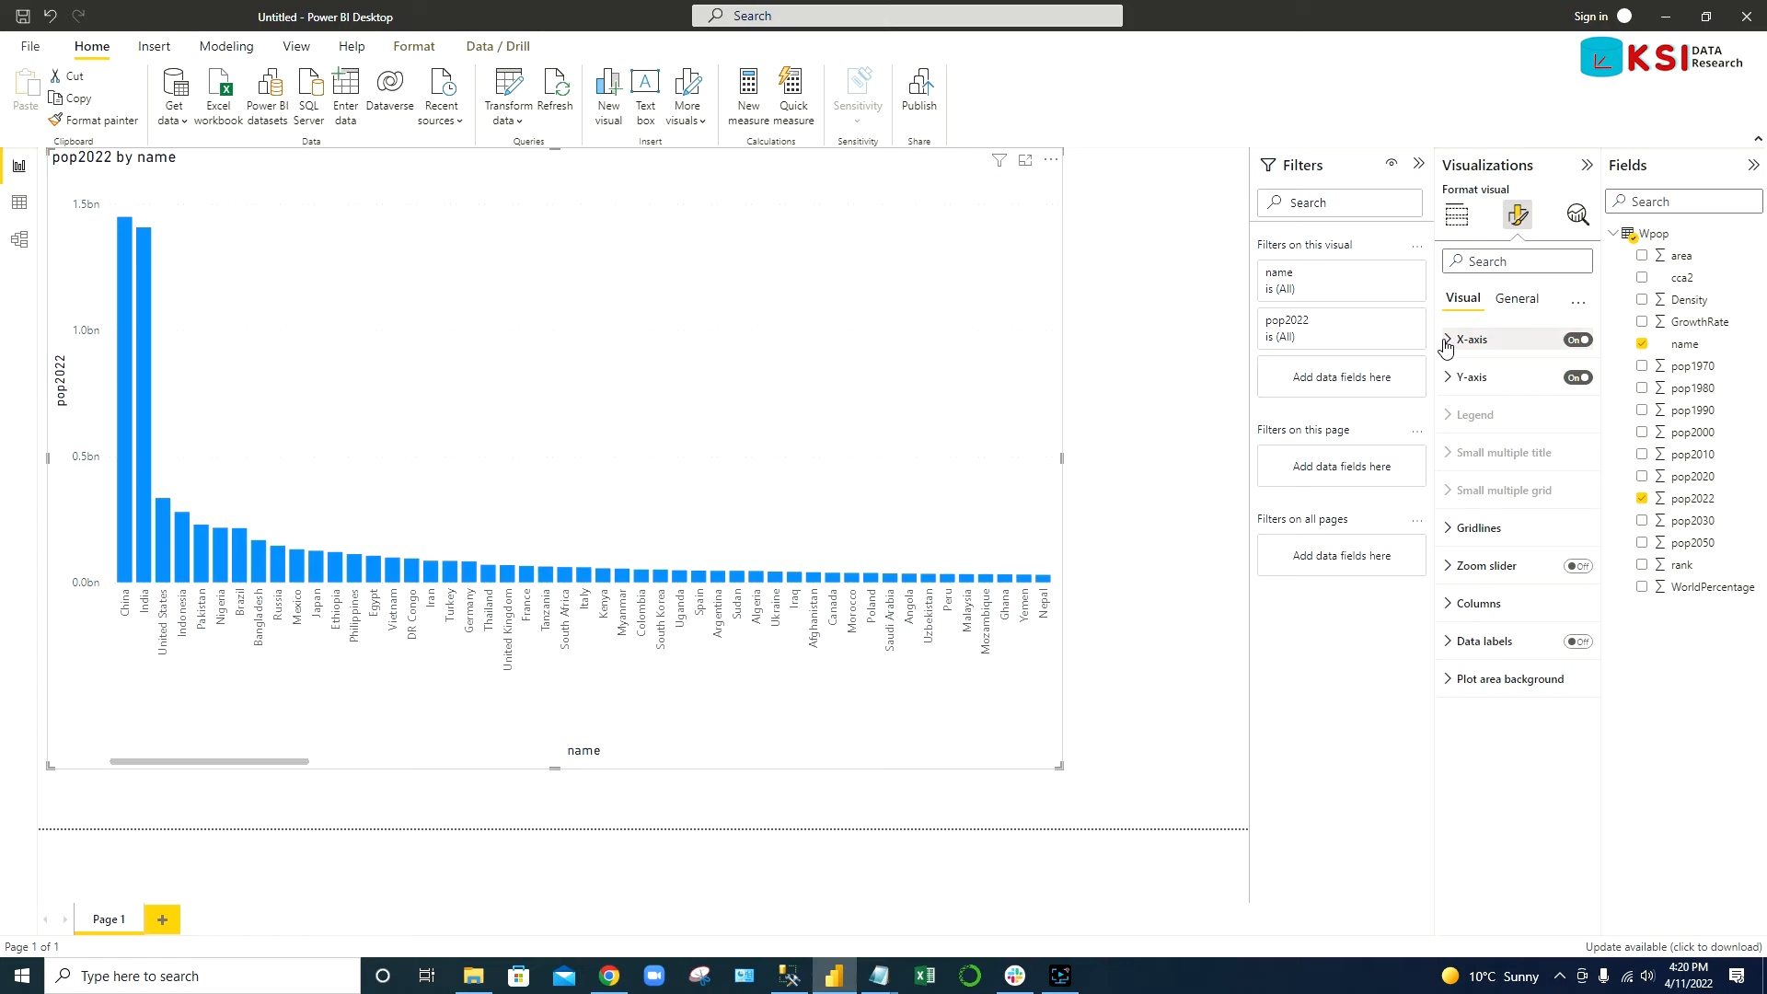
pyautogui.click(1451, 339)
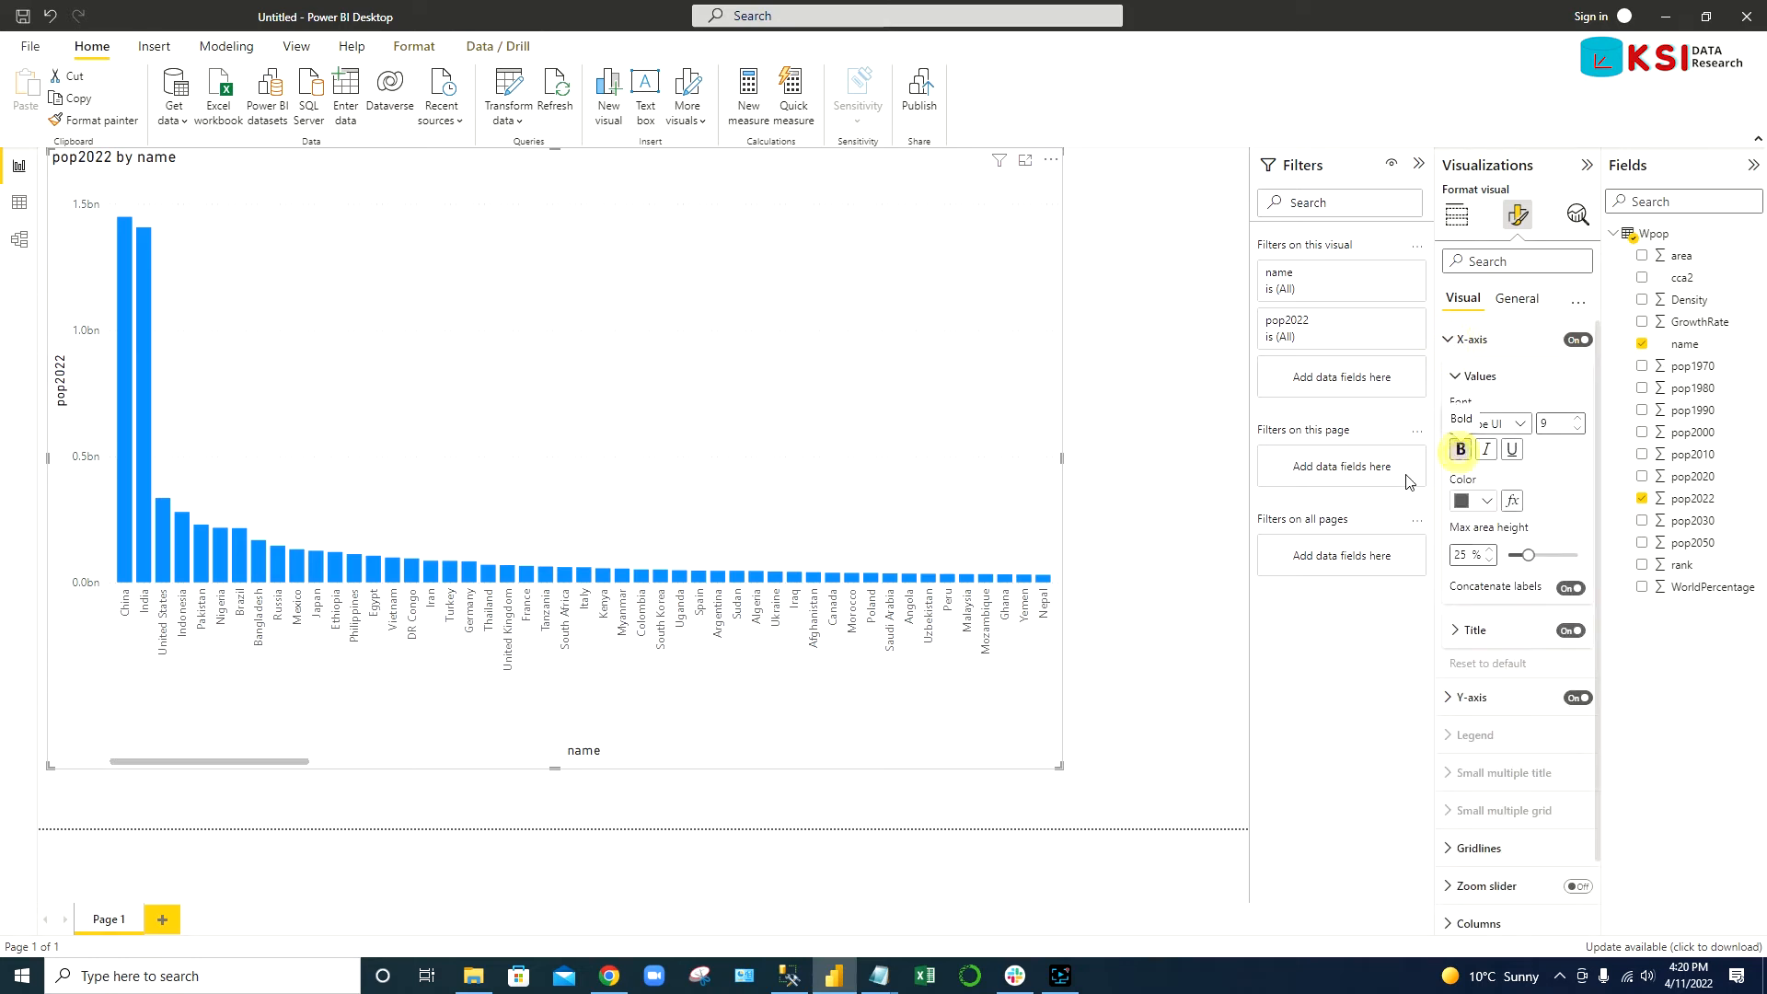
pyautogui.click(1458, 449)
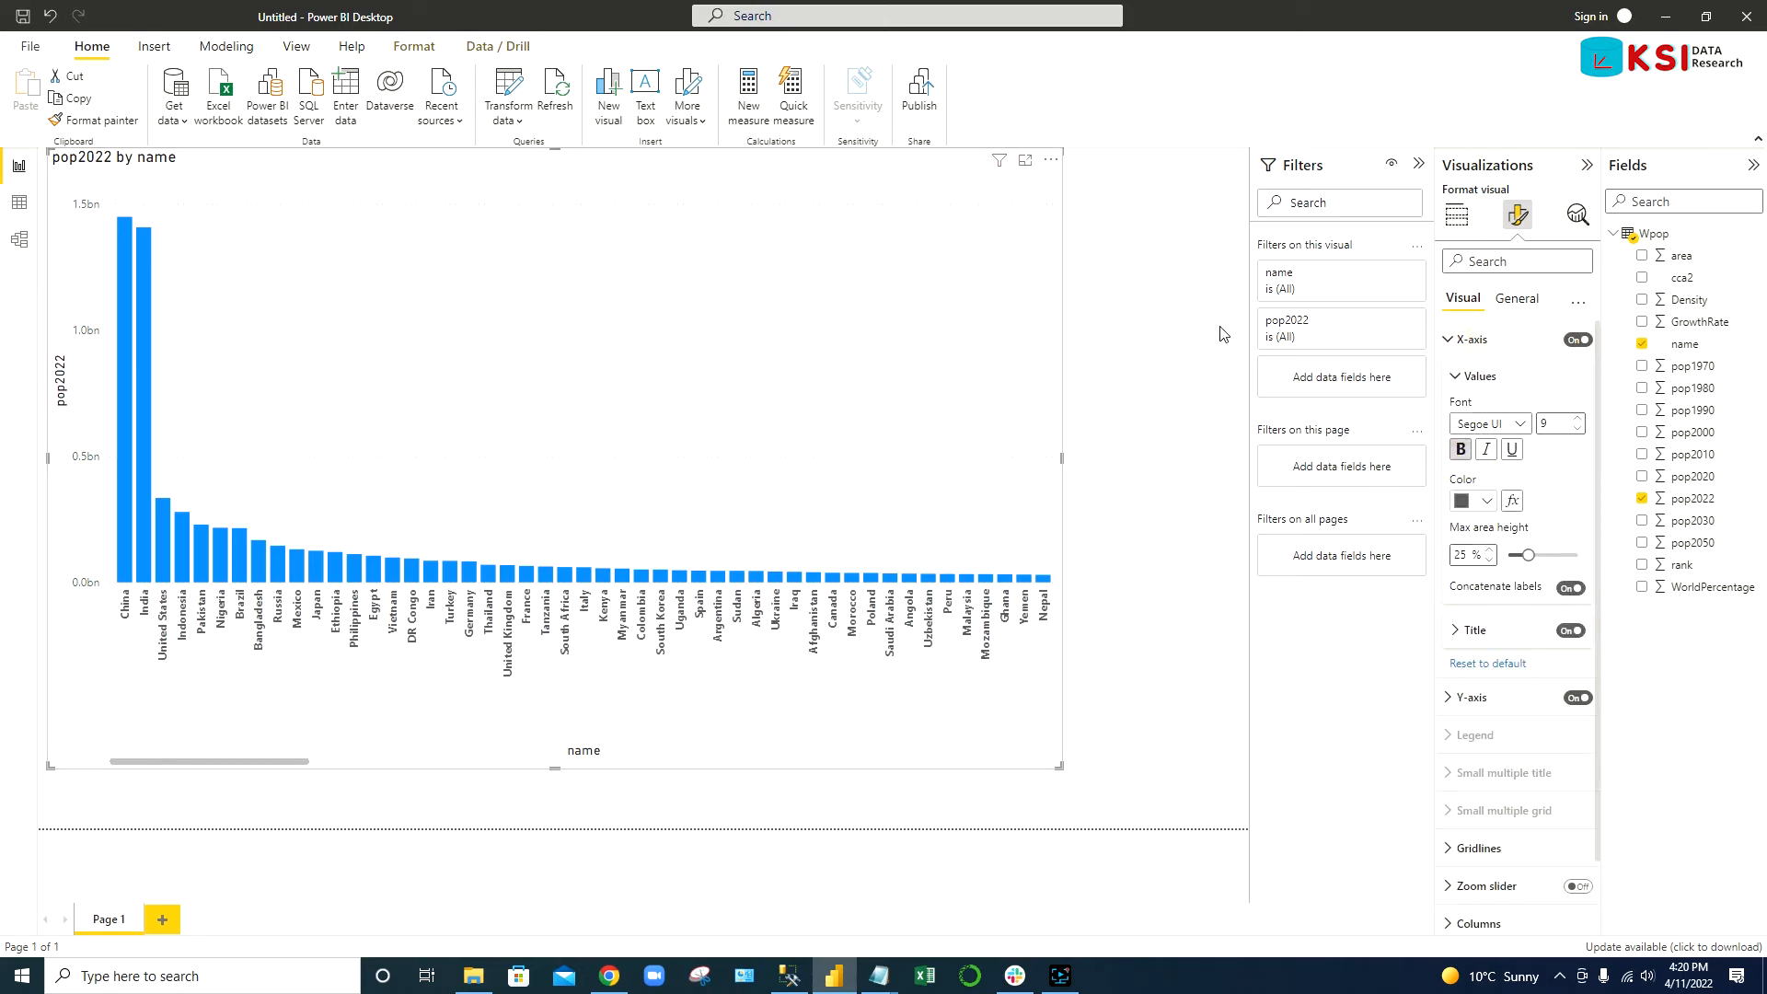
pyautogui.moveTo(318, 585)
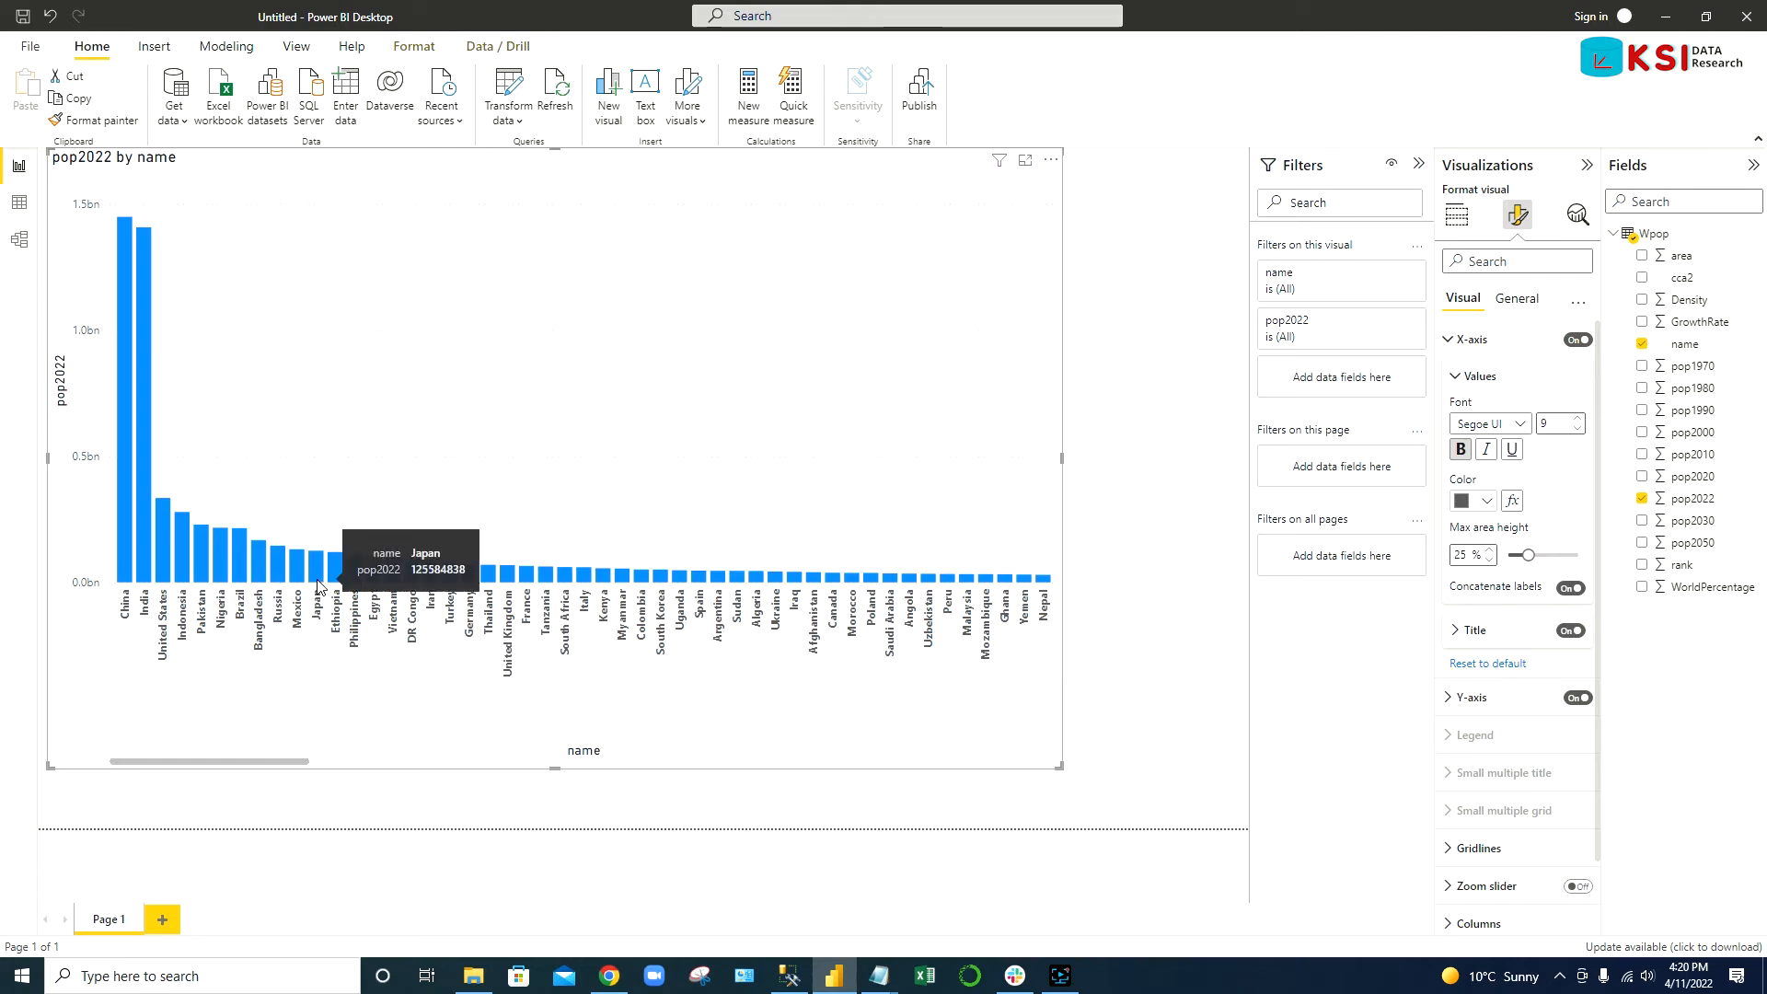
pyautogui.moveTo(1294, 191)
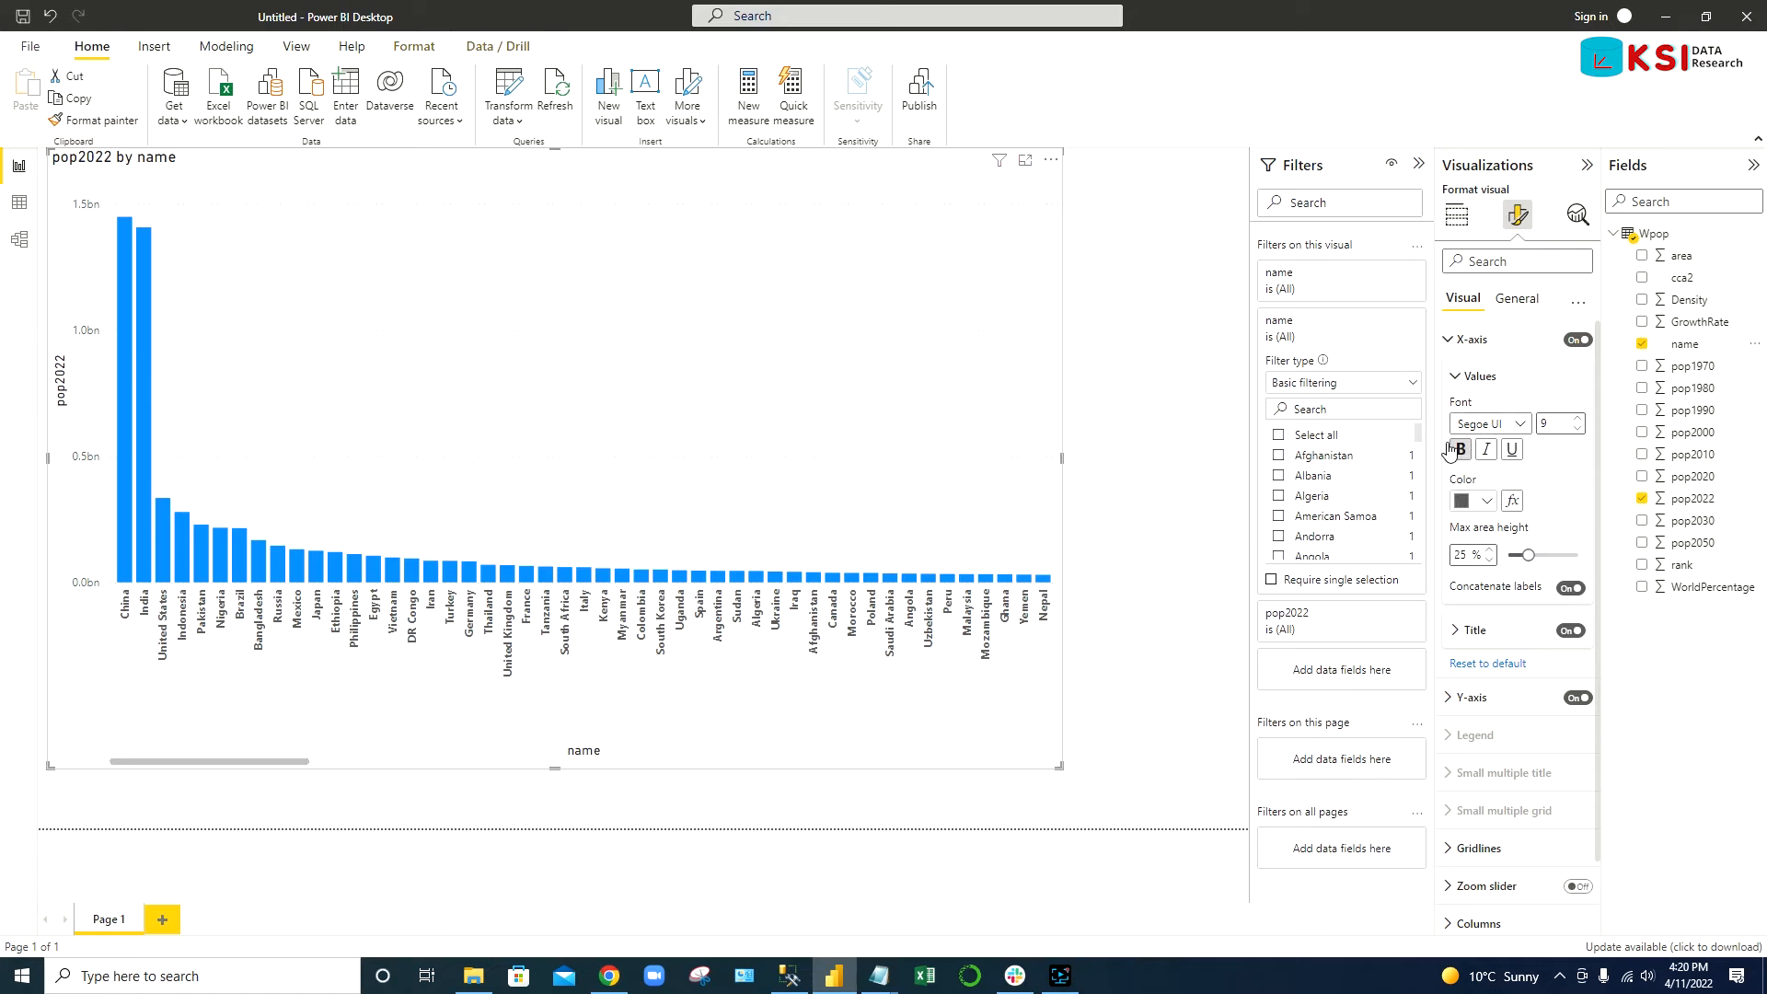
# - Apply a Top N filter showing the top 10 names by pop2022
pyautogui.click(1340, 383)
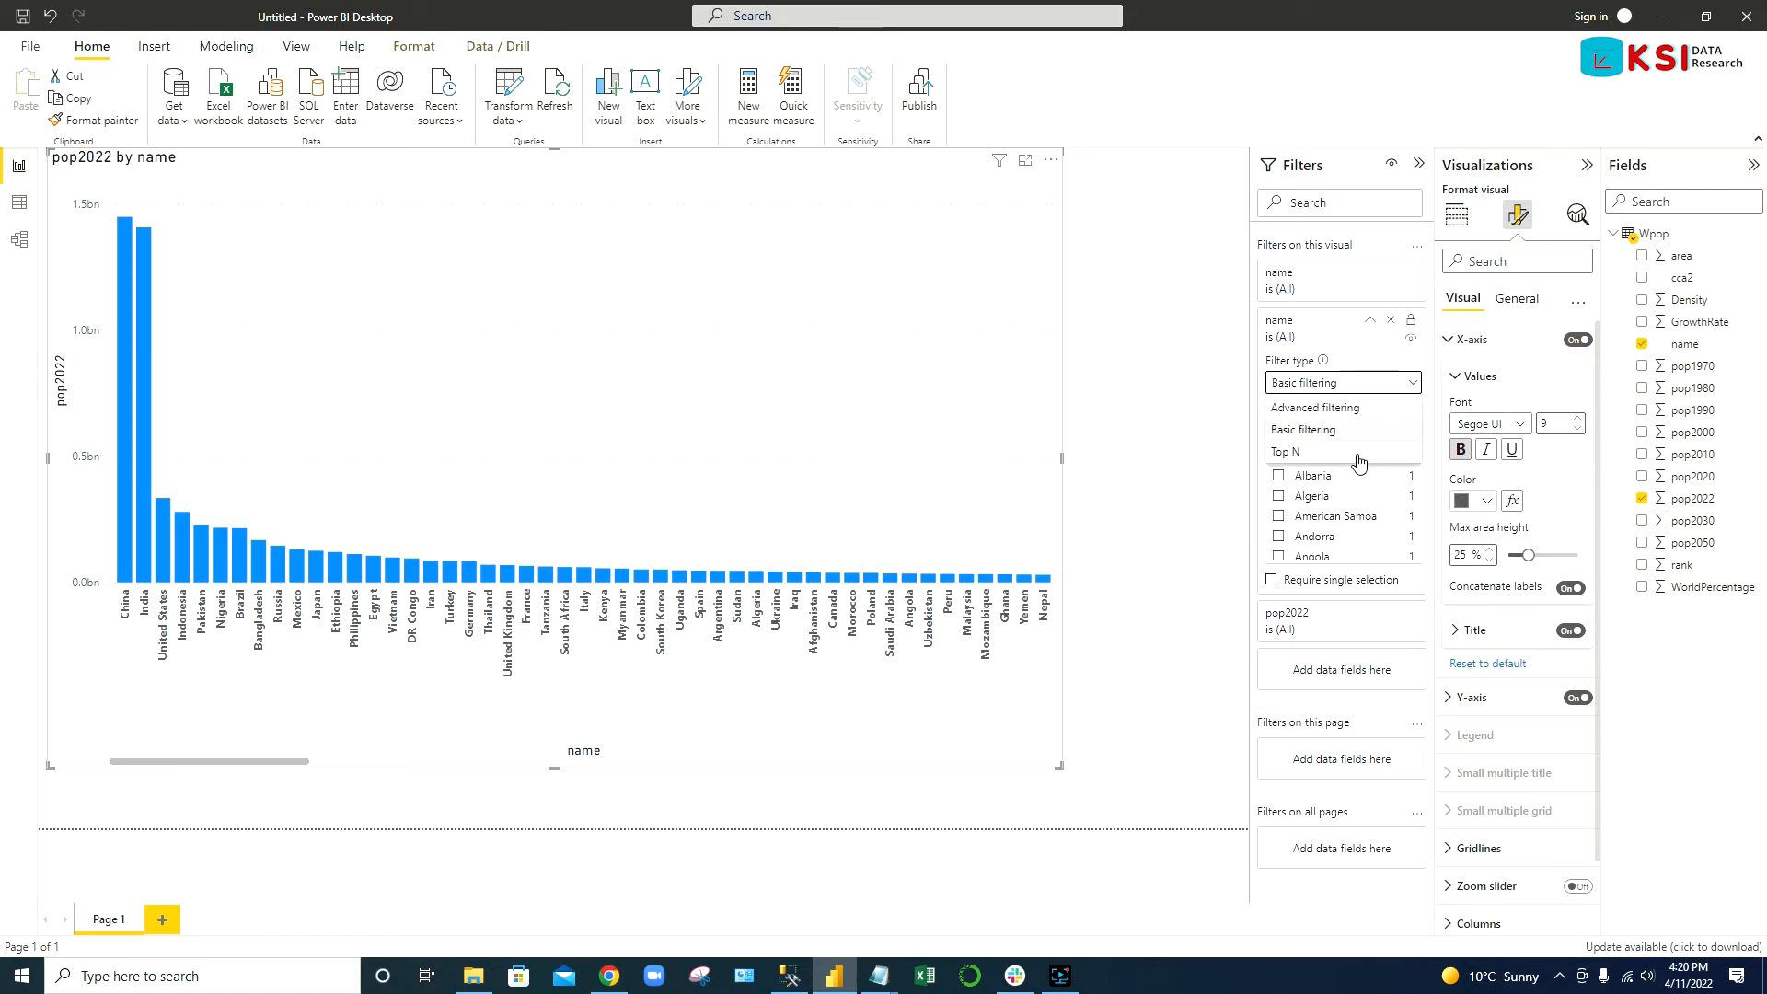
pyautogui.click(1284, 453)
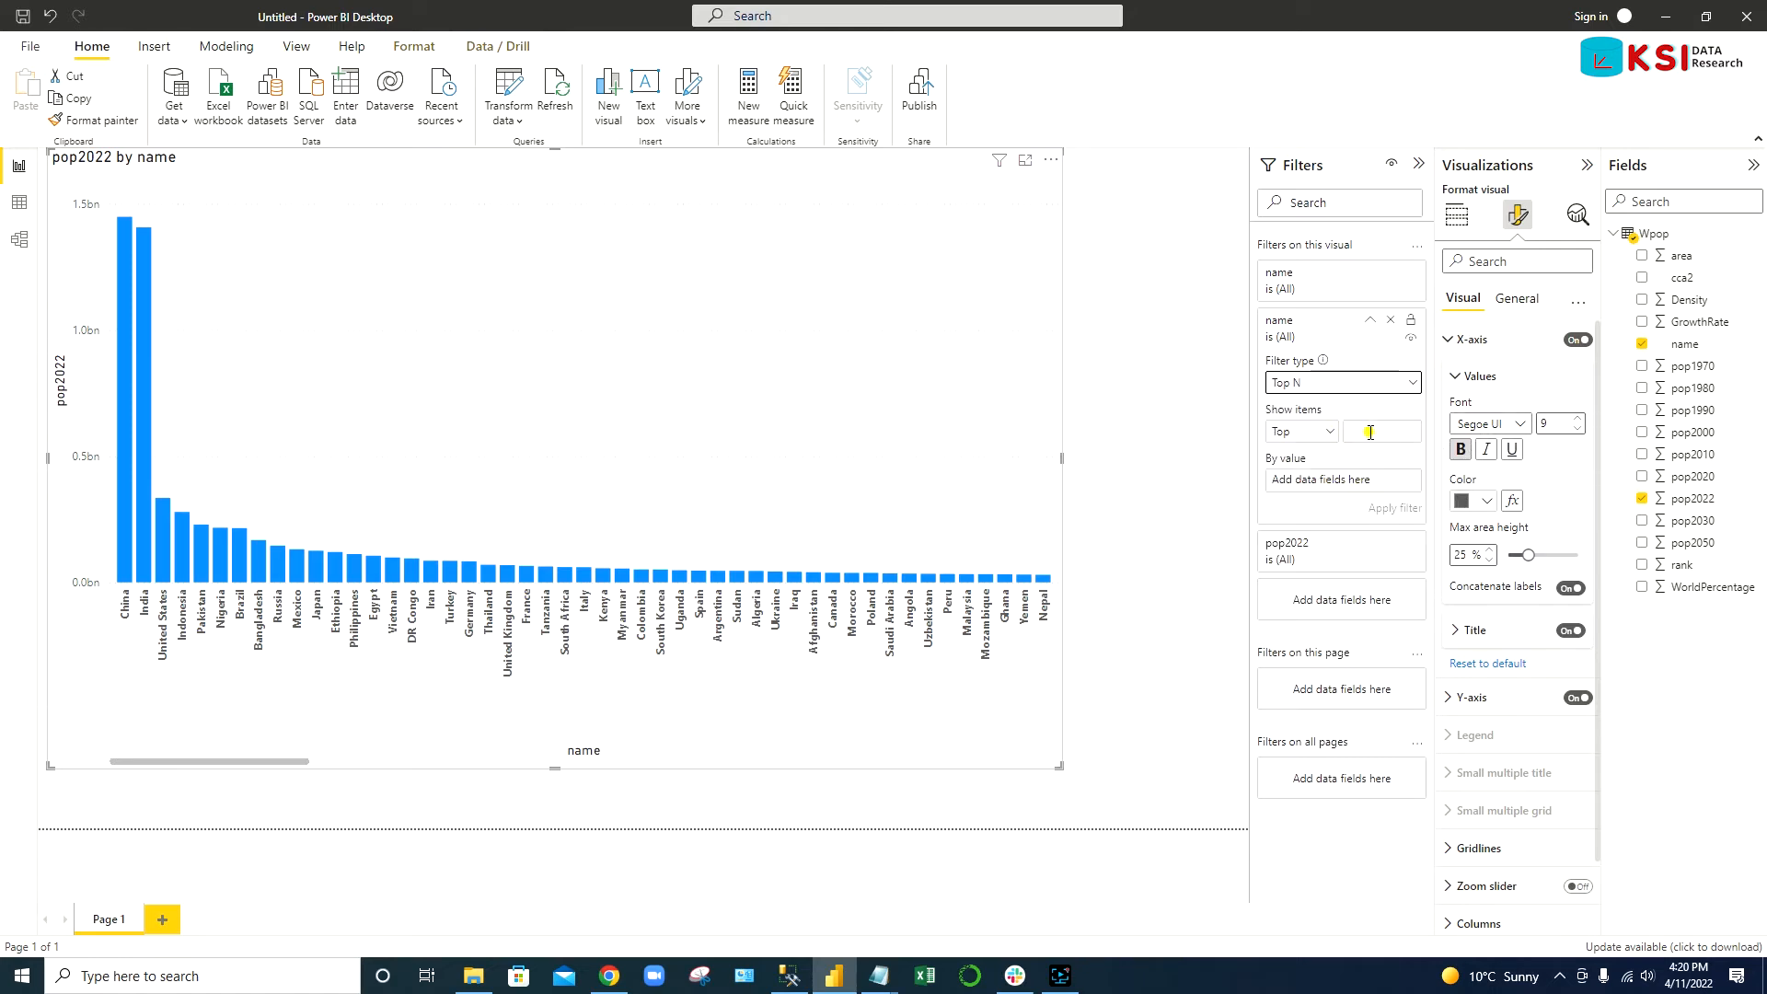
pyautogui.write('10')
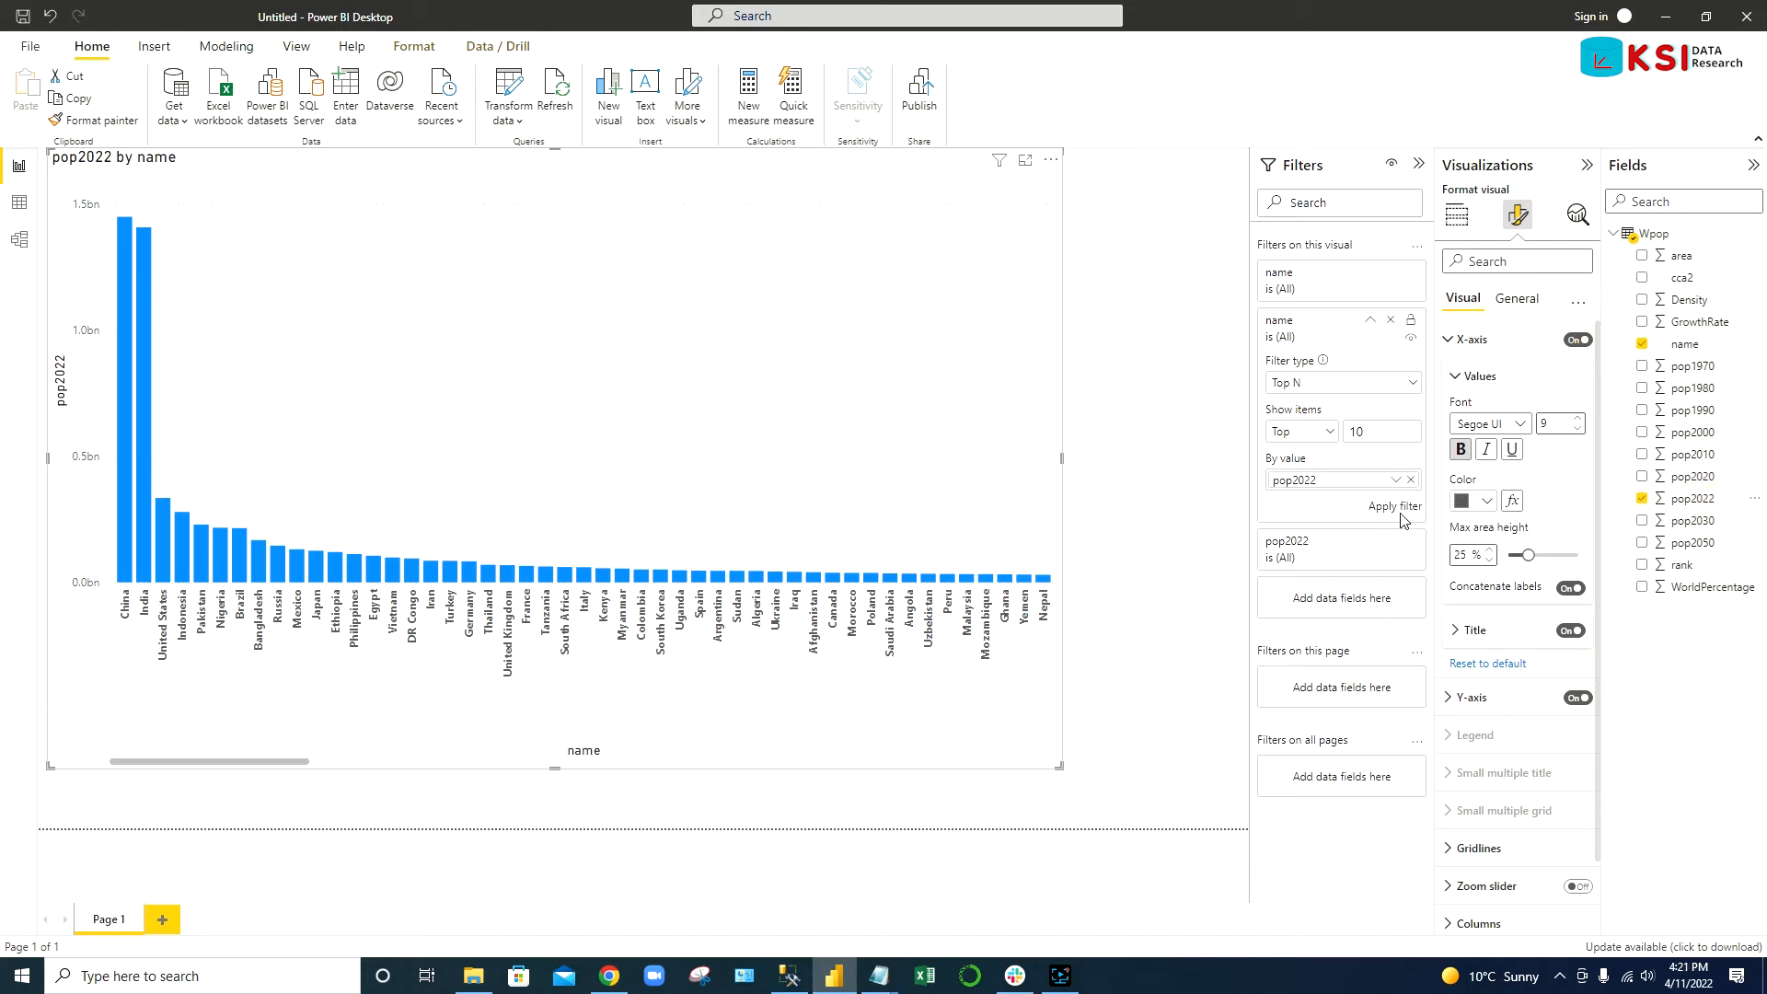
pyautogui.click(1393, 506)
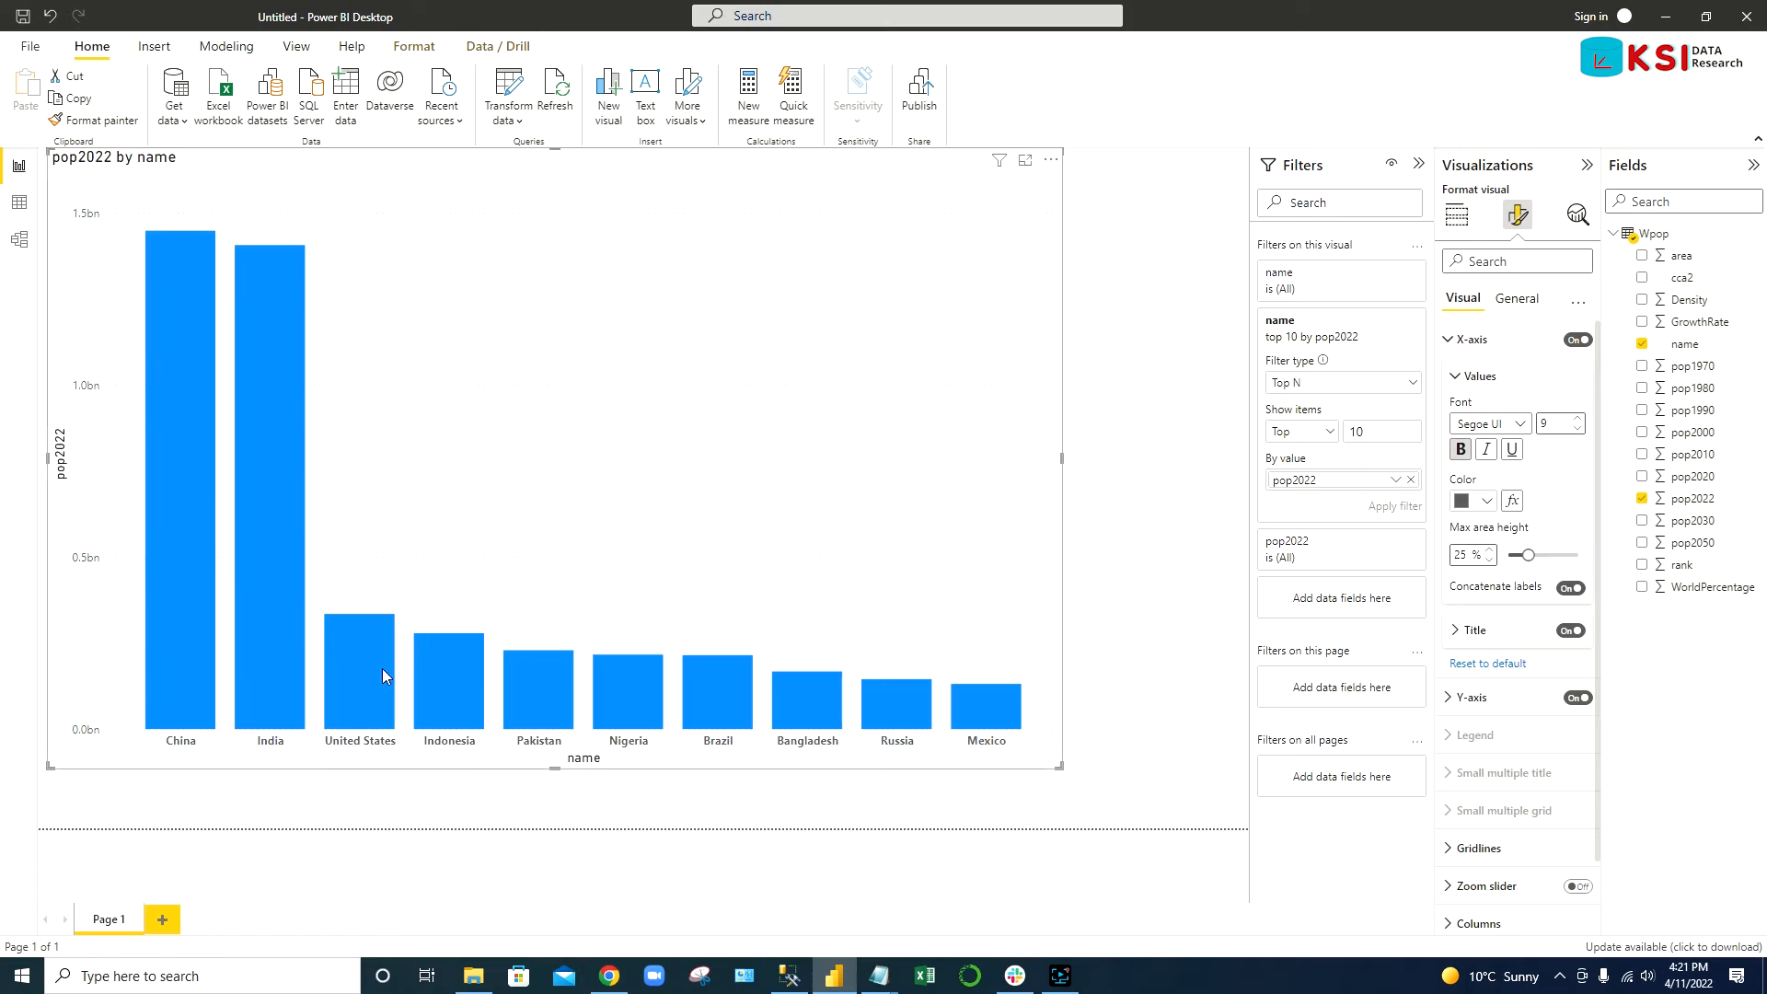
pyautogui.moveTo(760, 747)
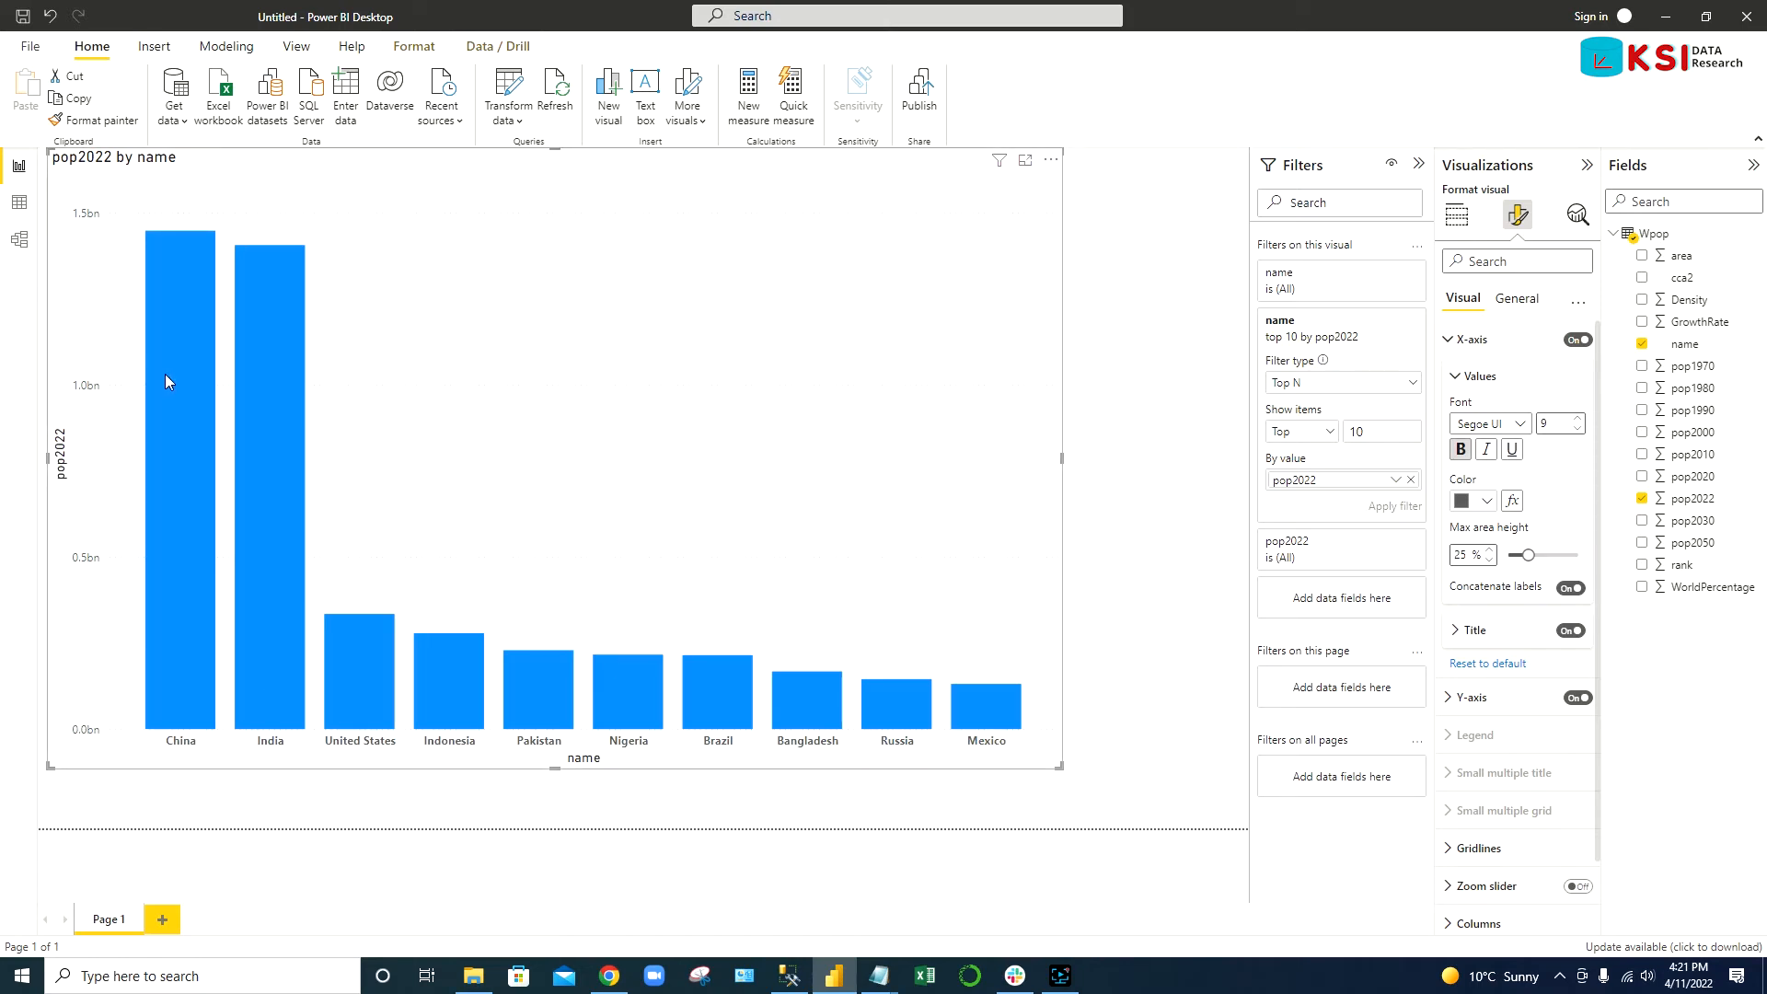
pyautogui.moveTo(287, 328)
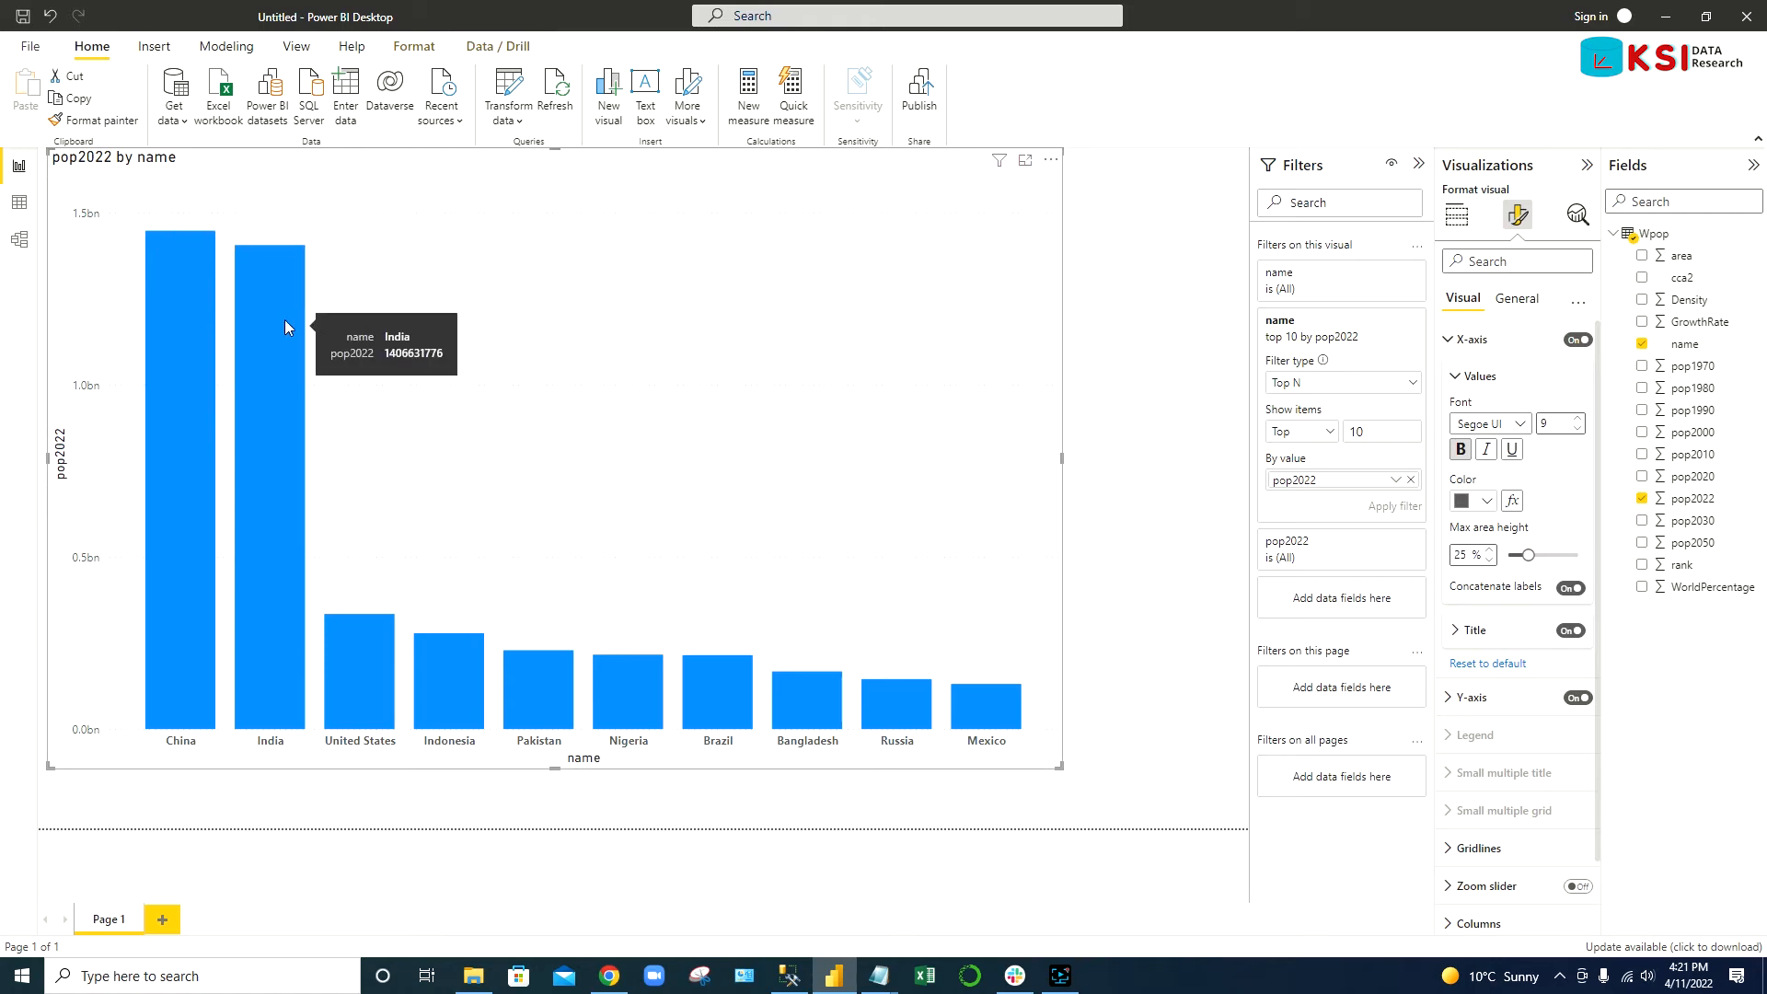
pyautogui.moveTo(271, 395)
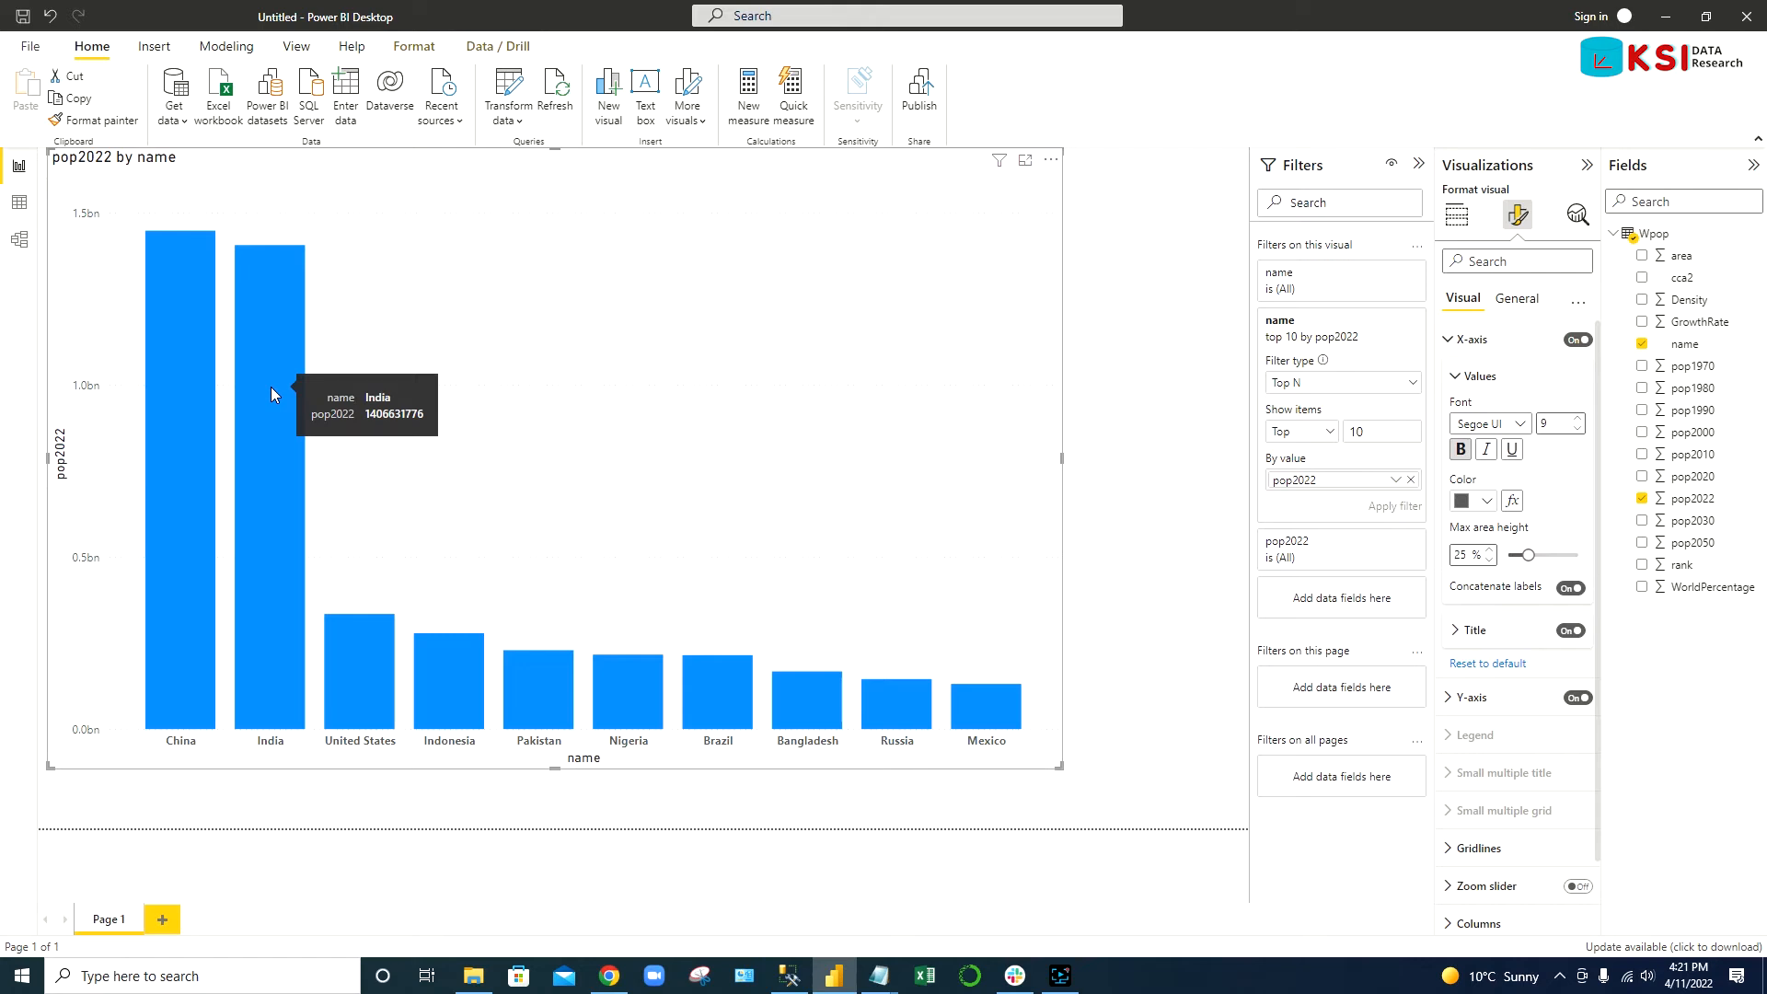
pyautogui.moveTo(489, 401)
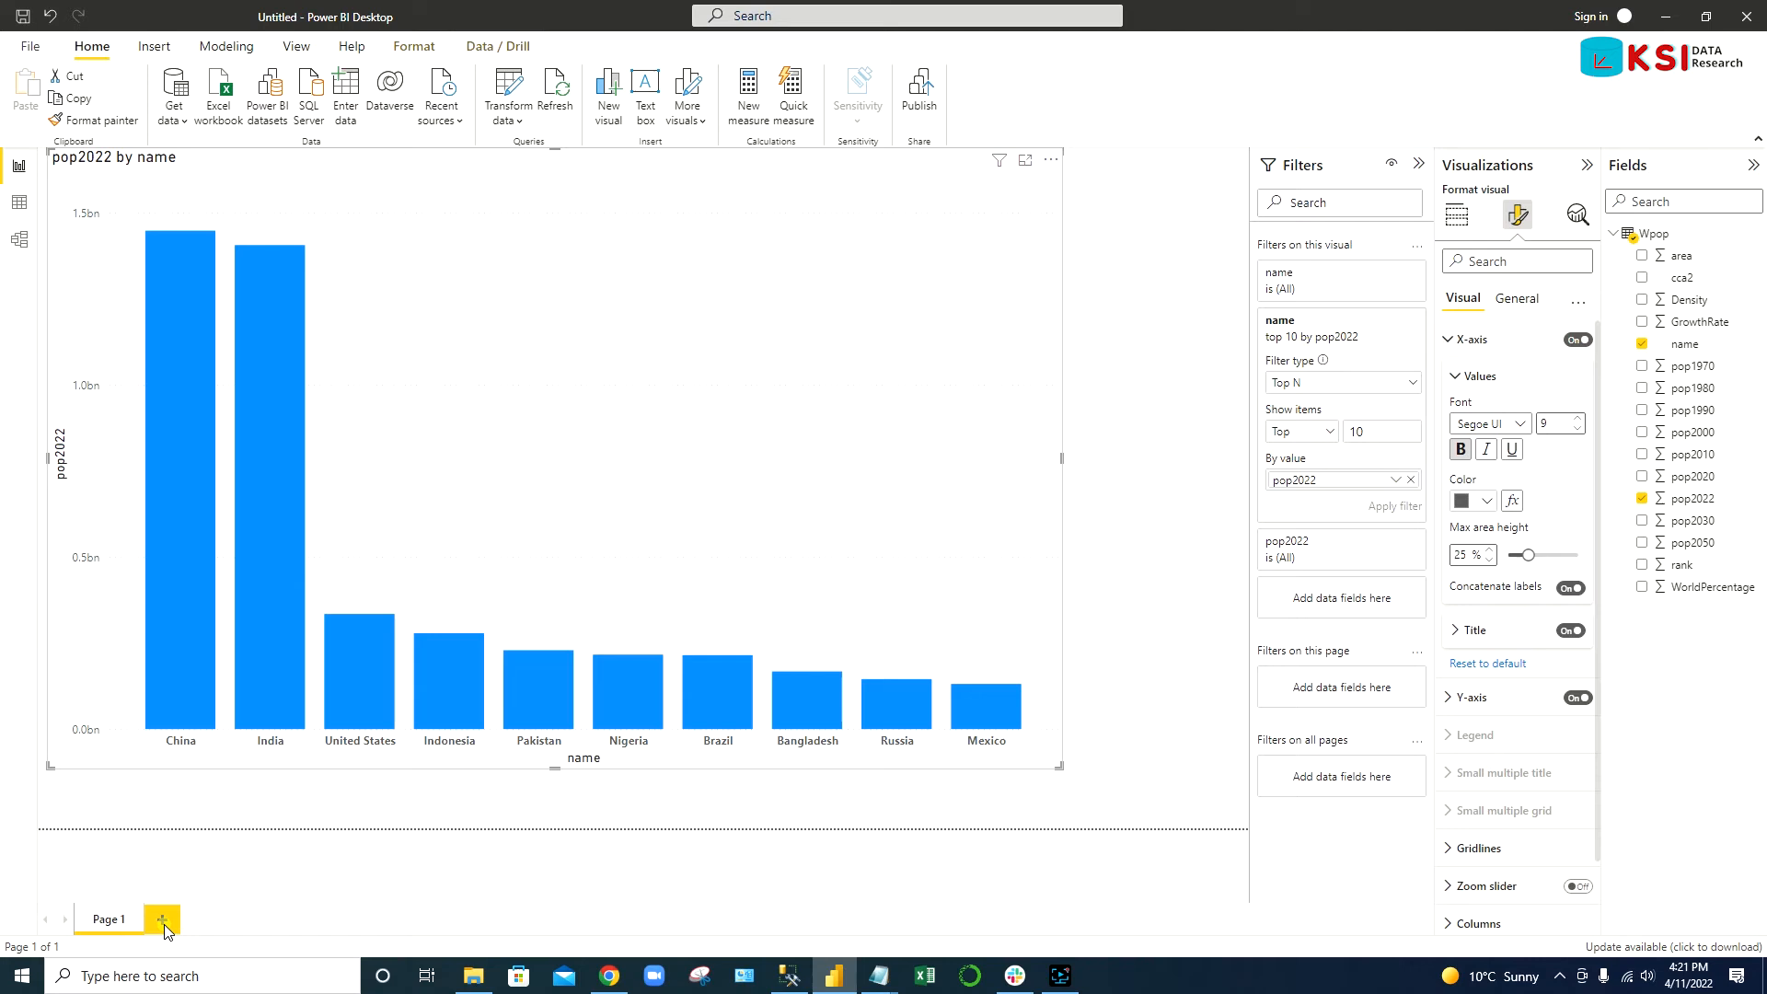
# - Add Page 2 with a Python visual using the name and pop2022 fields
pyautogui.click(162, 919)
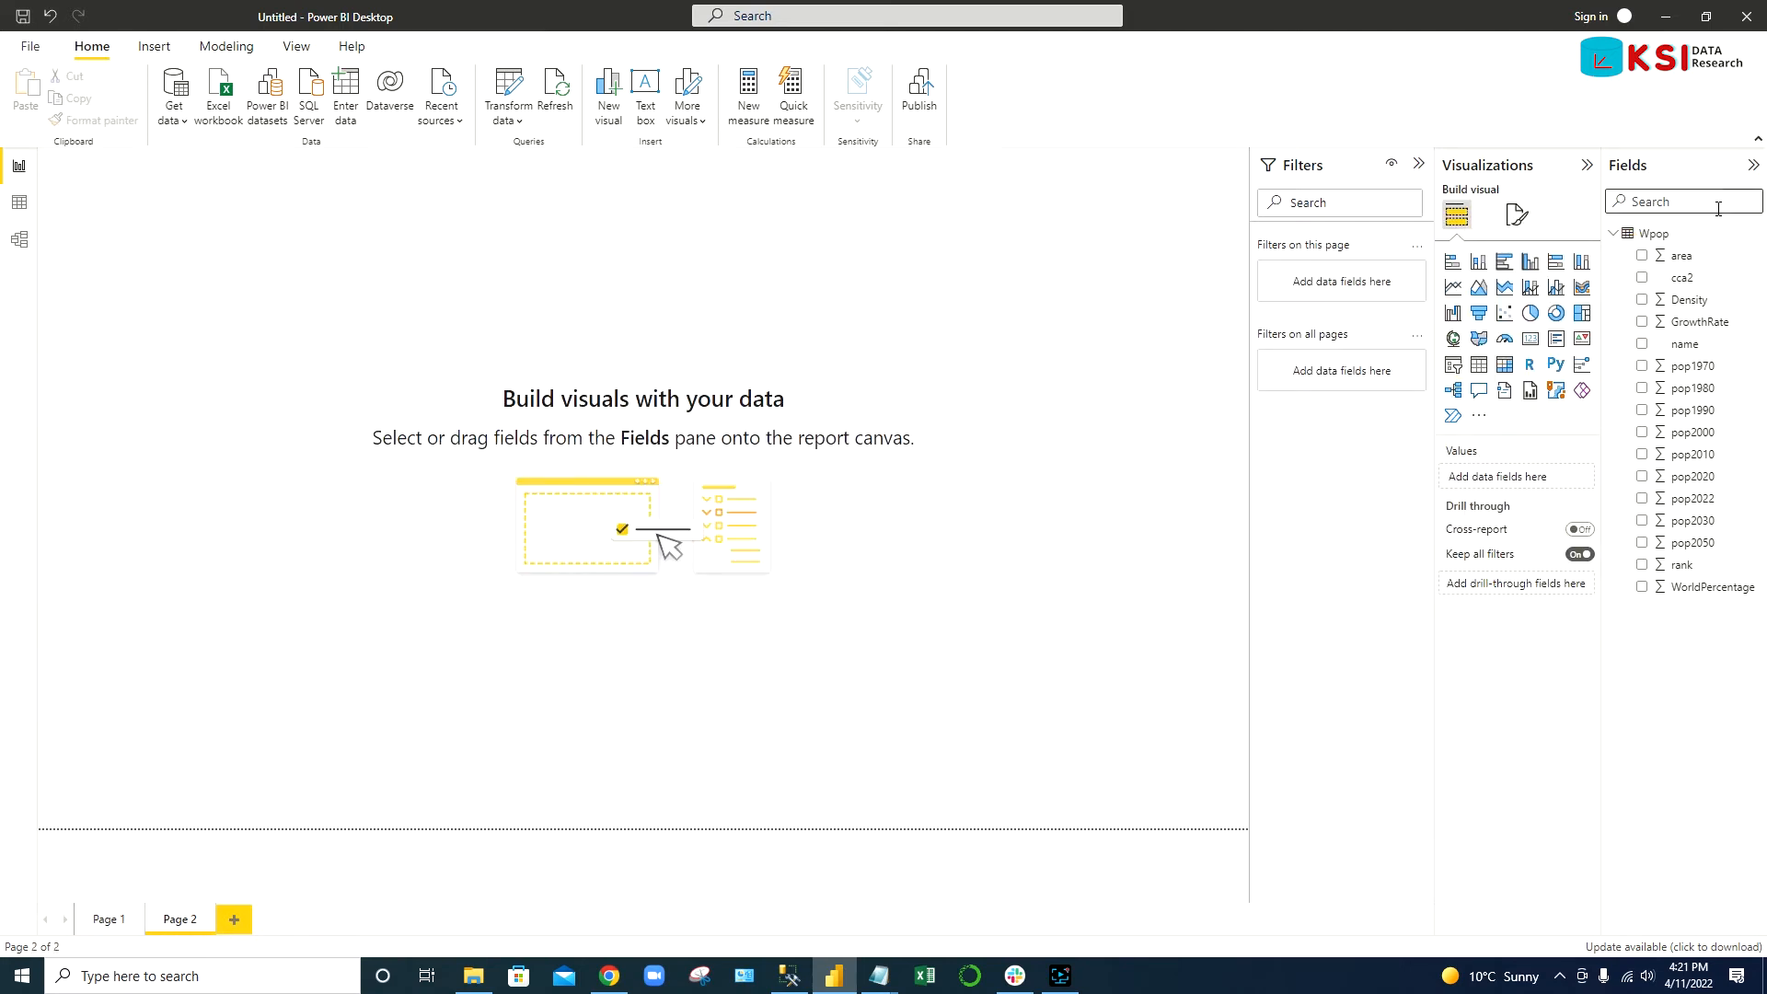
pyautogui.moveTo(1573, 409)
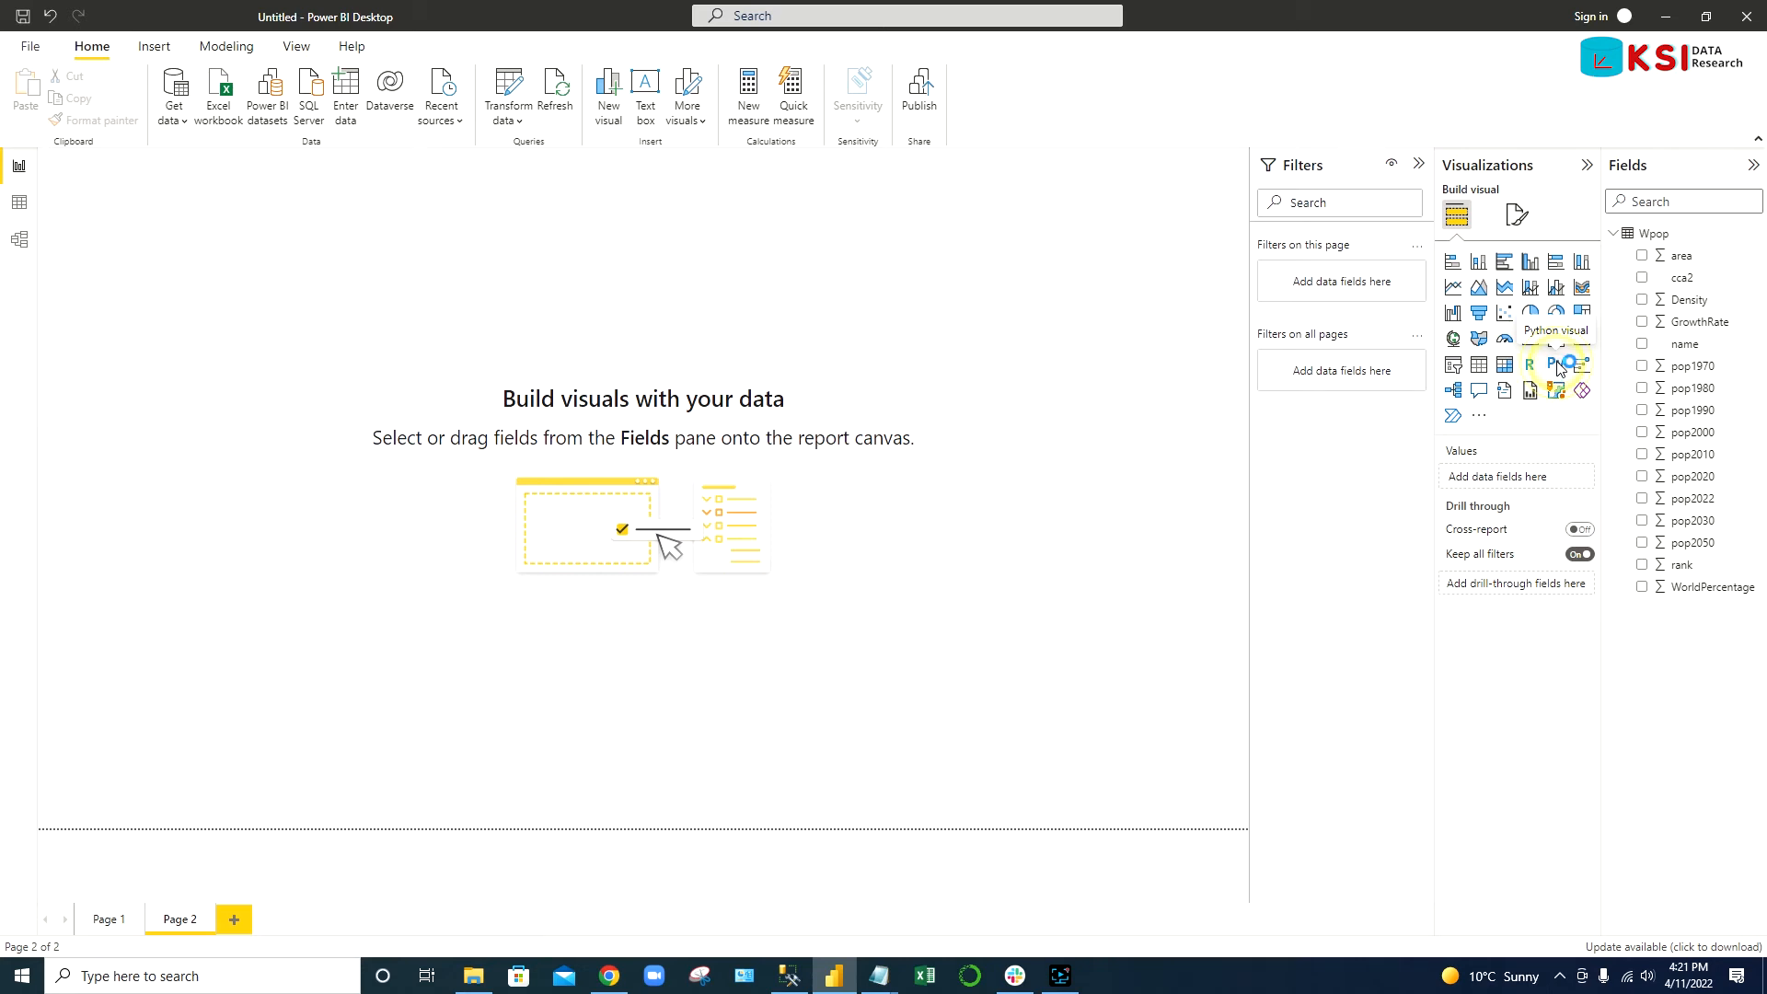
pyautogui.click(1555, 362)
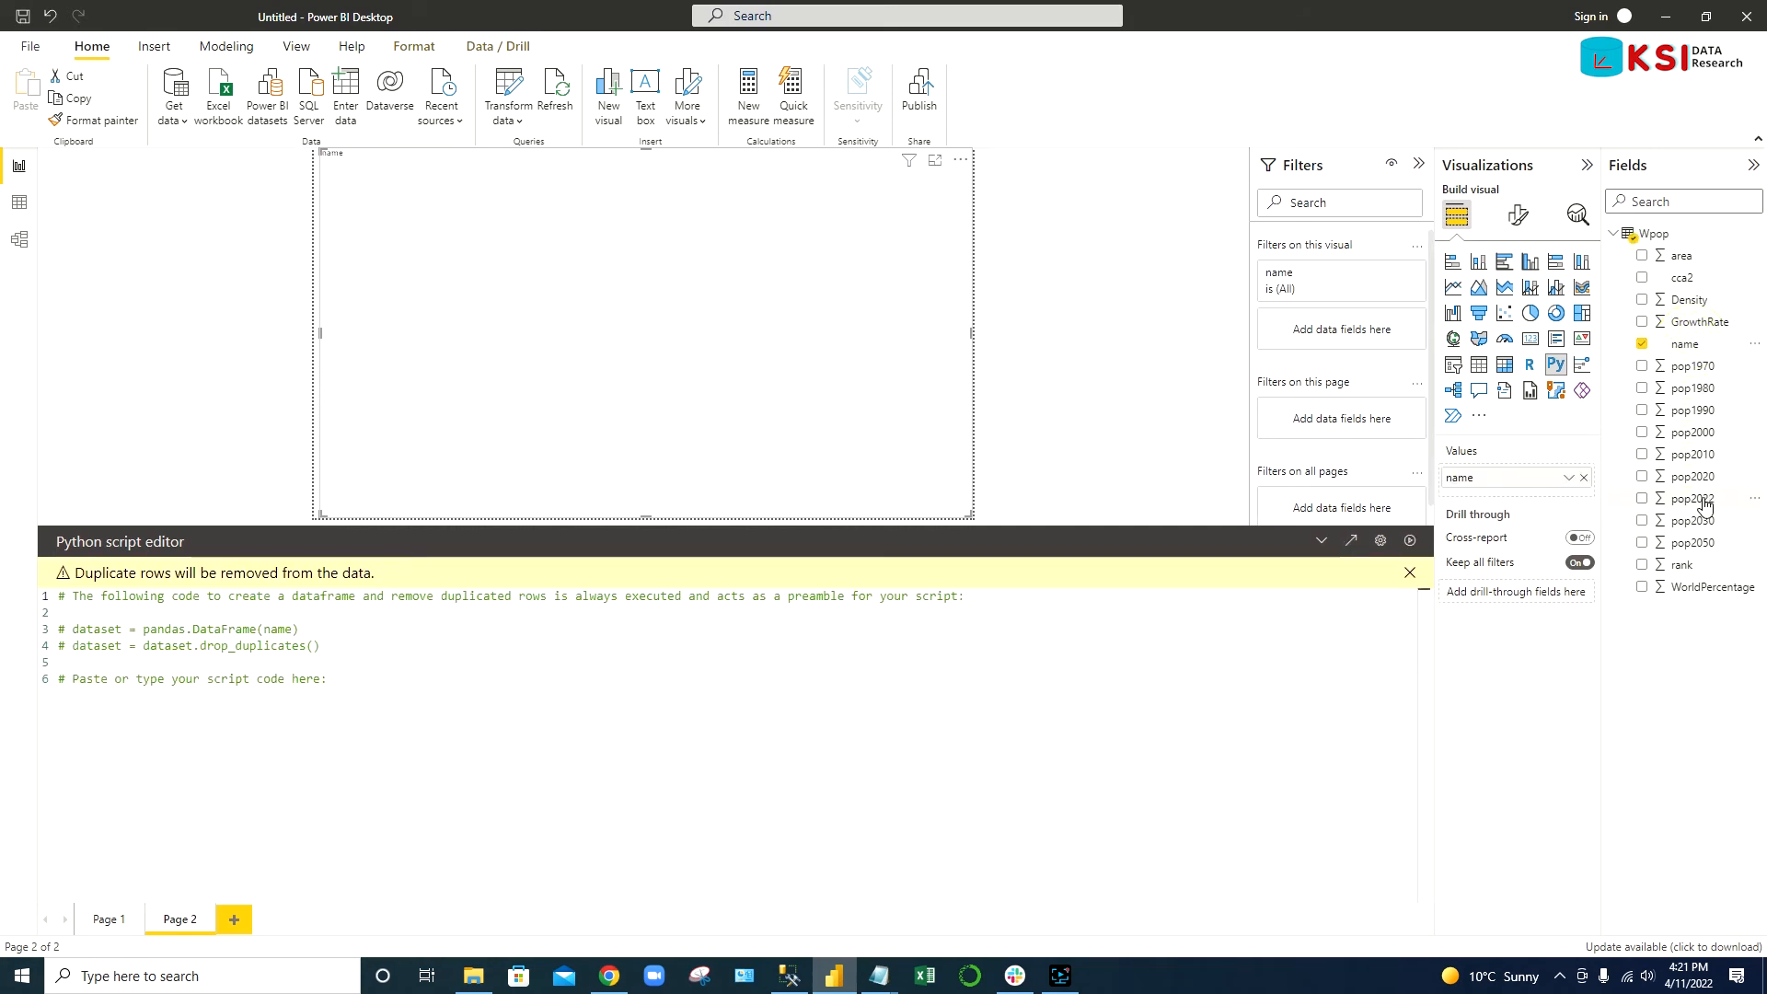
pyautogui.click(1643, 499)
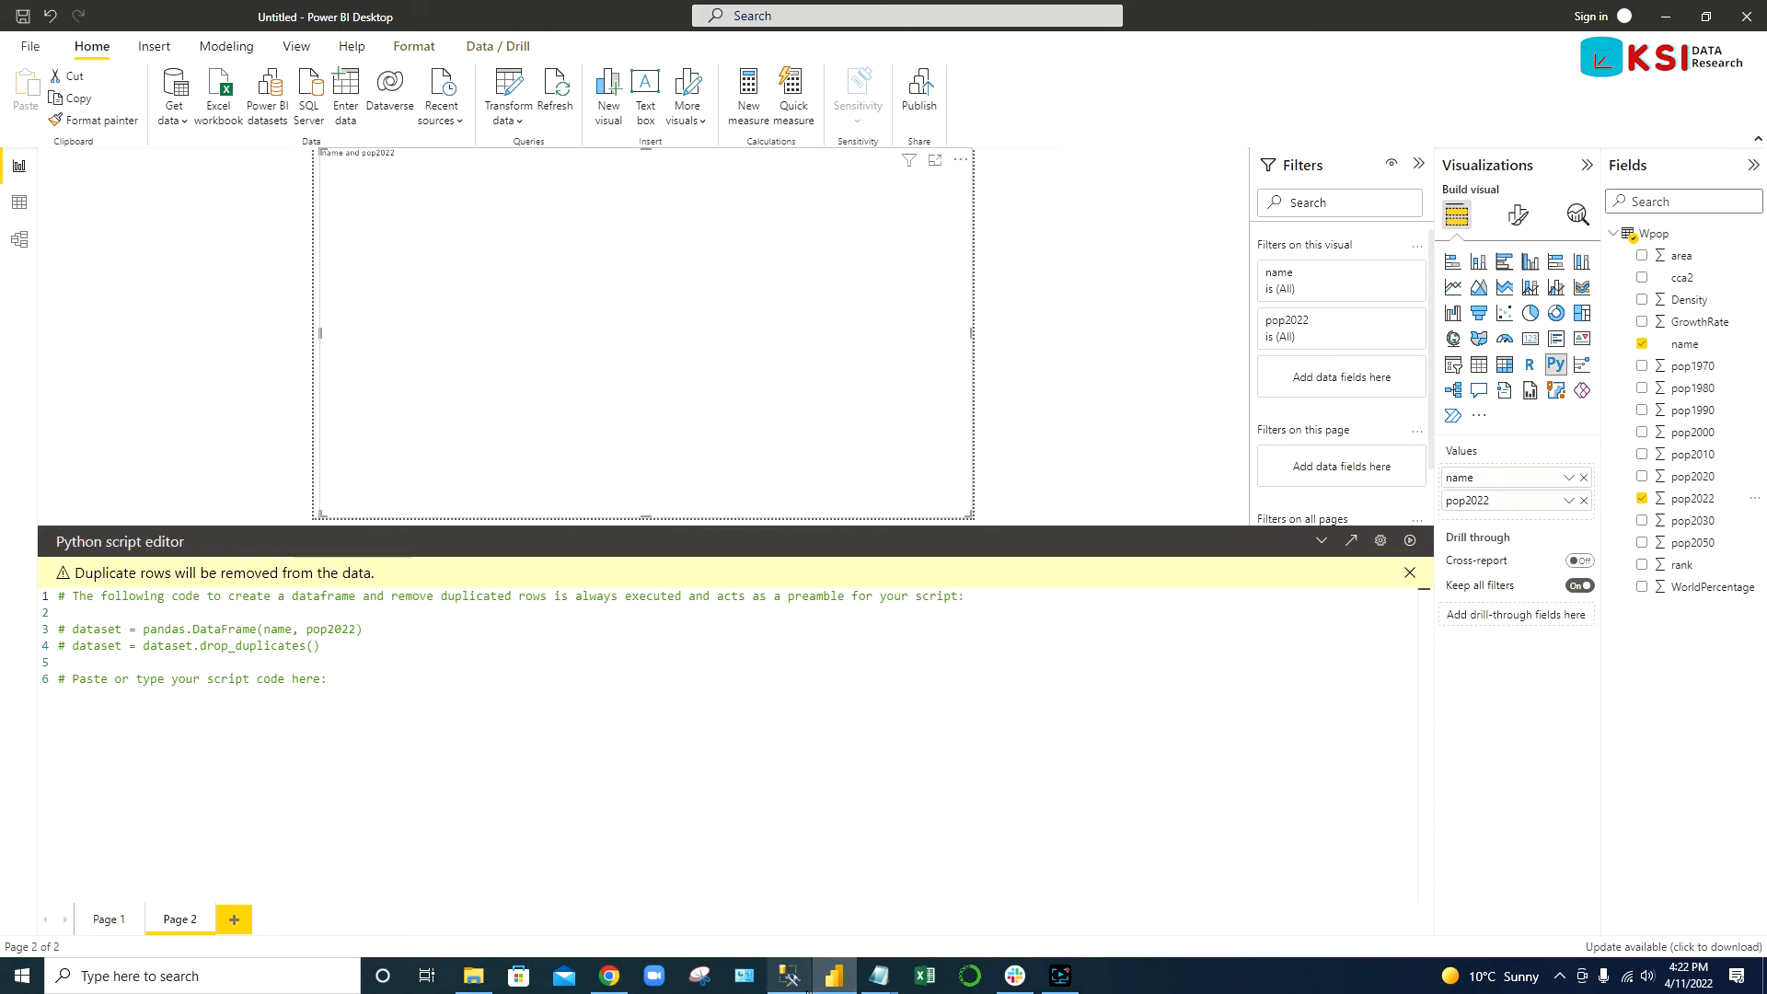
pyautogui.moveTo(834, 976)
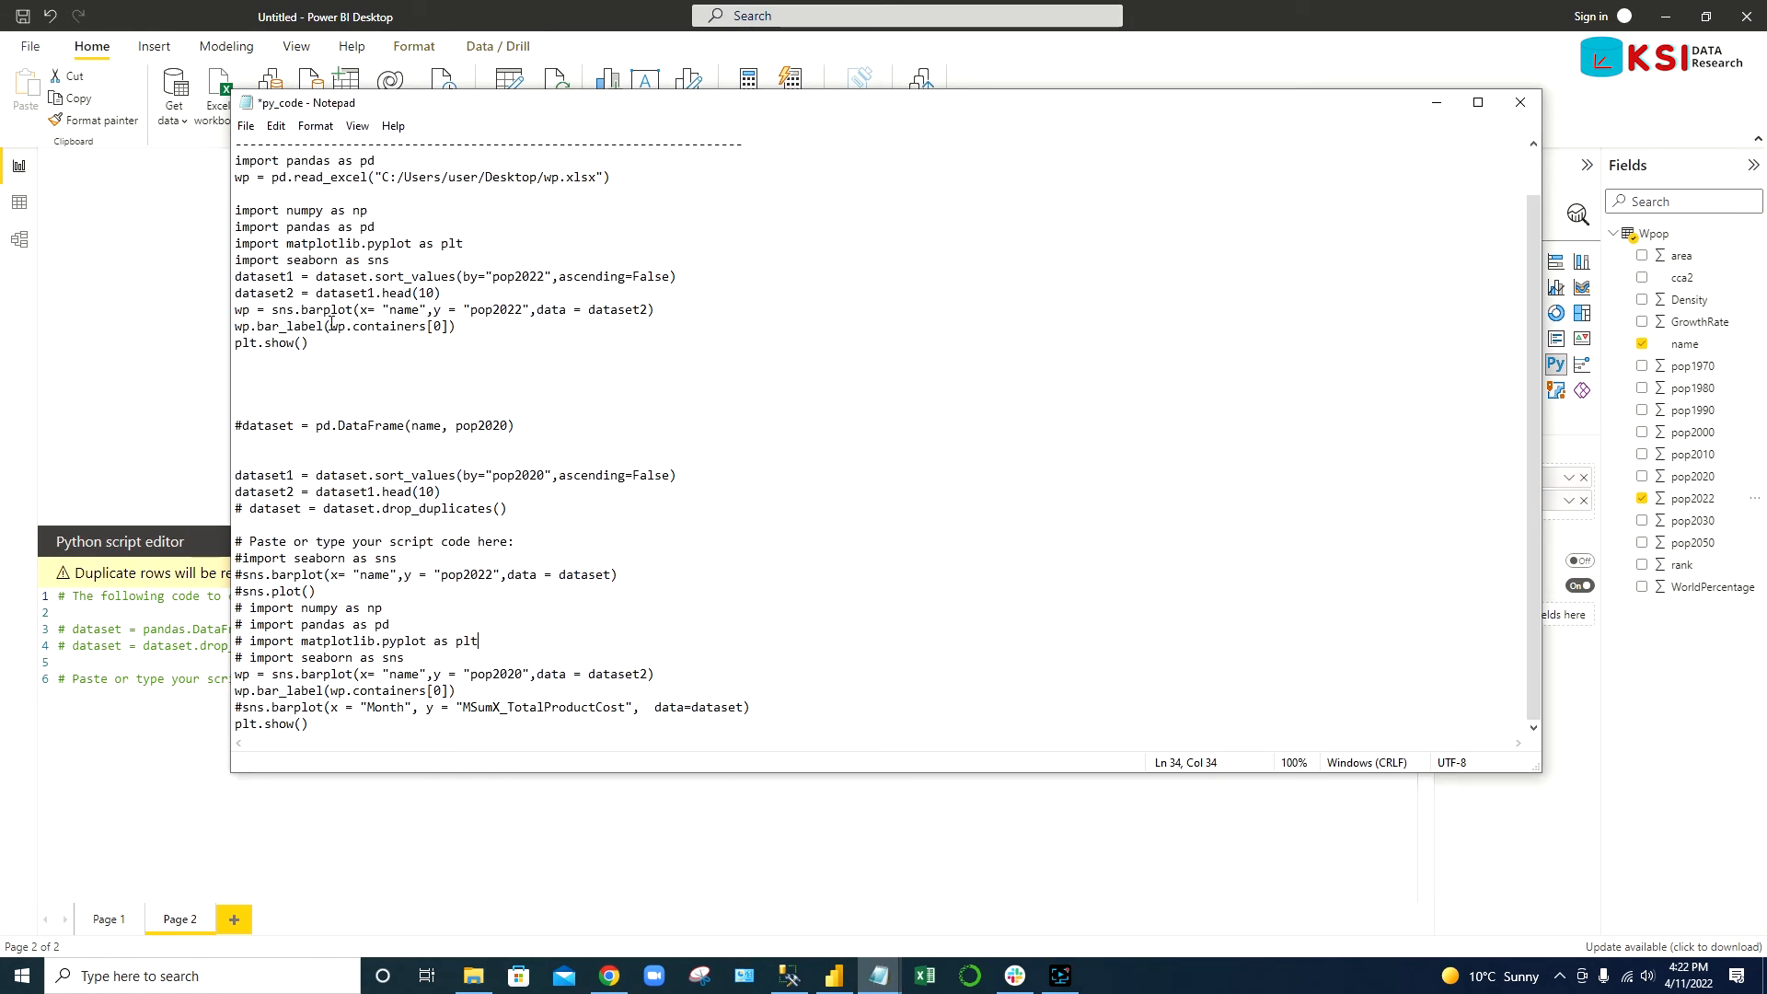
# - Select the seaborn top-10 barplot code block in Notepad for copying
pyautogui.moveTo(232, 210); pyautogui.dragTo(309, 343)
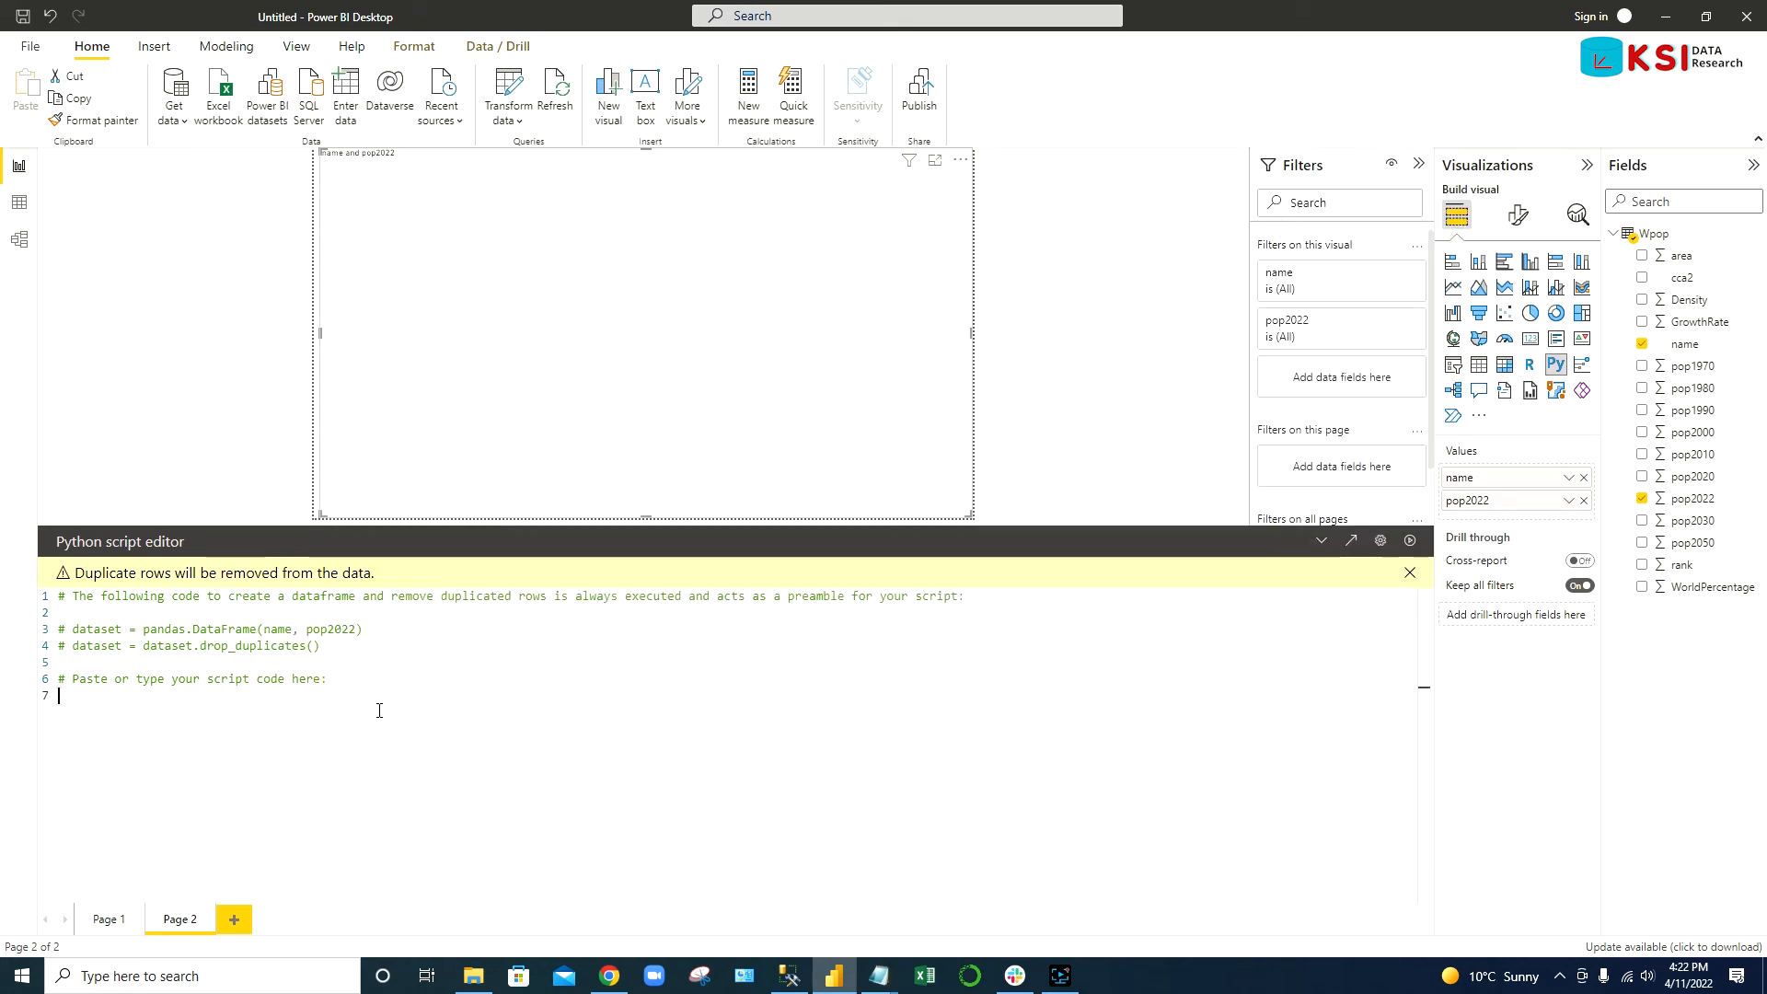
# - Add the numpy/seaborn top-10 pop2022 bar chart script, run it, and select the head(10) line
pyautogui.write('import numpy as np')
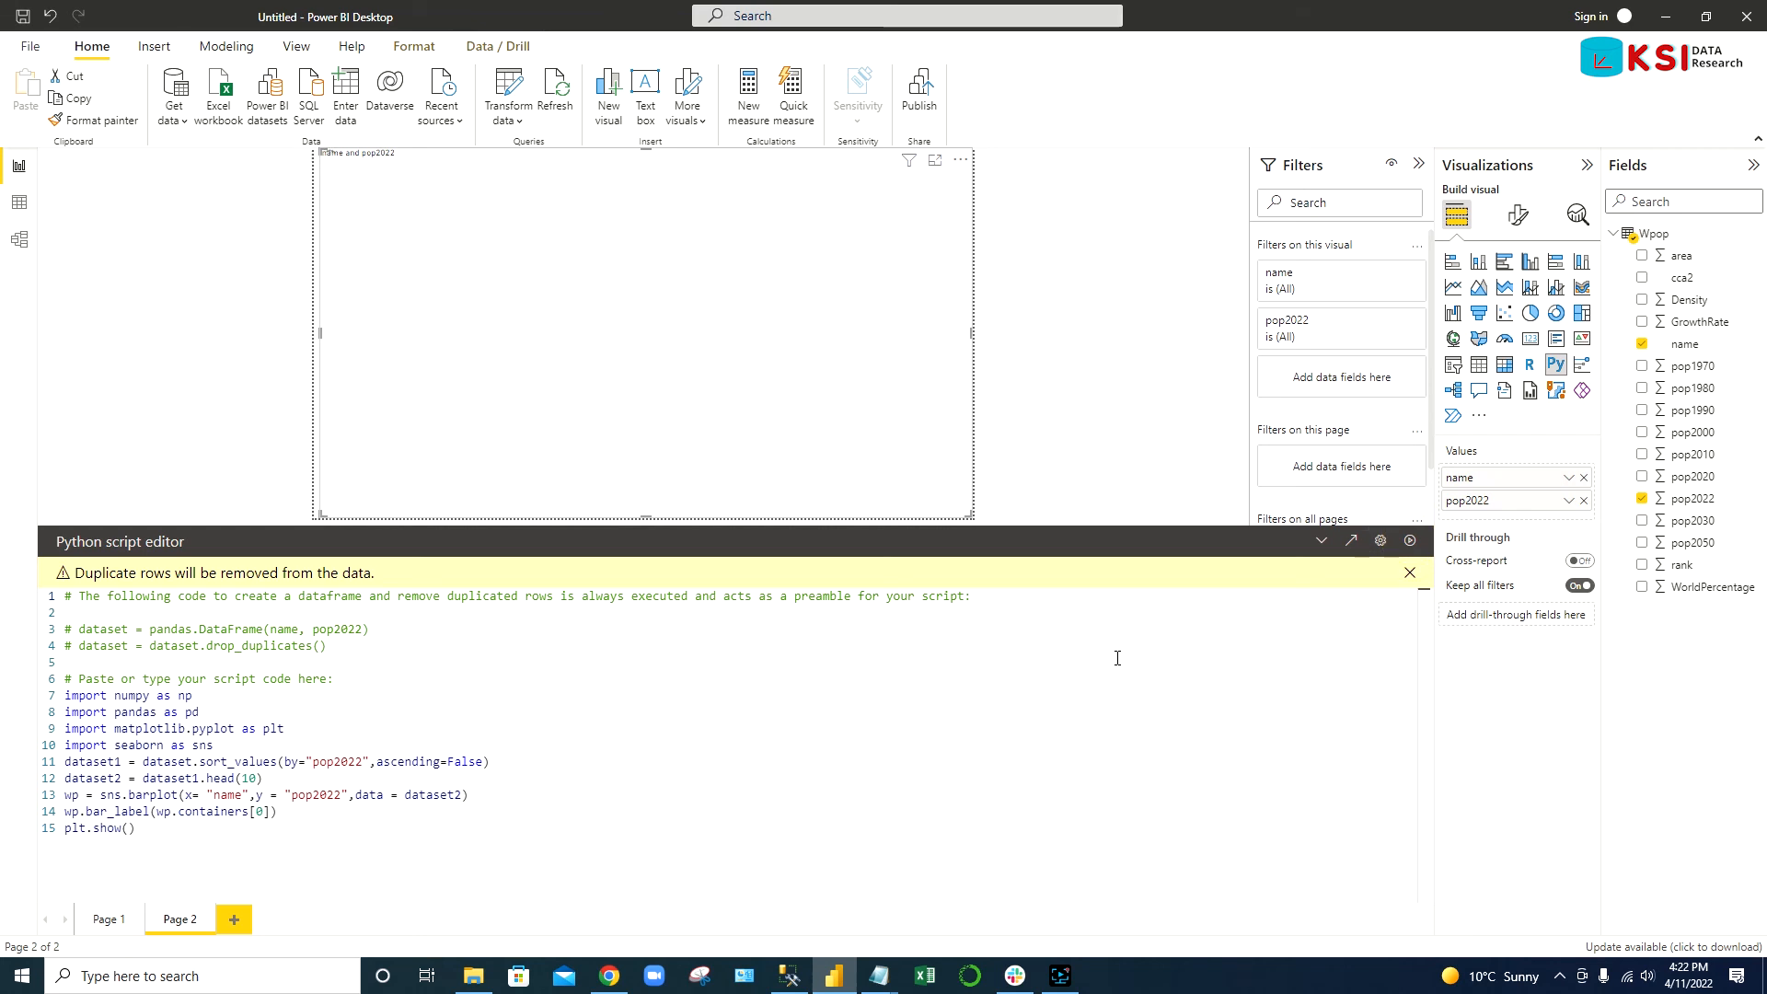
pyautogui.click(1408, 541)
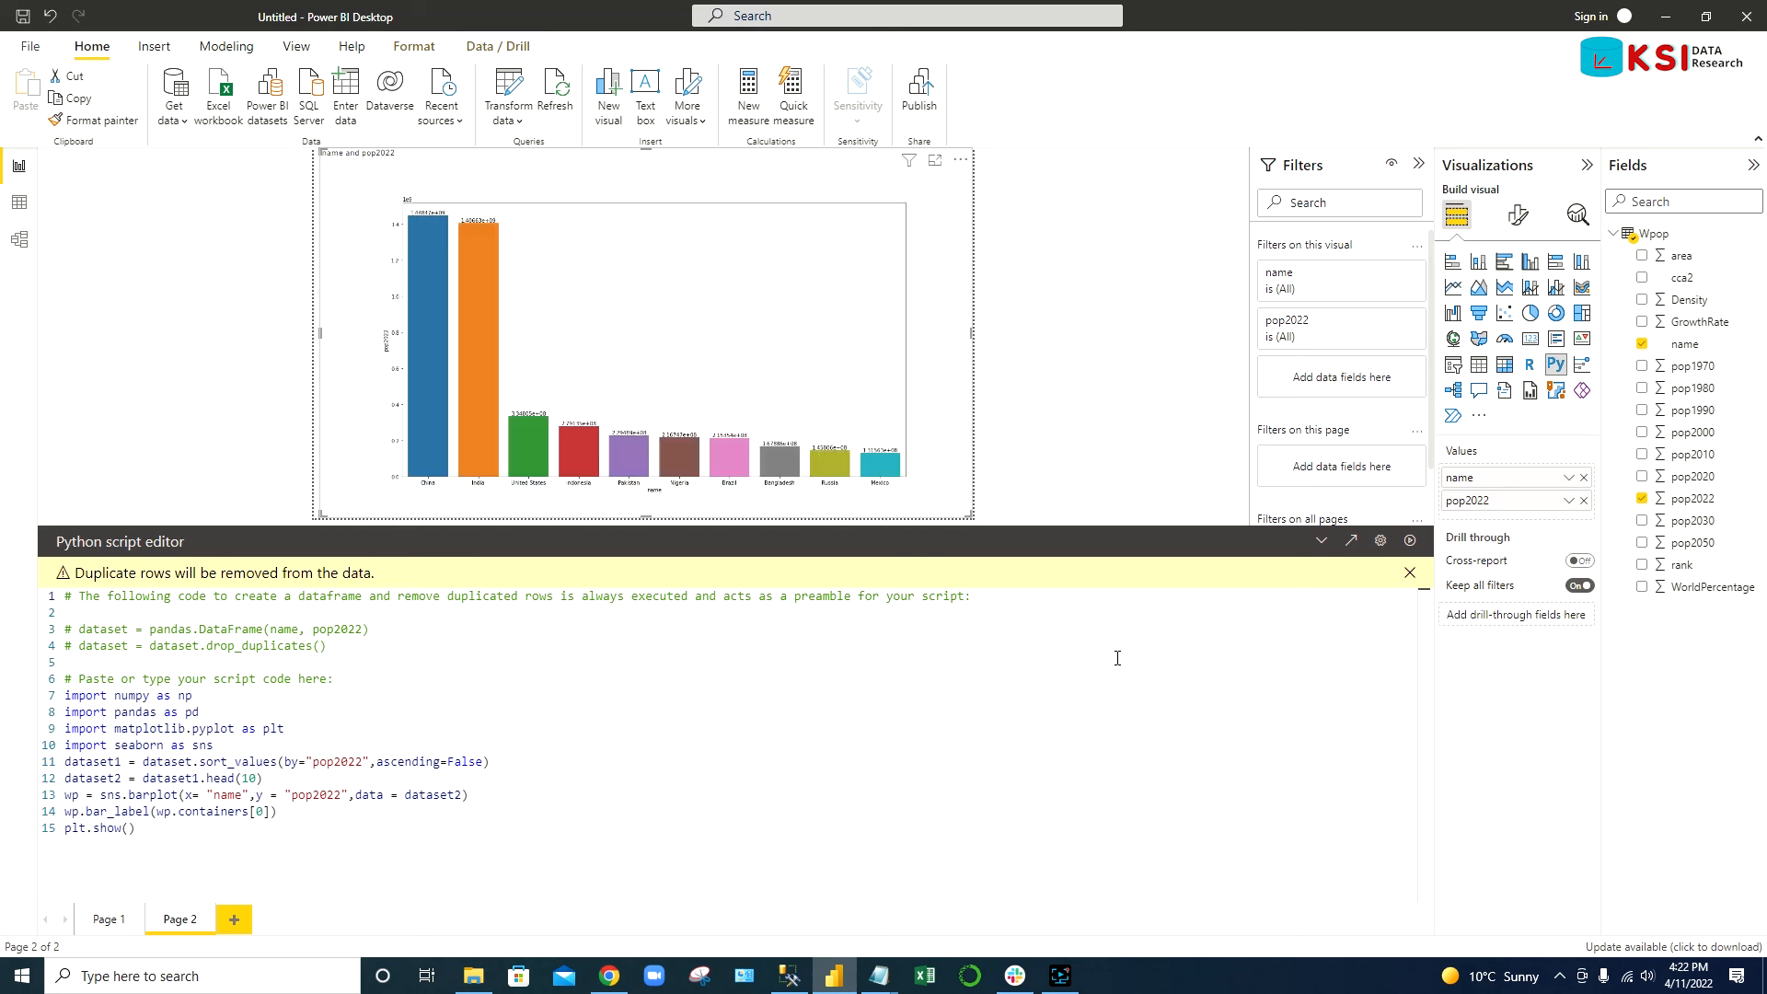
pyautogui.moveTo(419, 493)
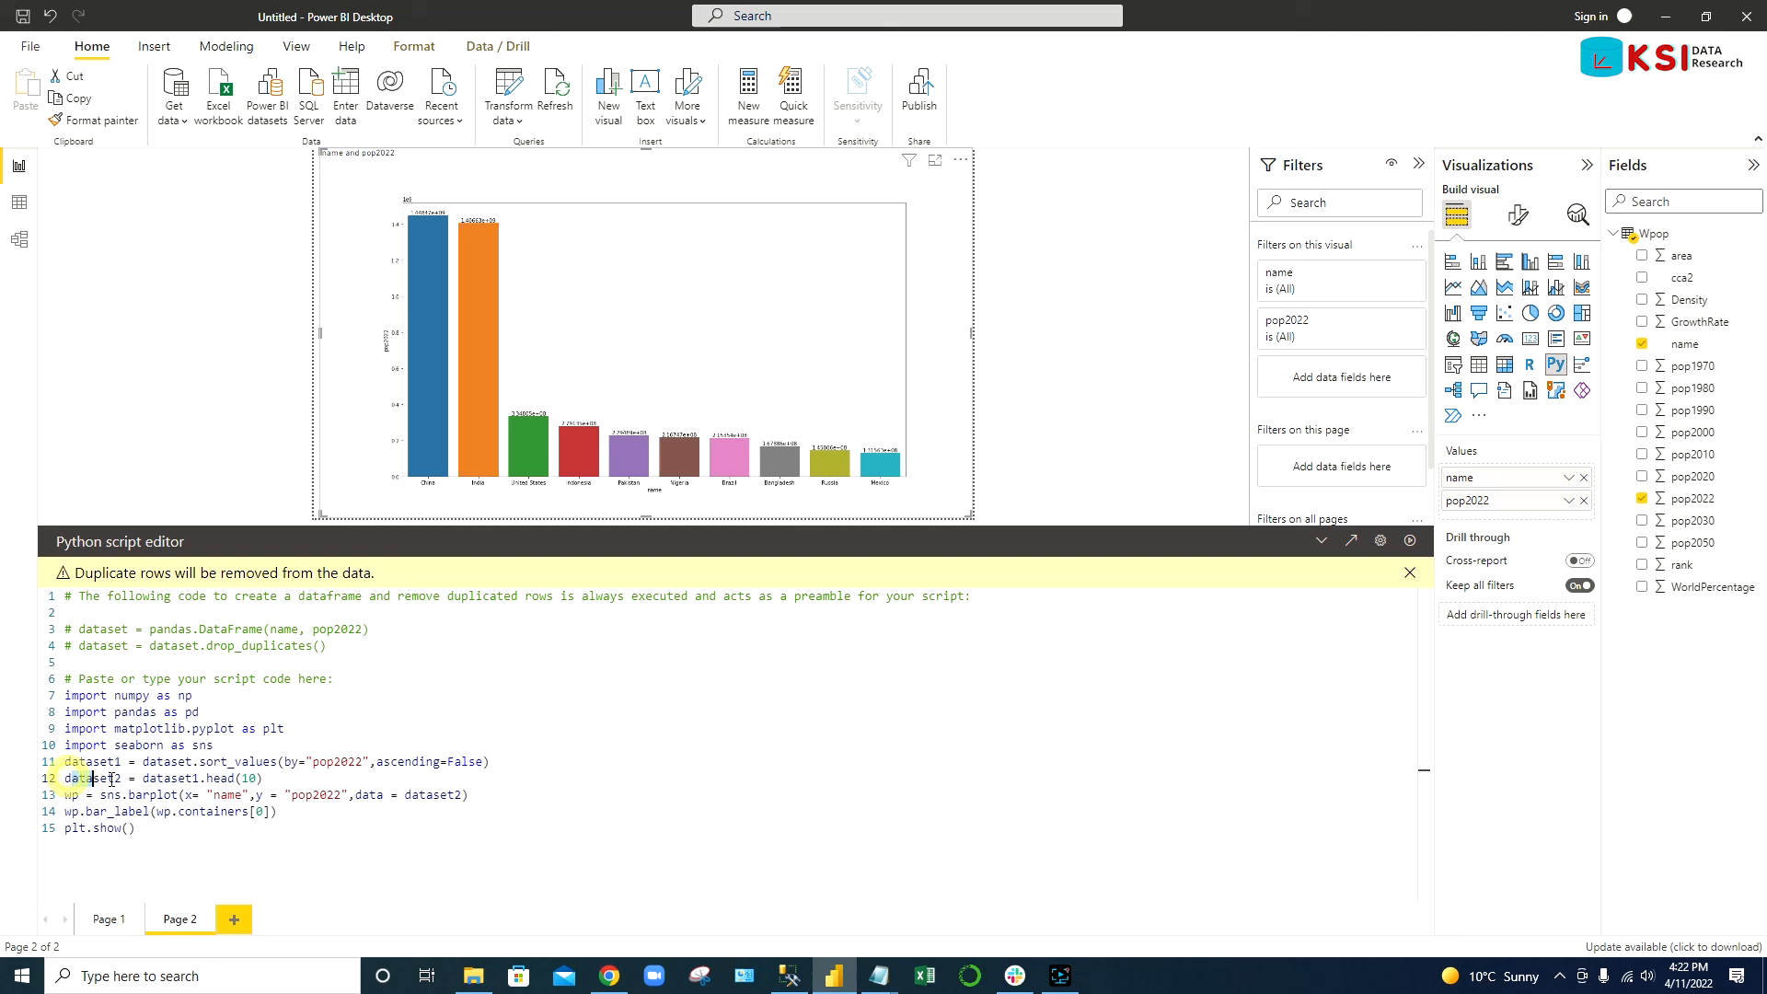
pyautogui.tripleClick(164, 776)
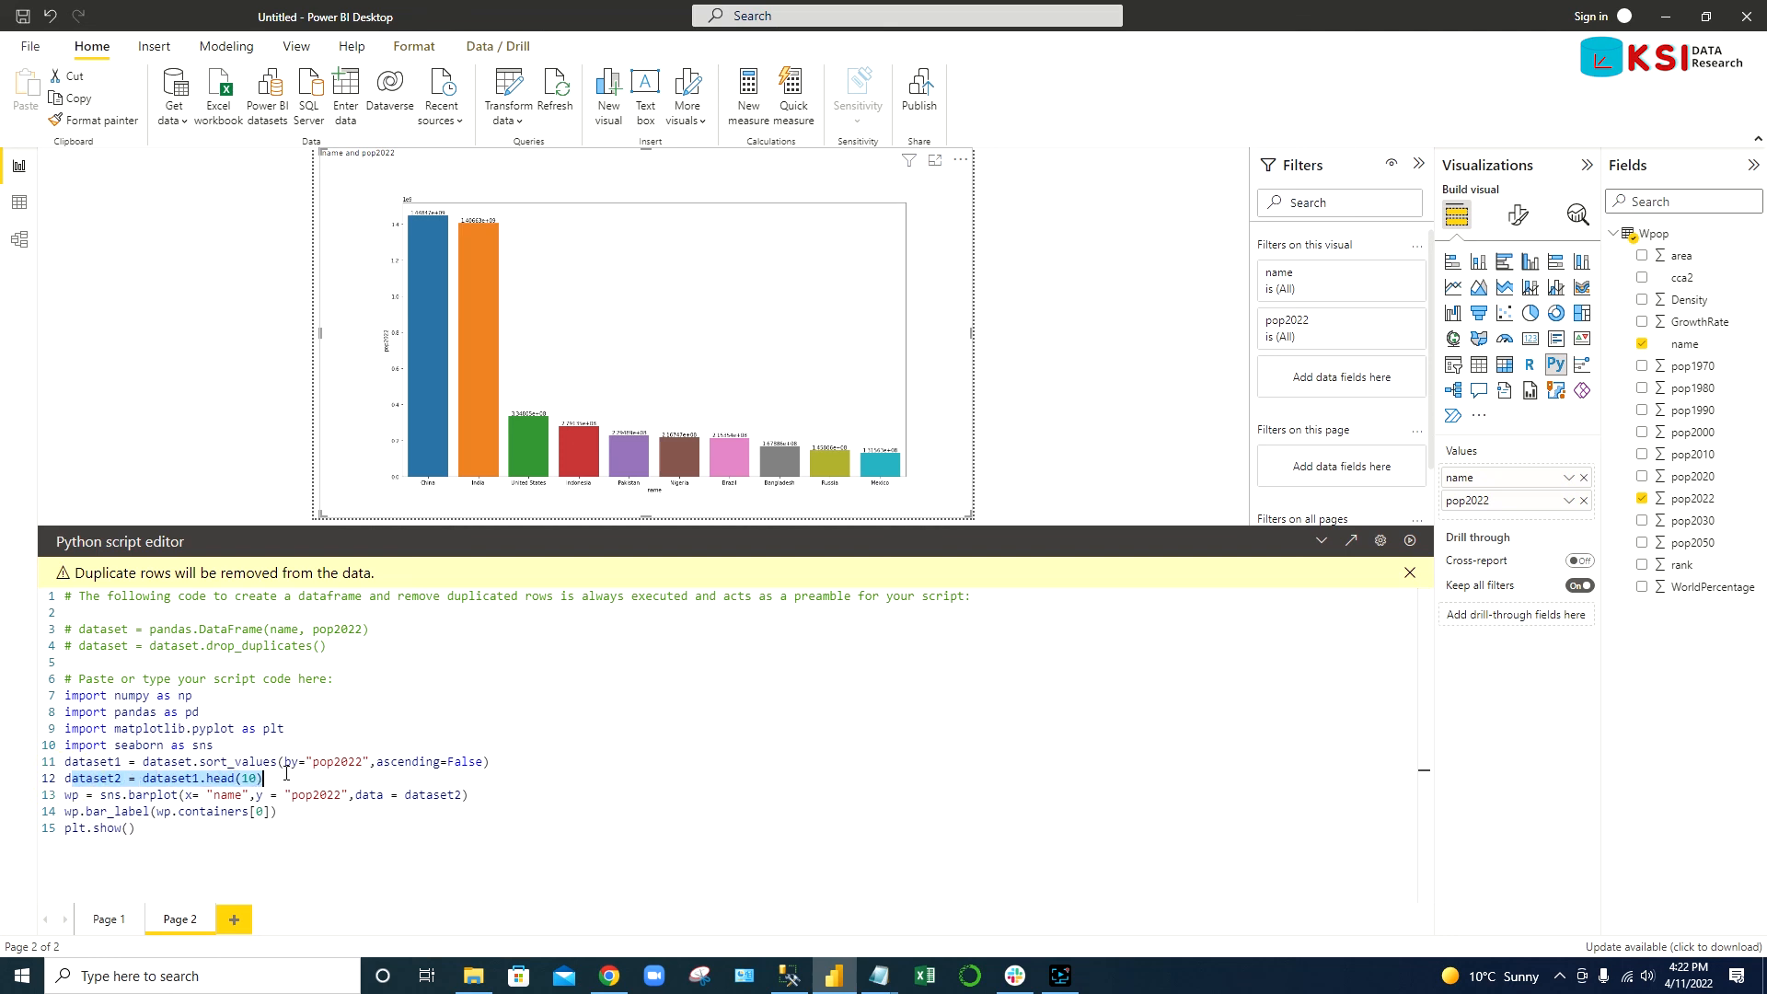
pyautogui.moveTo(1351, 541)
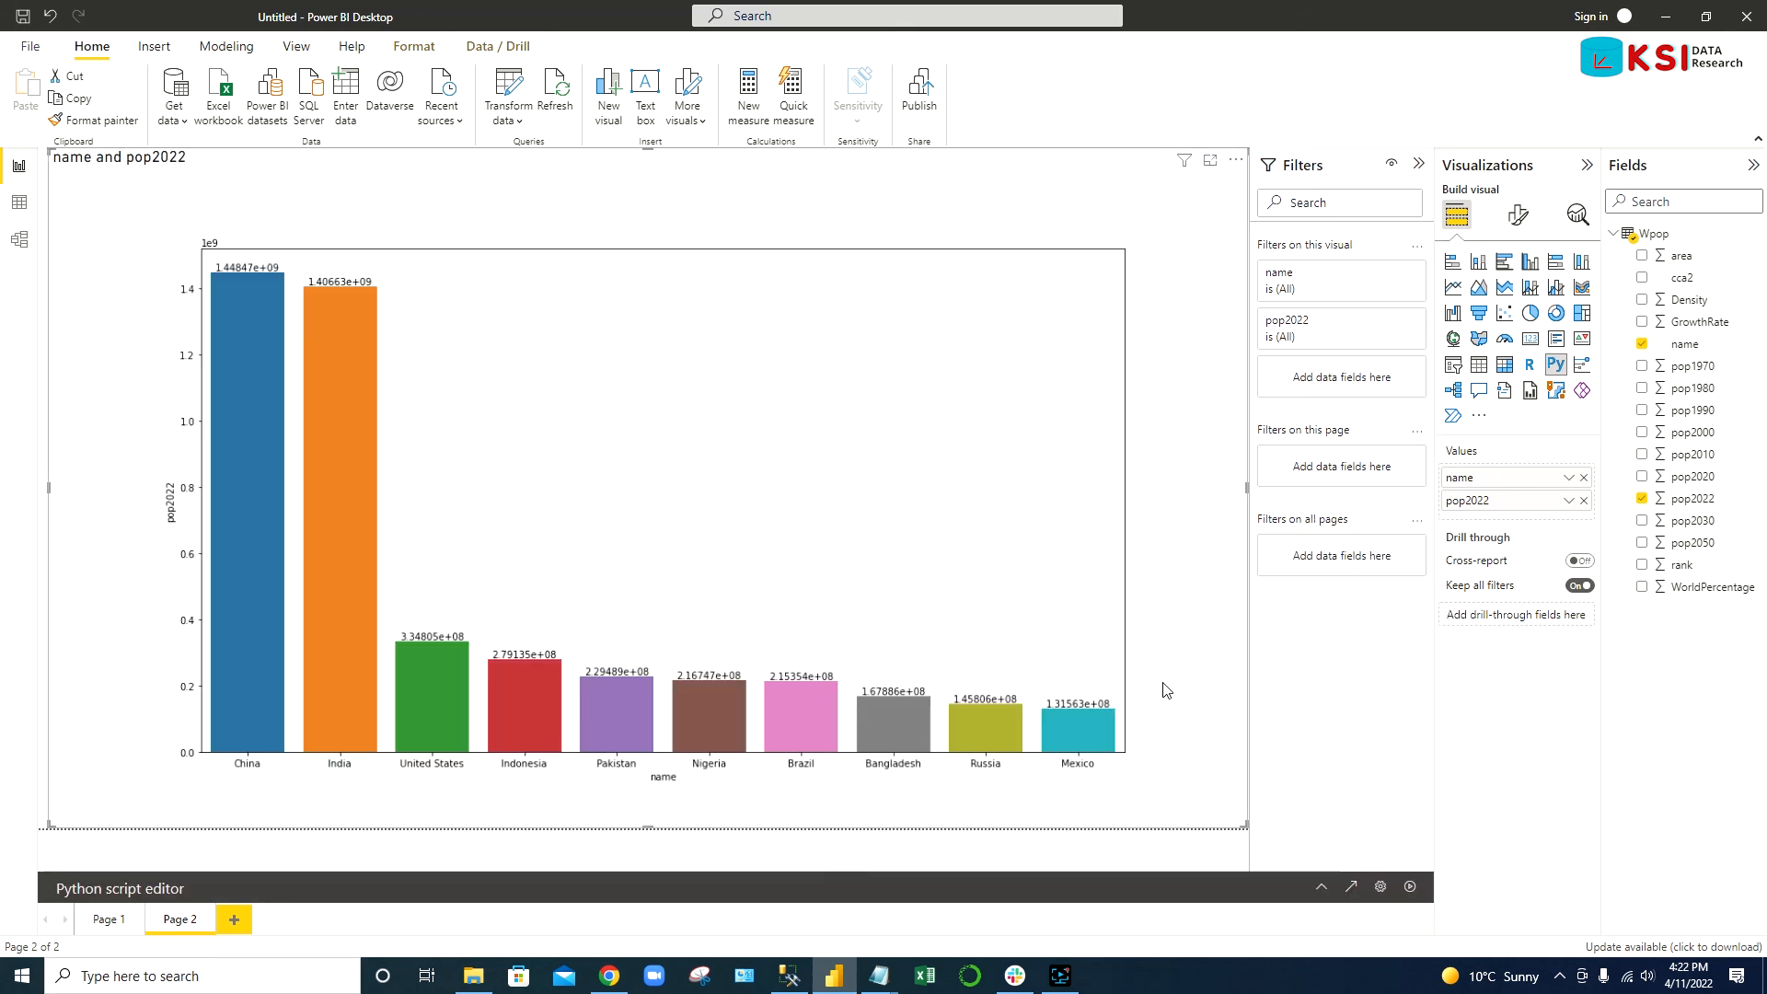
pyautogui.moveTo(1110, 837)
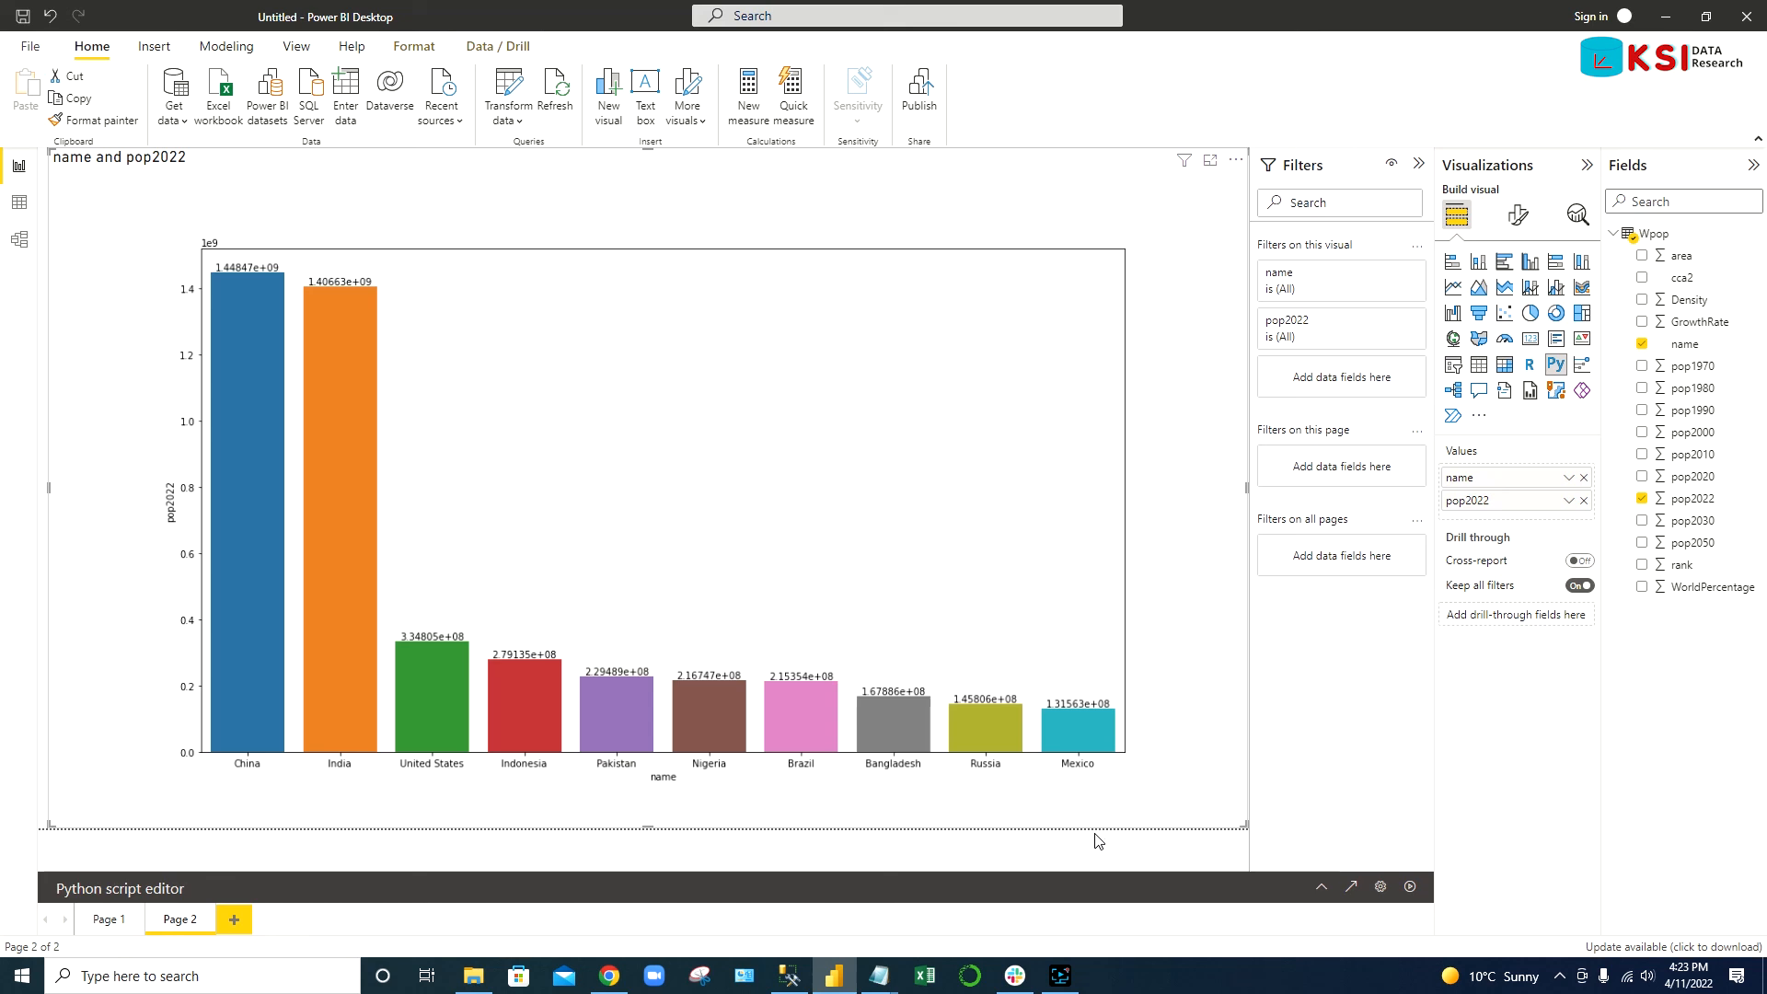
pyautogui.moveTo(1027, 673)
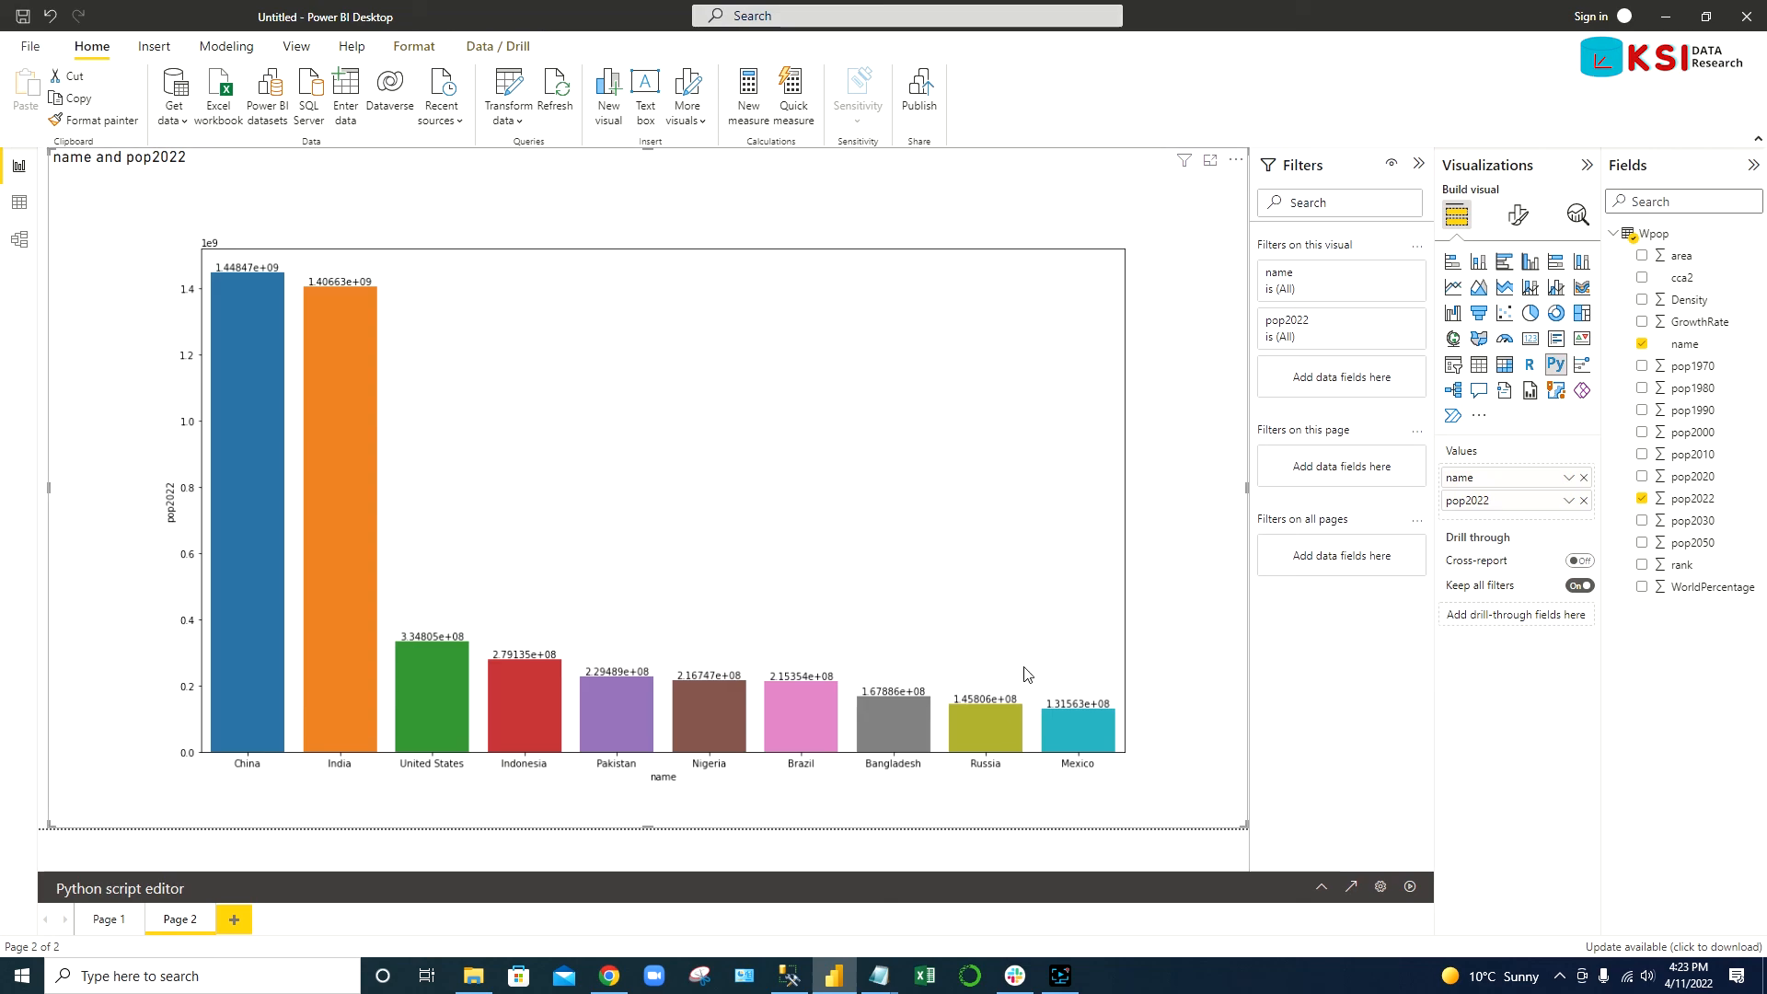